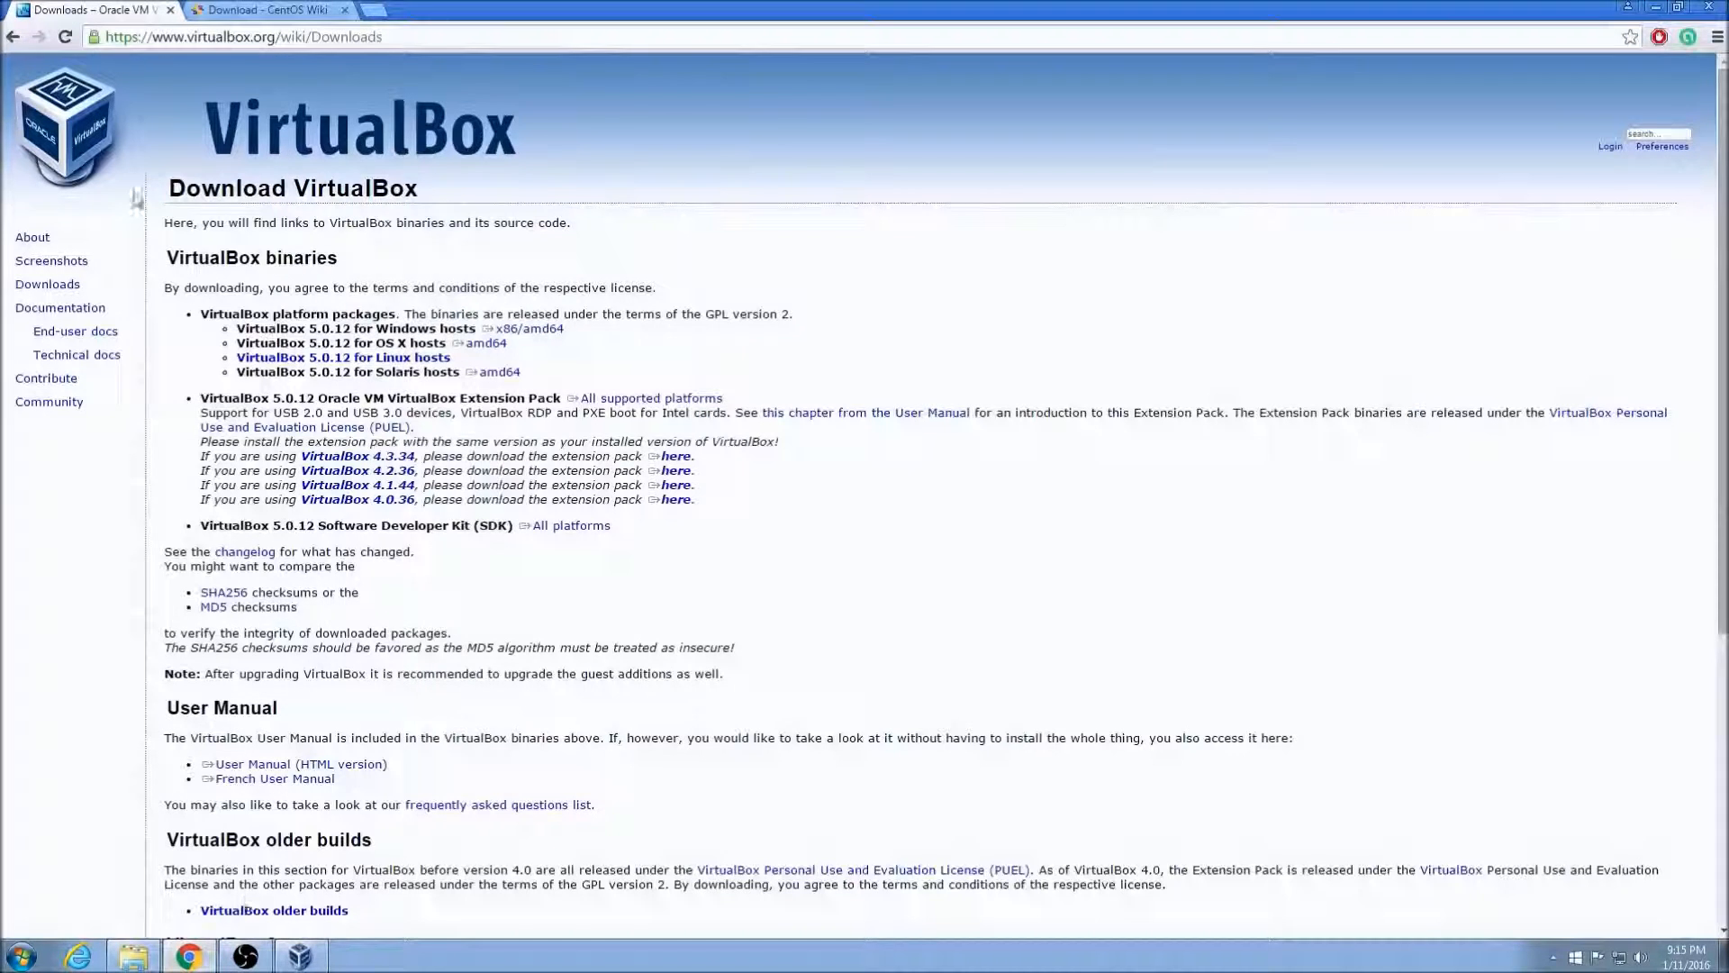
pyautogui.moveTo(715, 288)
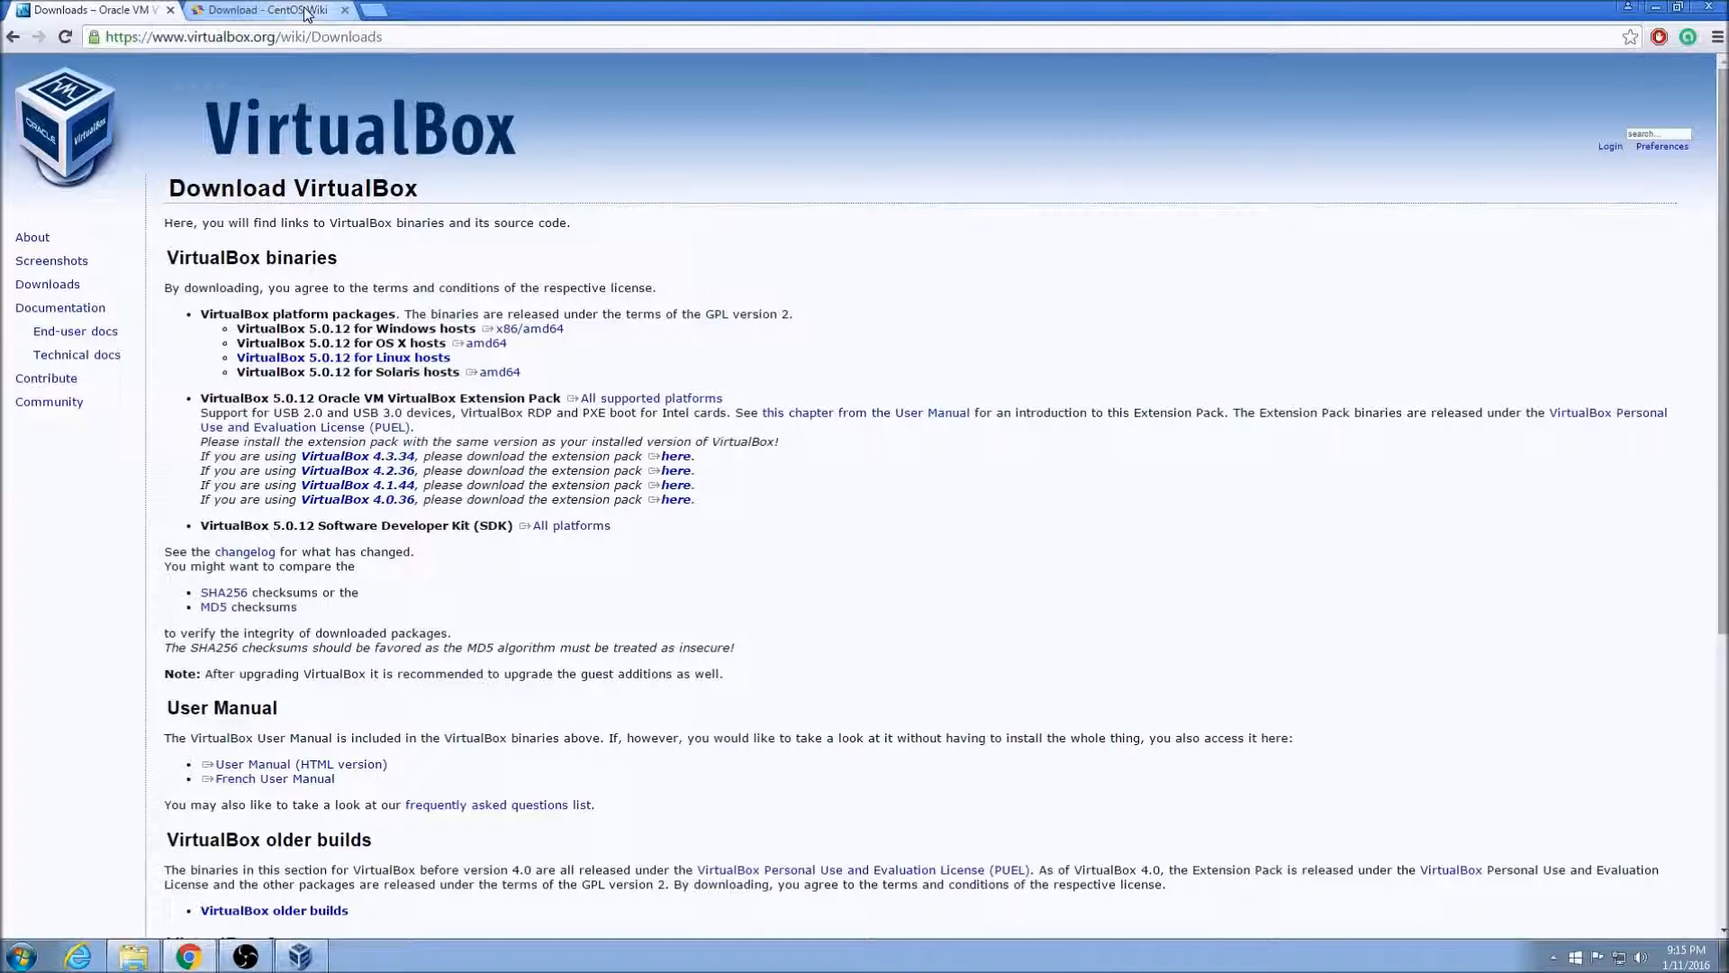
# - Switch from the VirtualBox downloads page to the CentOS ISO download page in Chrome
pyautogui.click(265, 11)
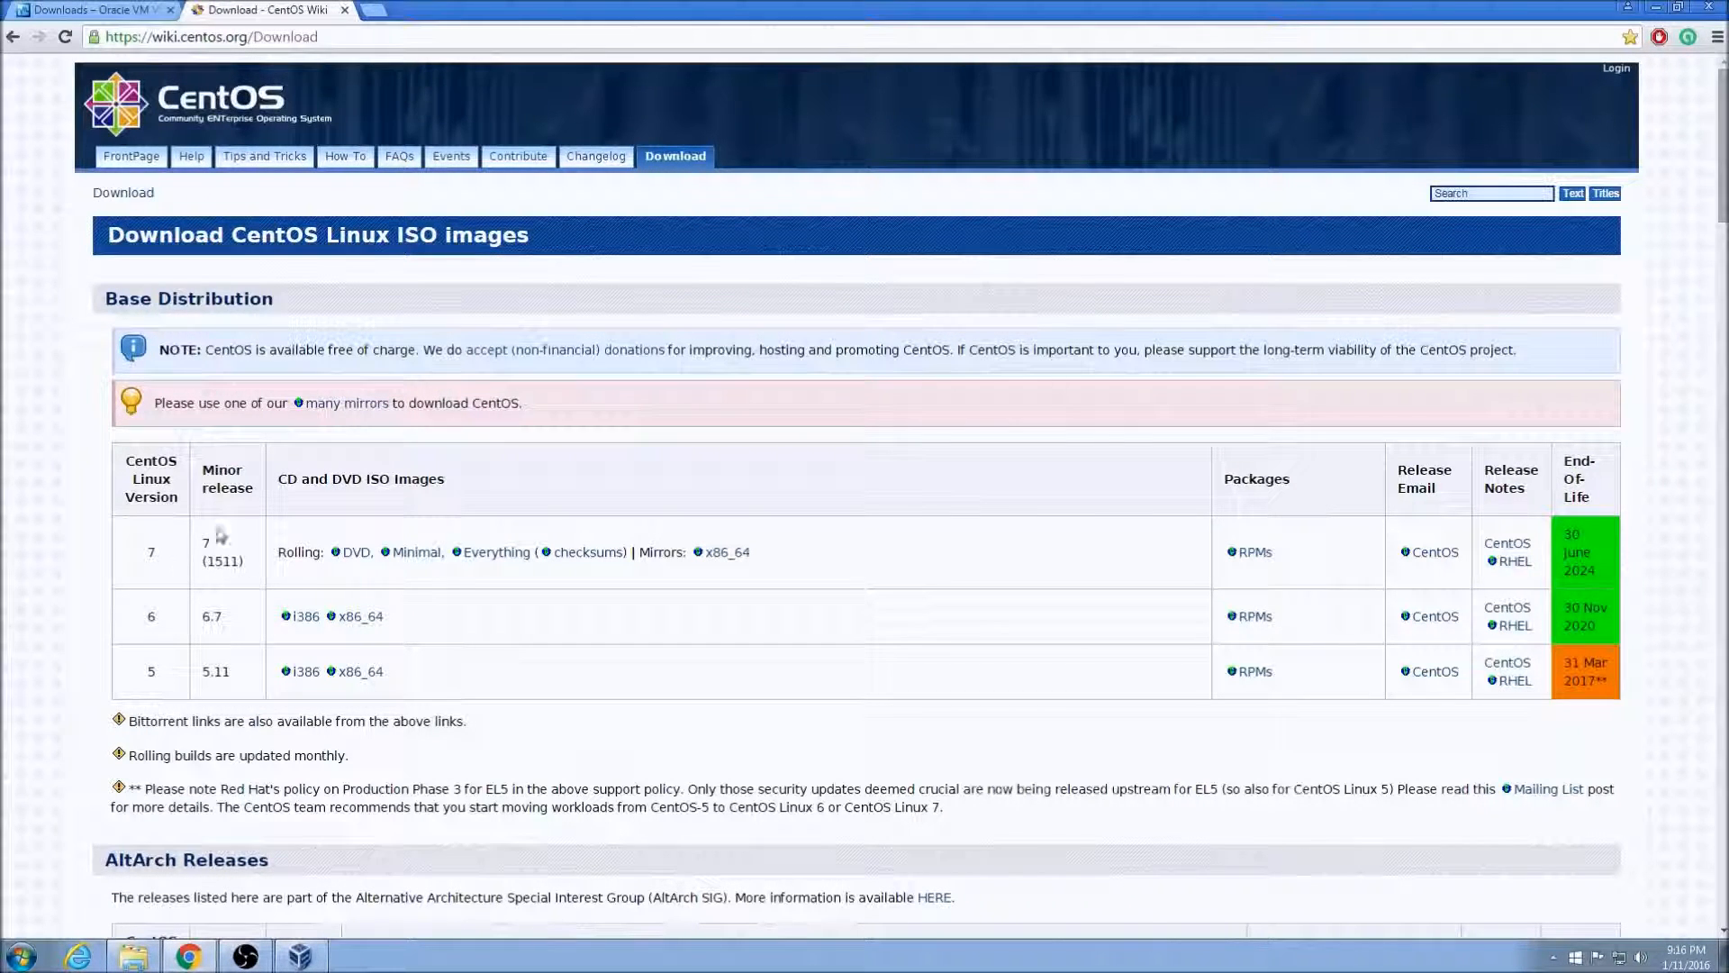
pyautogui.moveTo(726, 552)
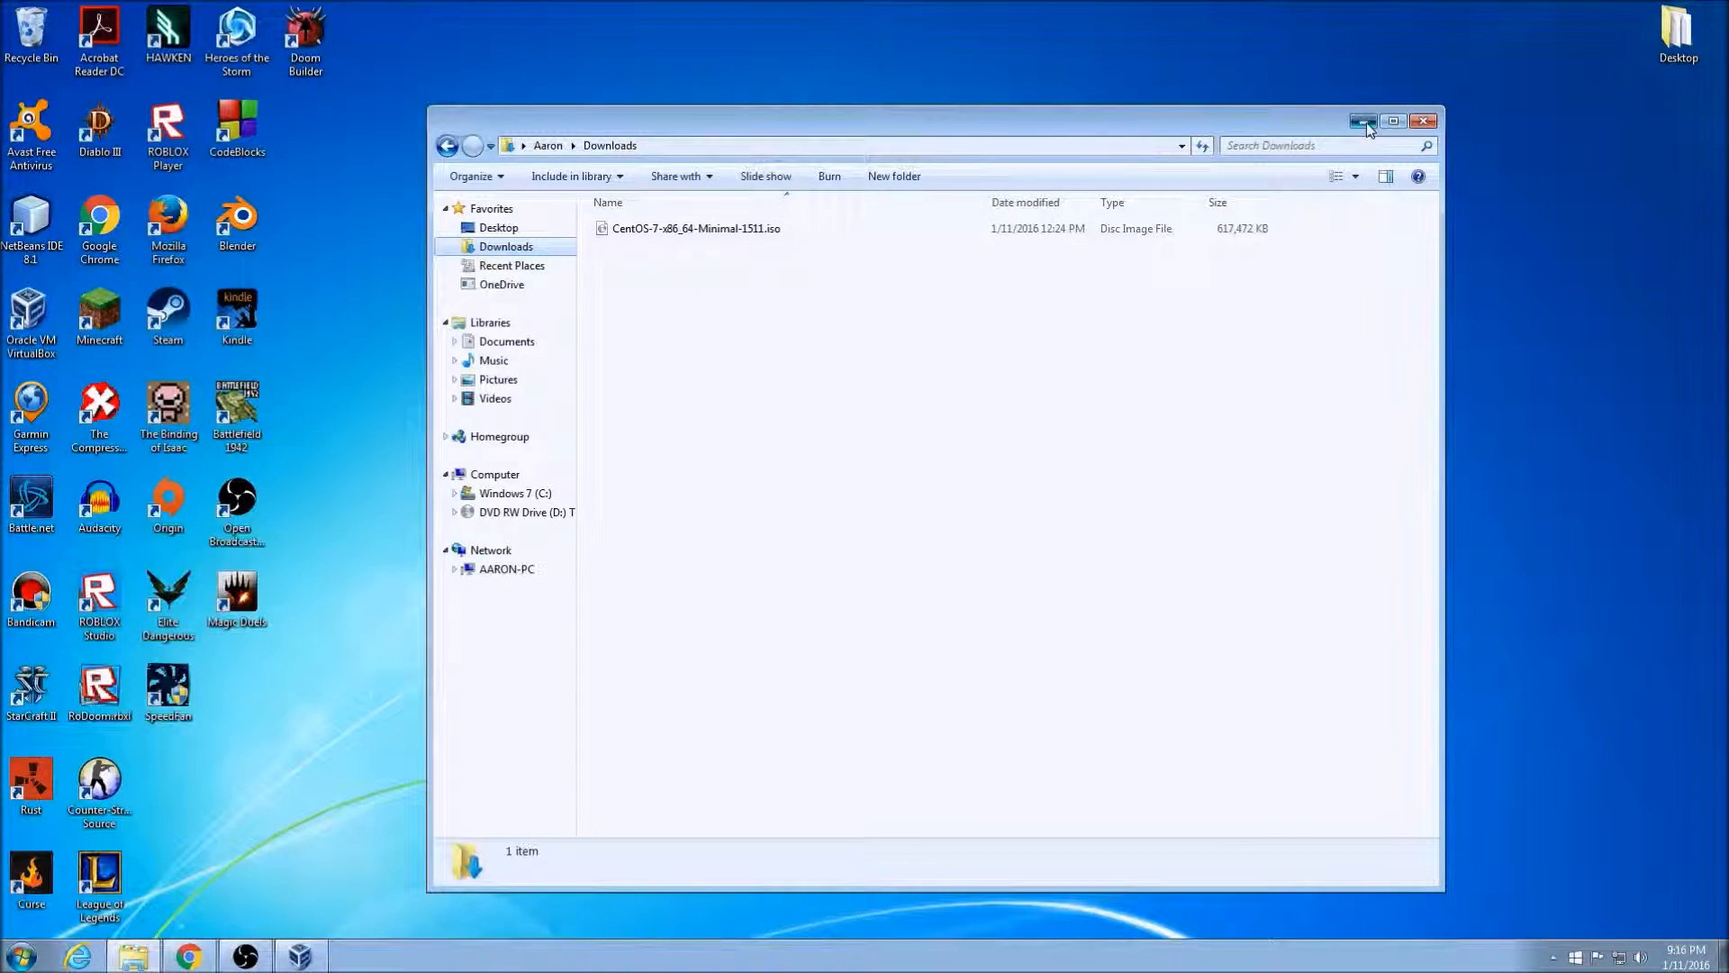
# - Create a VM named CentOS as Red Hat 64-bit with 512 MB memory and a new VDI disk
pyautogui.click(596, 215)
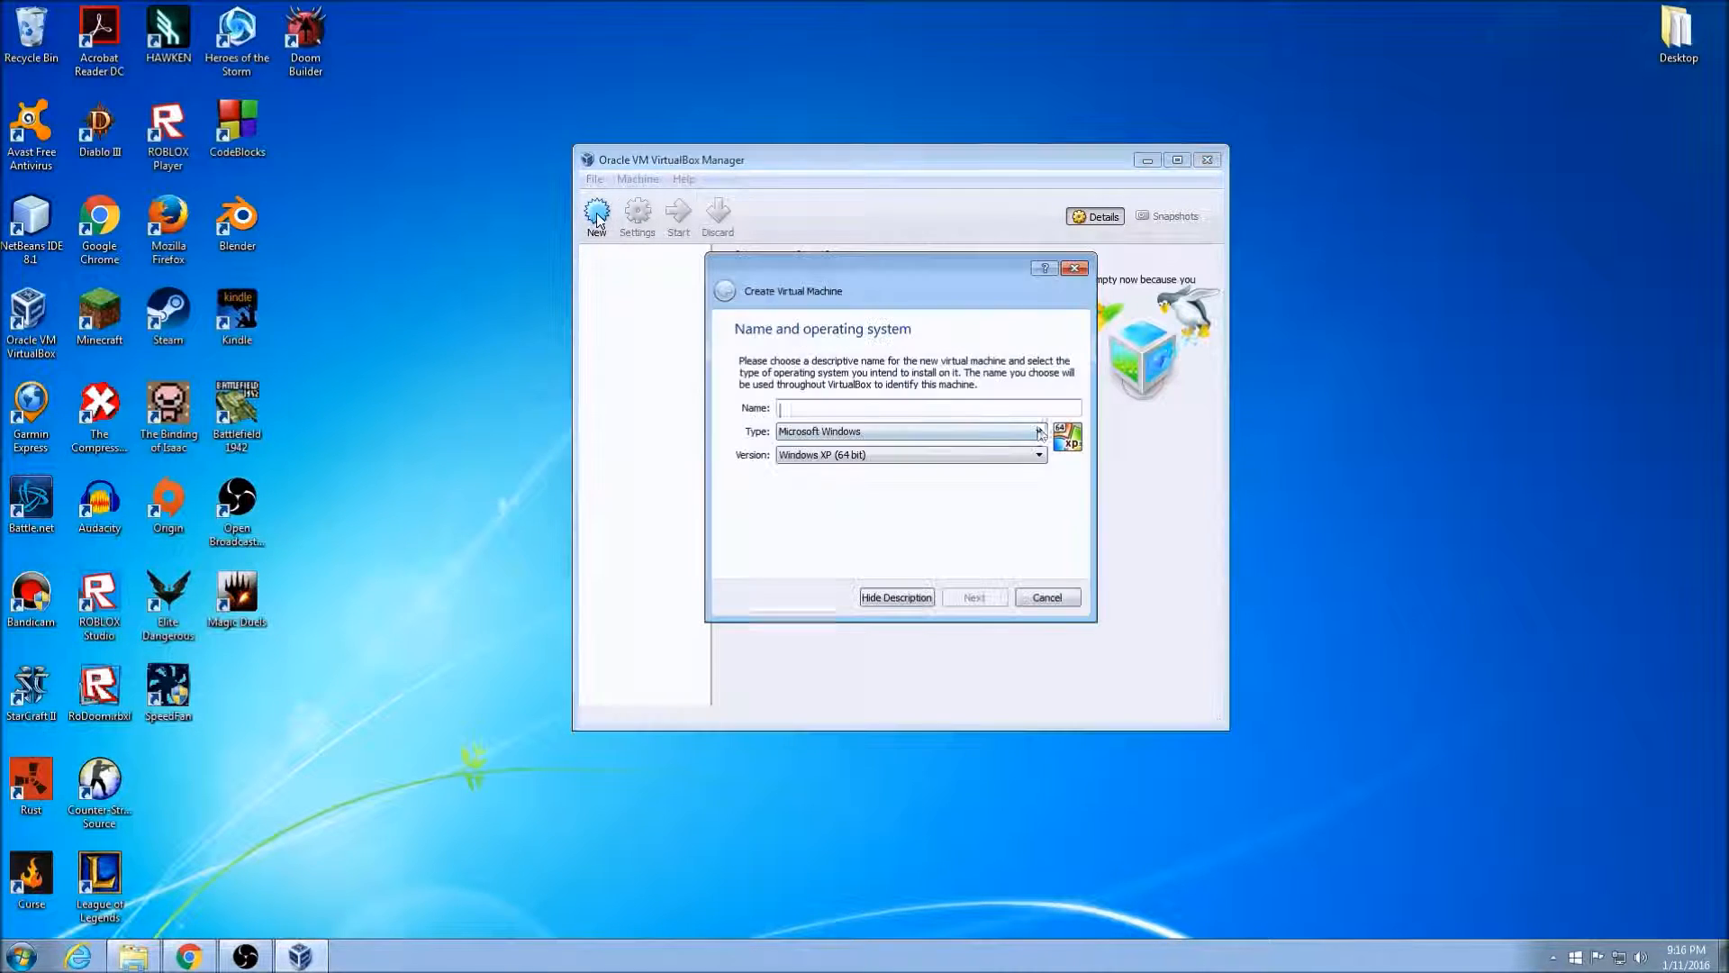
pyautogui.write('CentOS')
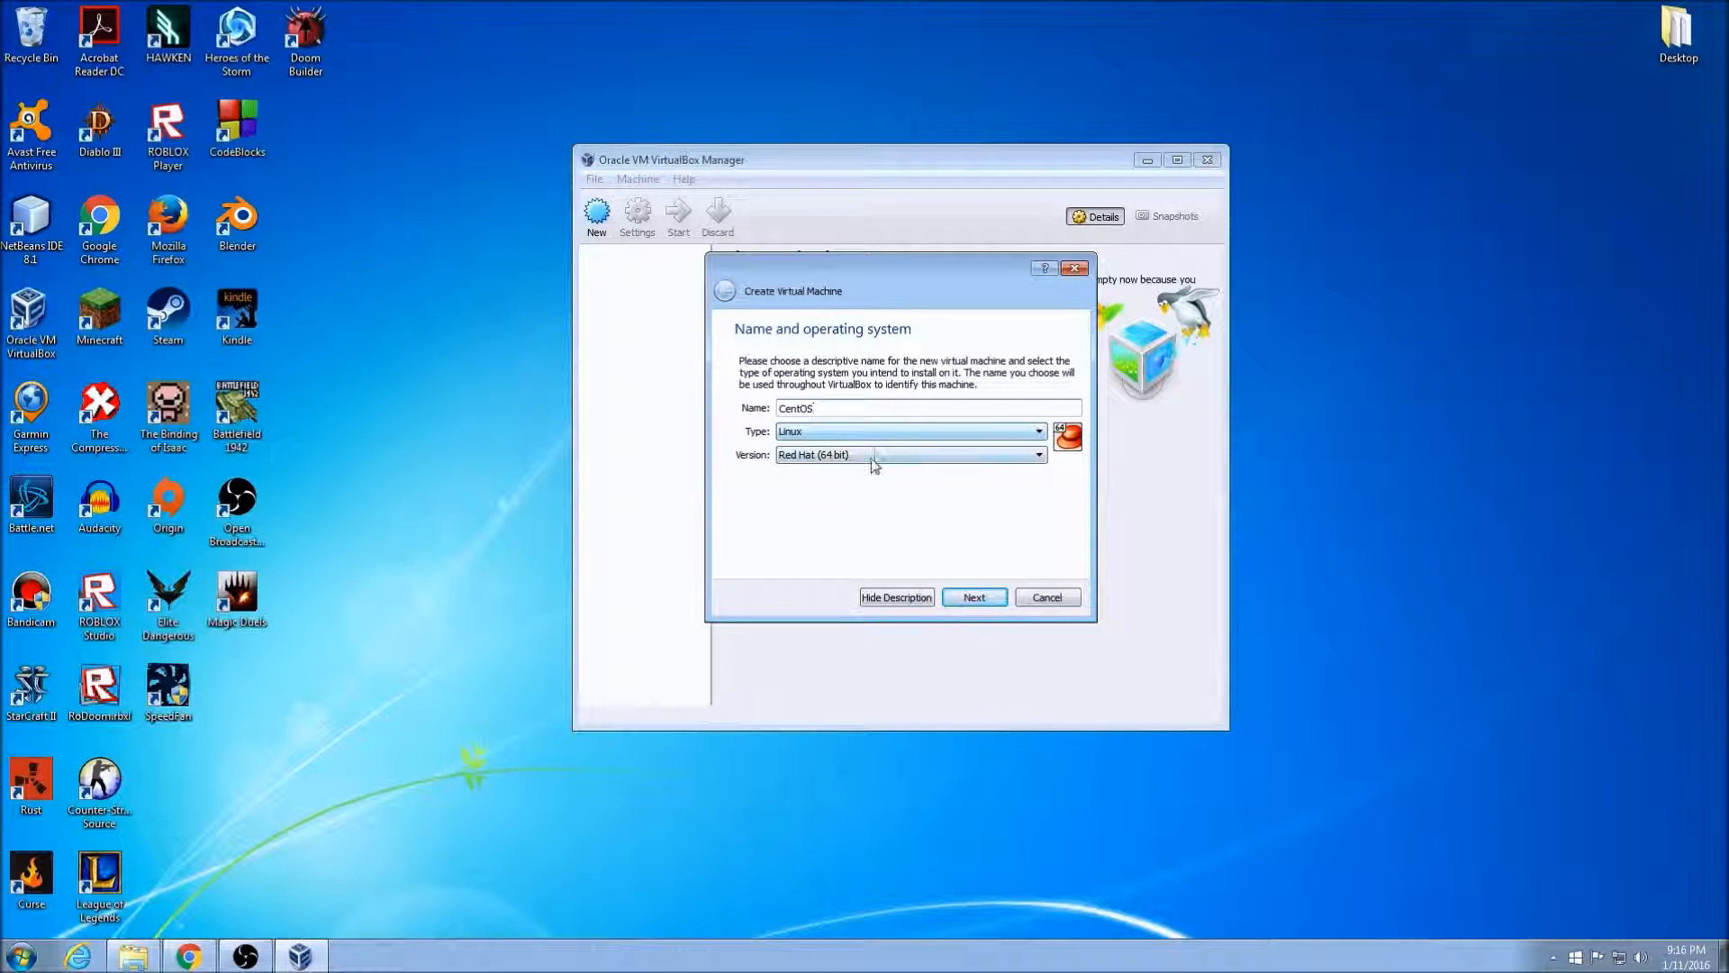
pyautogui.click(973, 596)
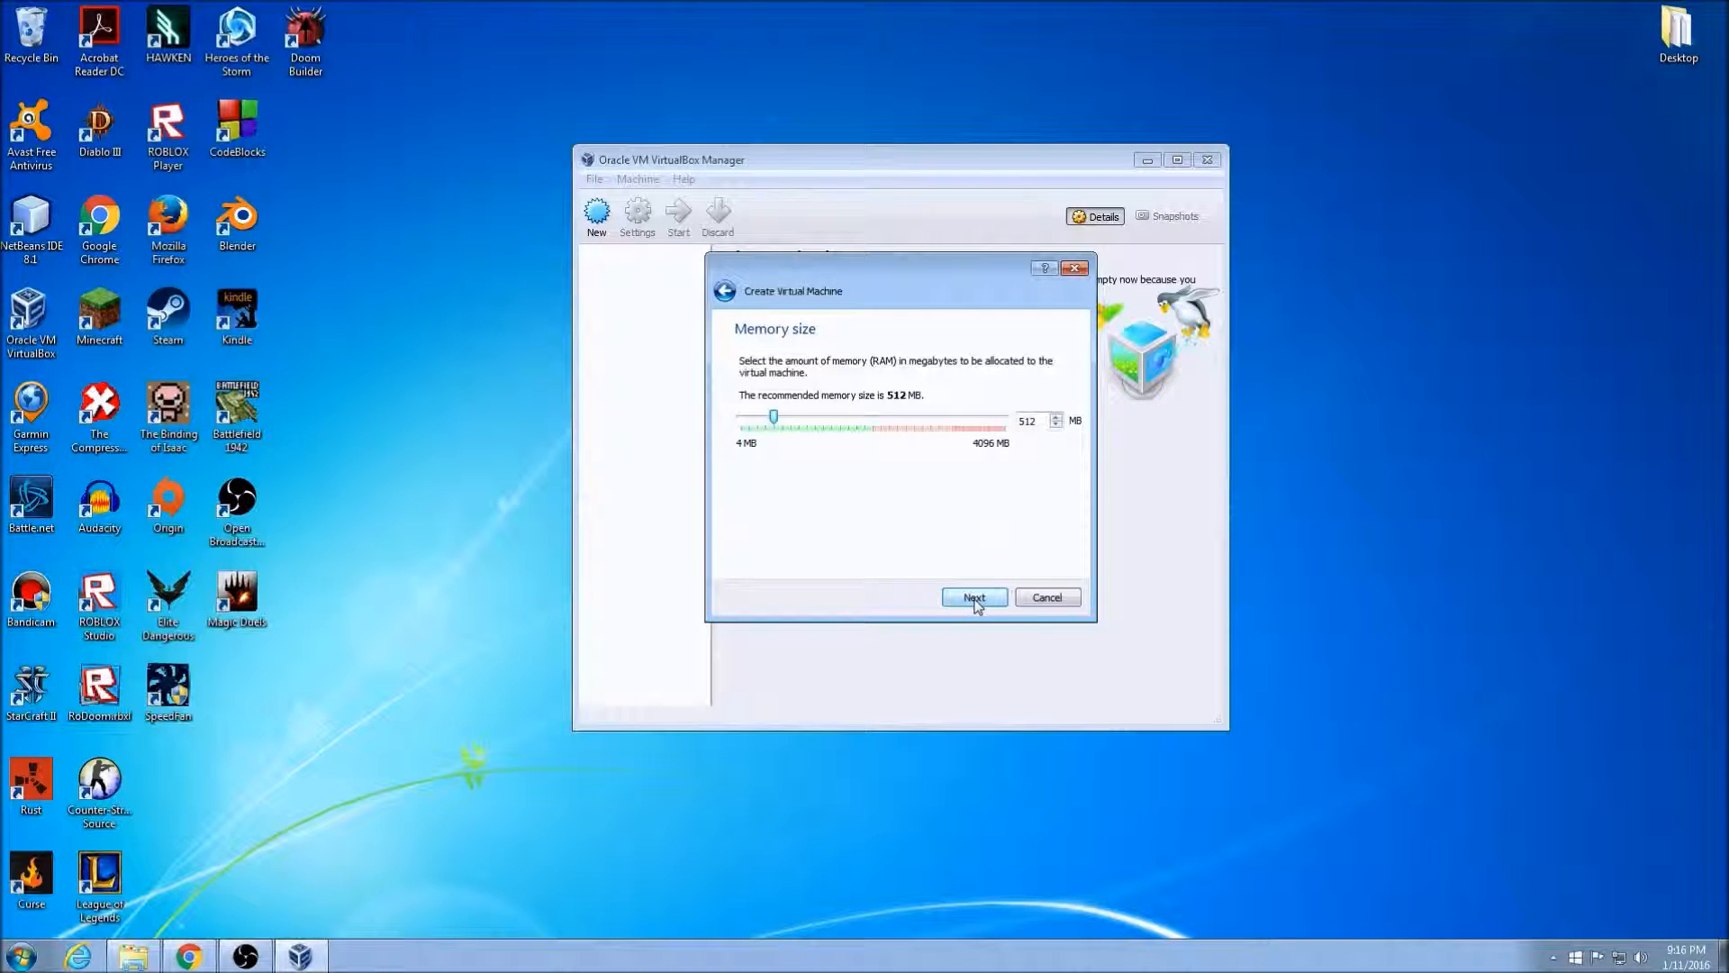
pyautogui.click(974, 596)
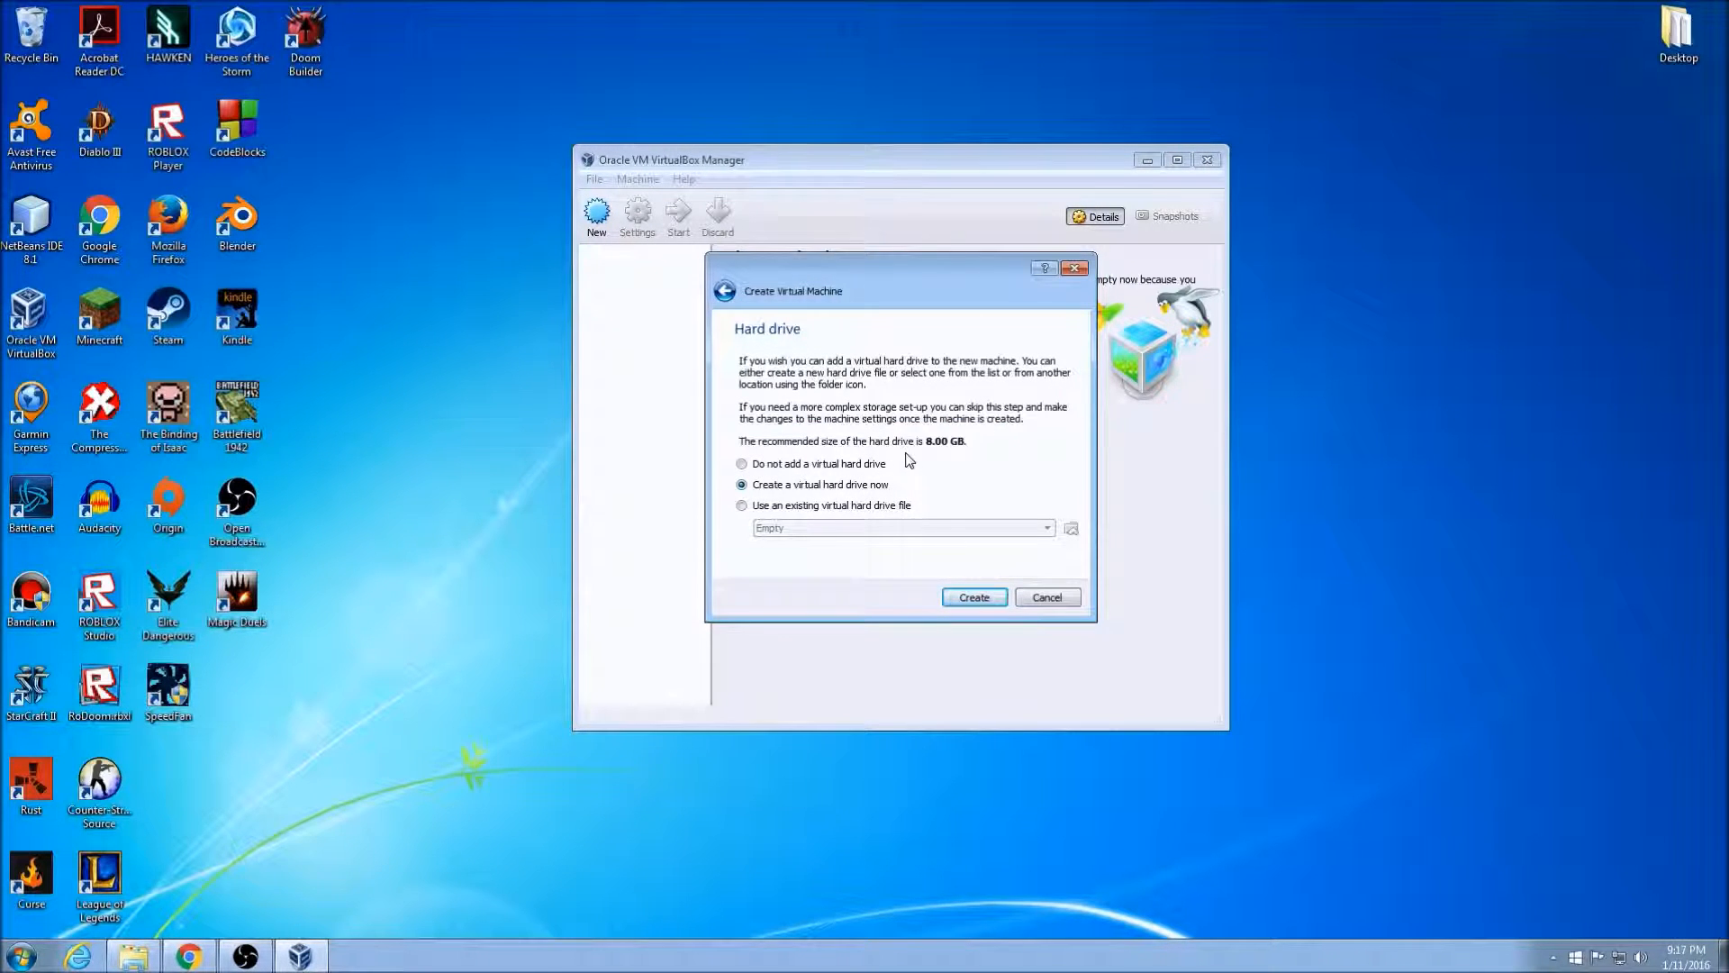
pyautogui.click(973, 596)
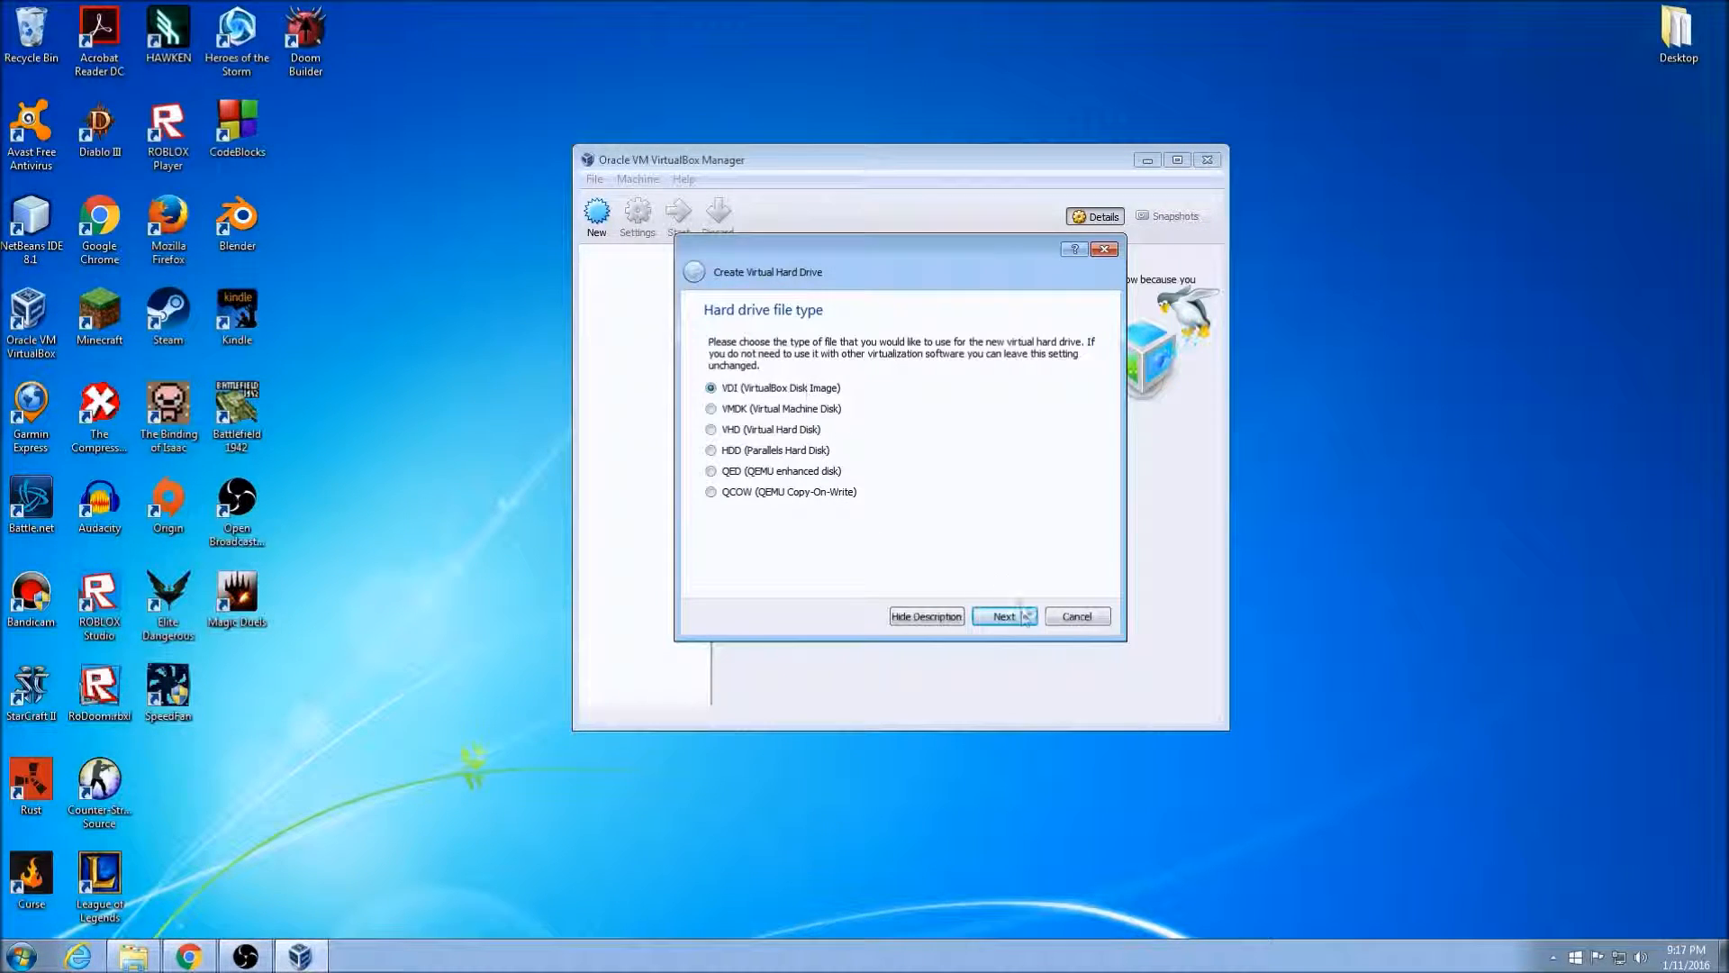
pyautogui.click(1003, 616)
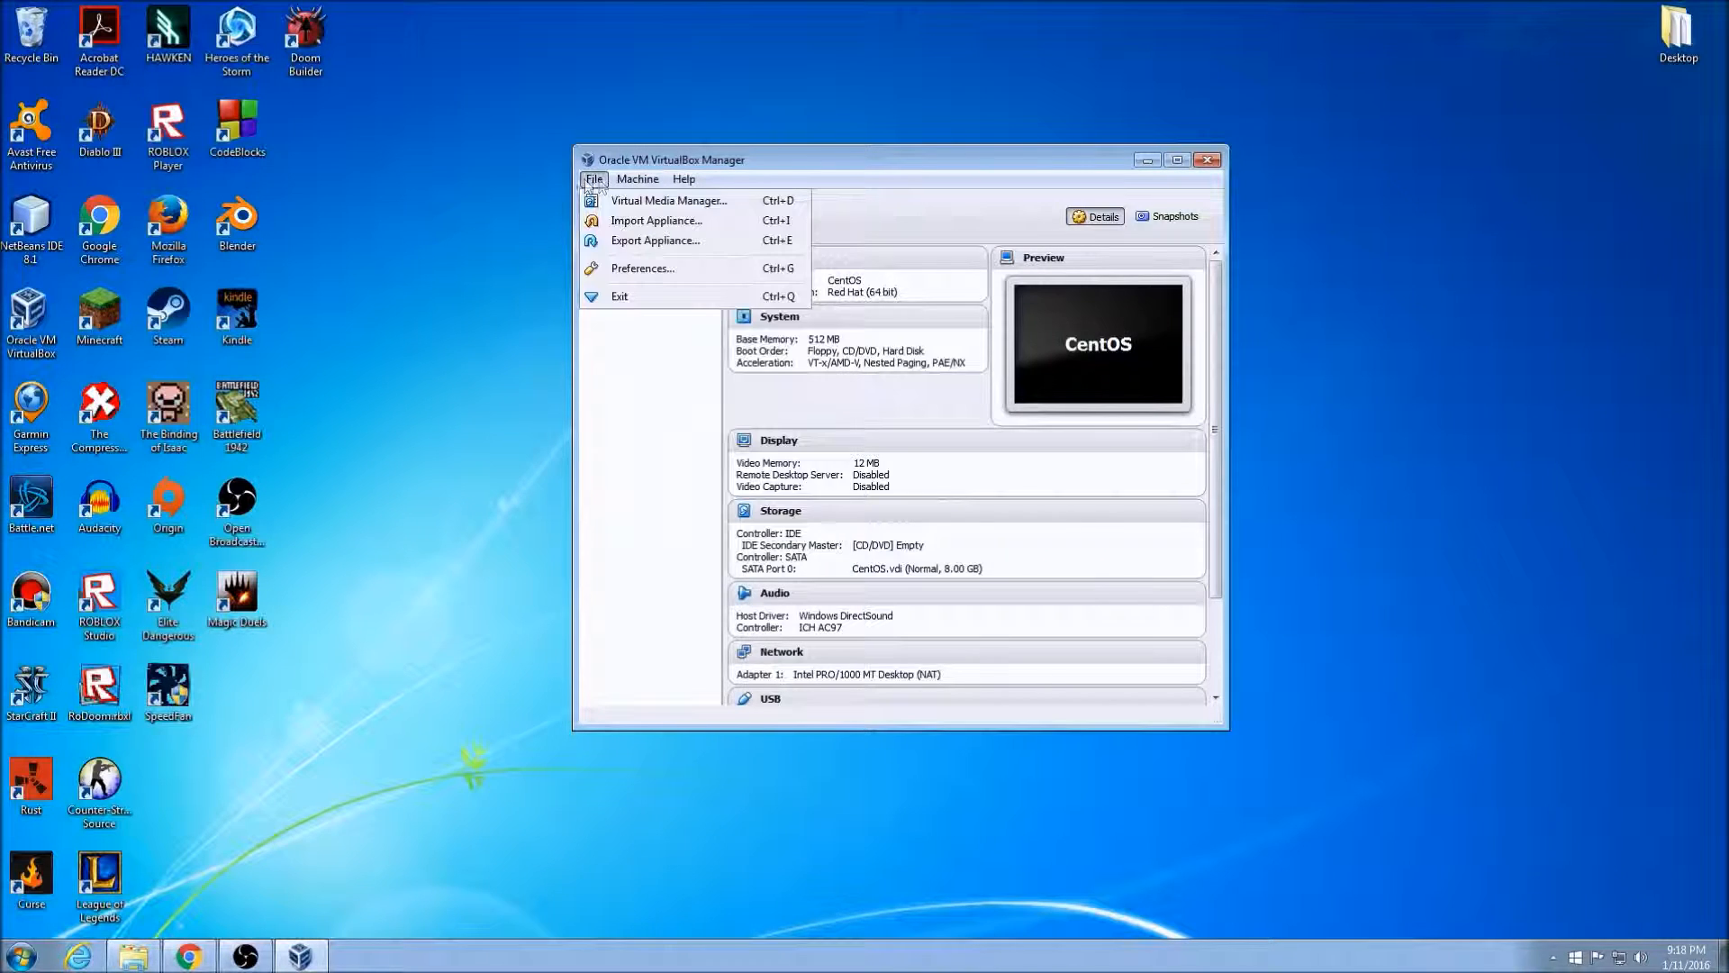
# - Attach the CentOS-7 Minimal ISO to the empty IDE optical drive in the machine's storage settings
pyautogui.click(636, 178)
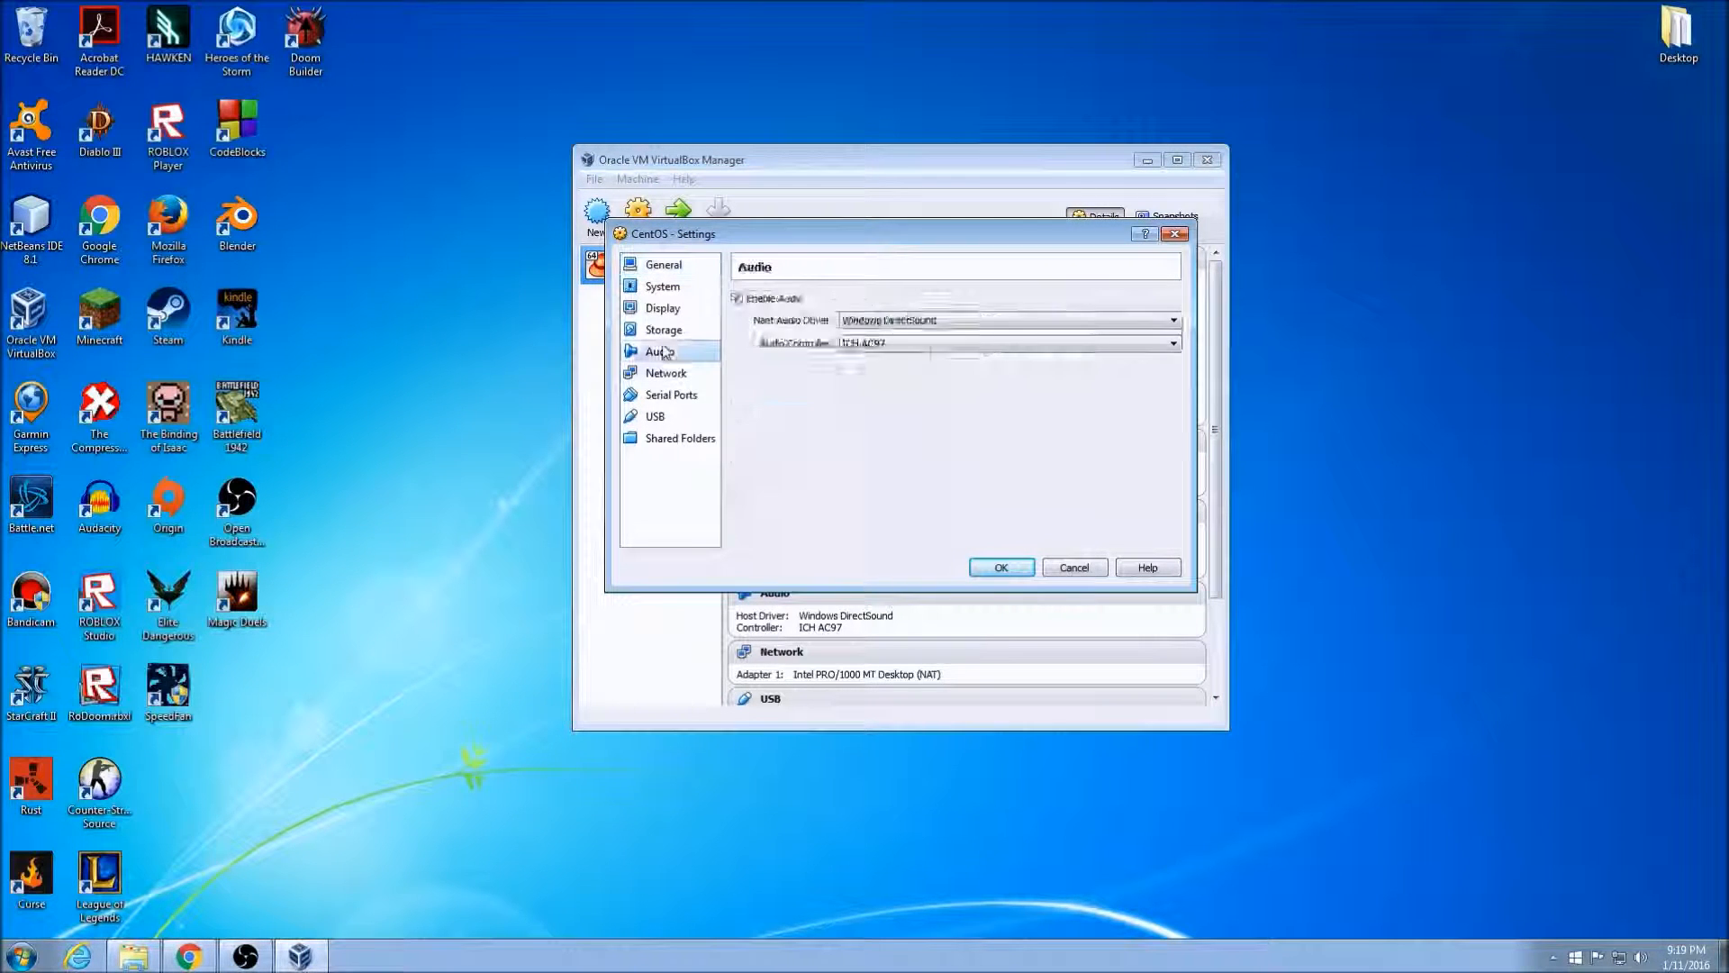
pyautogui.click(663, 328)
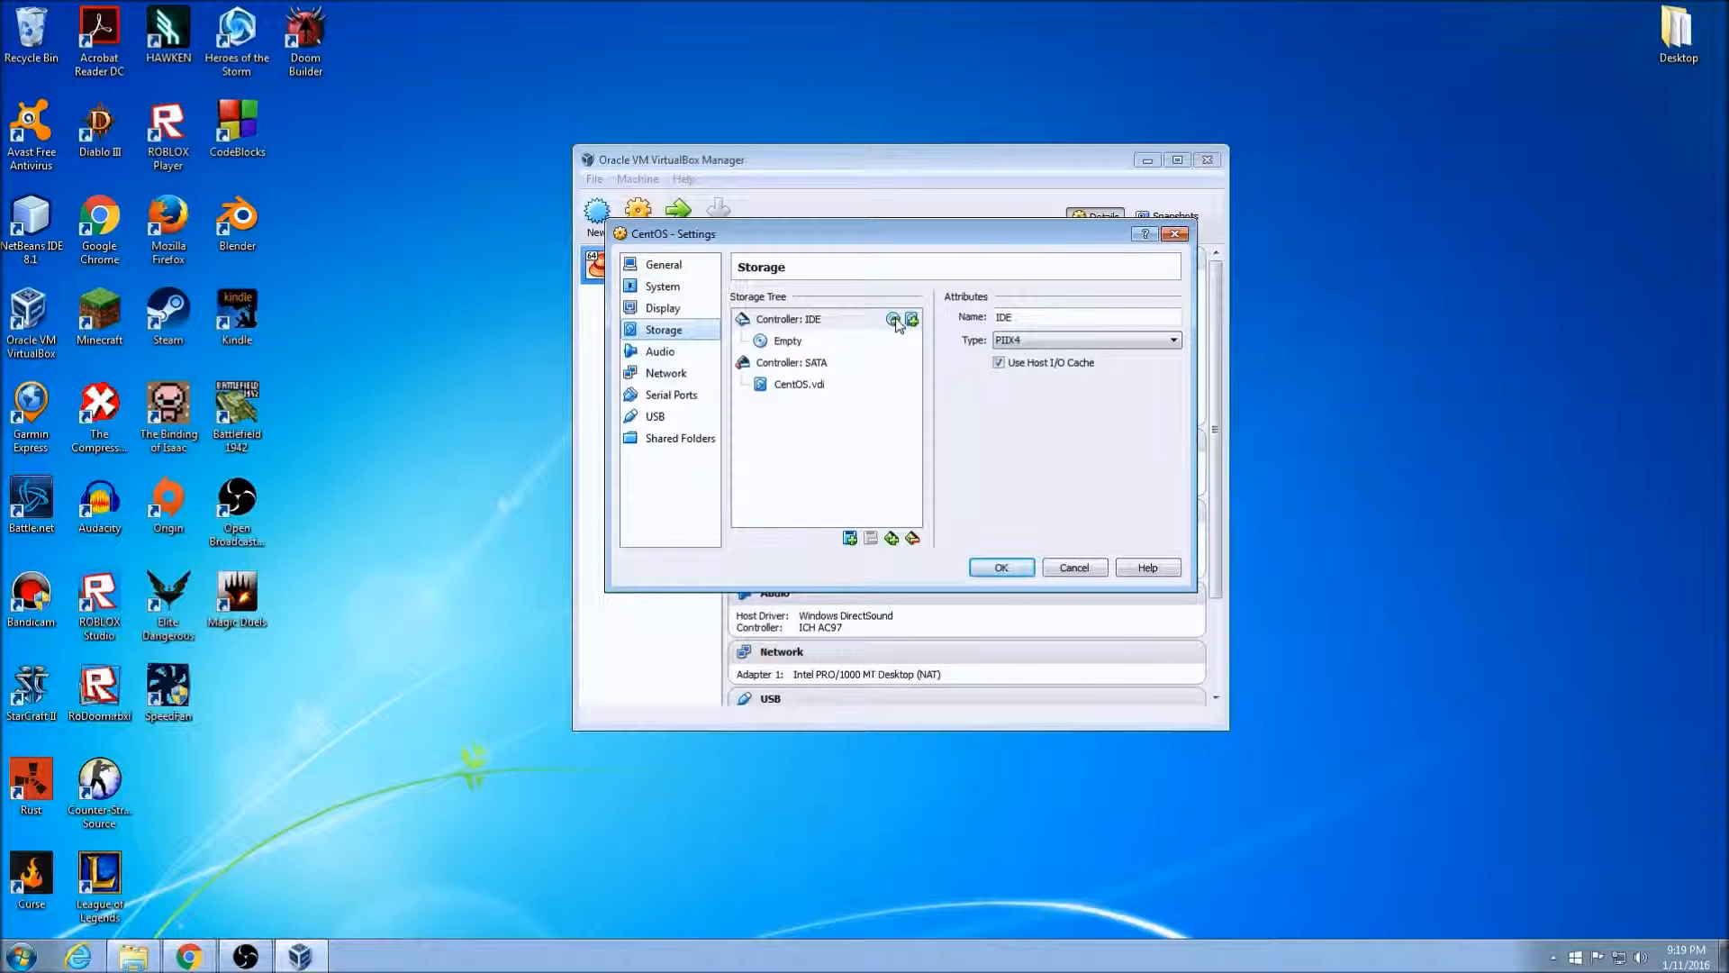
pyautogui.click(788, 319)
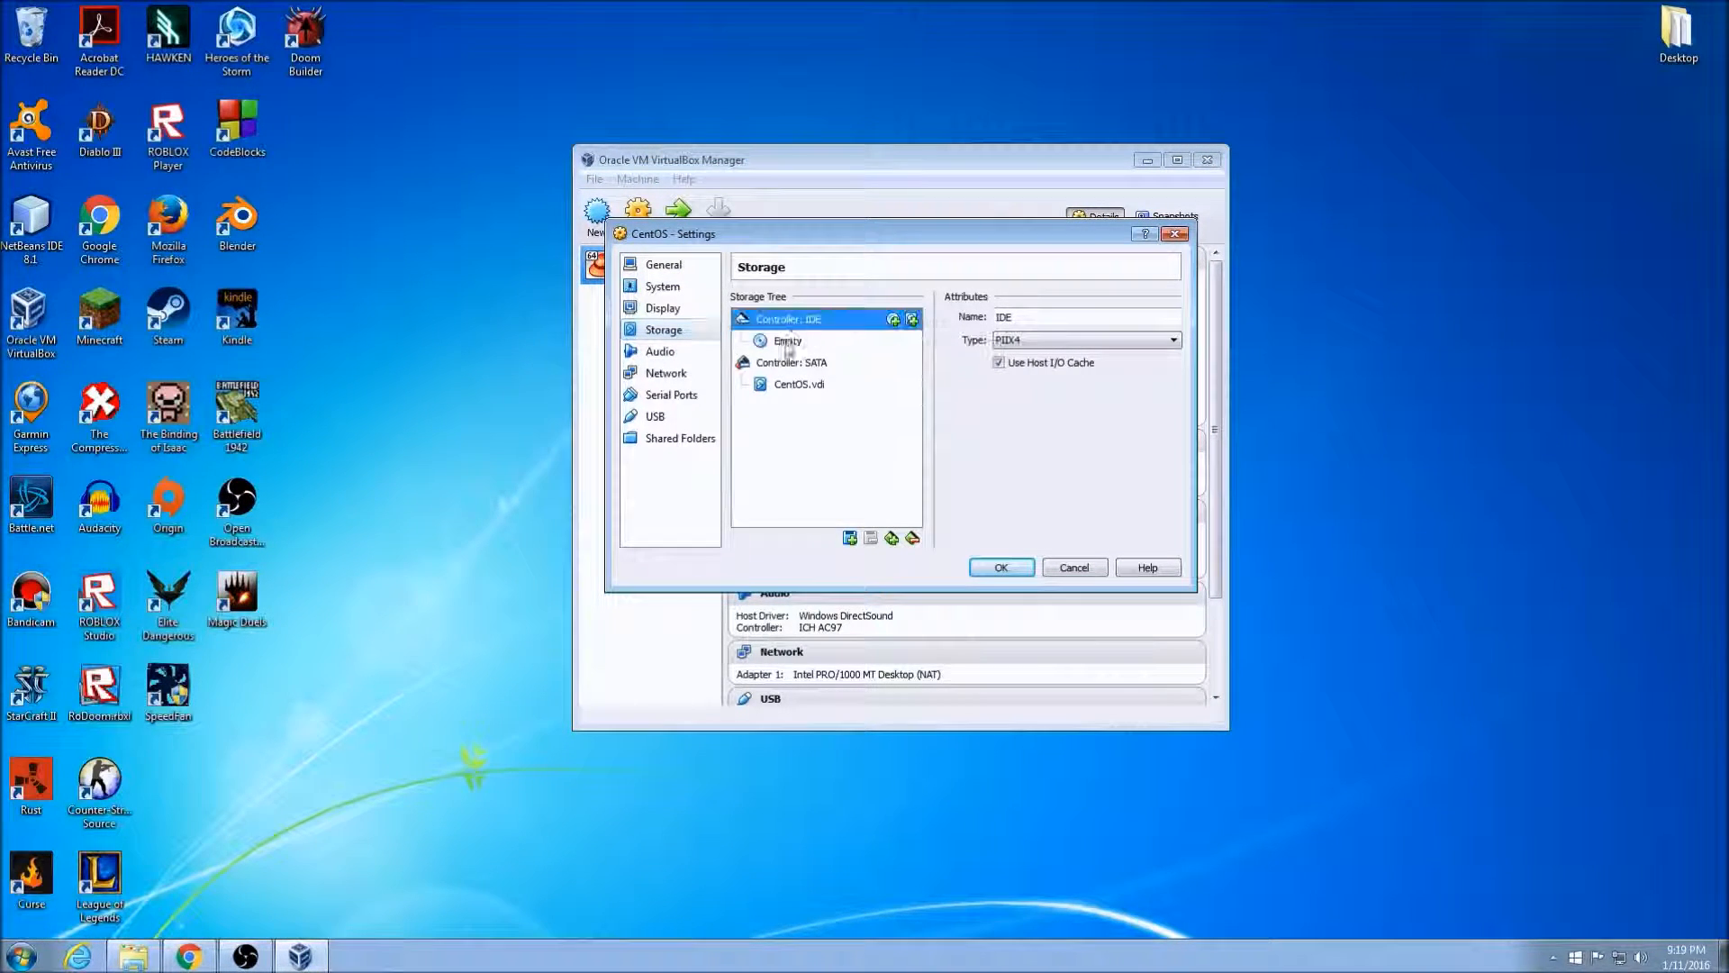
pyautogui.click(1171, 317)
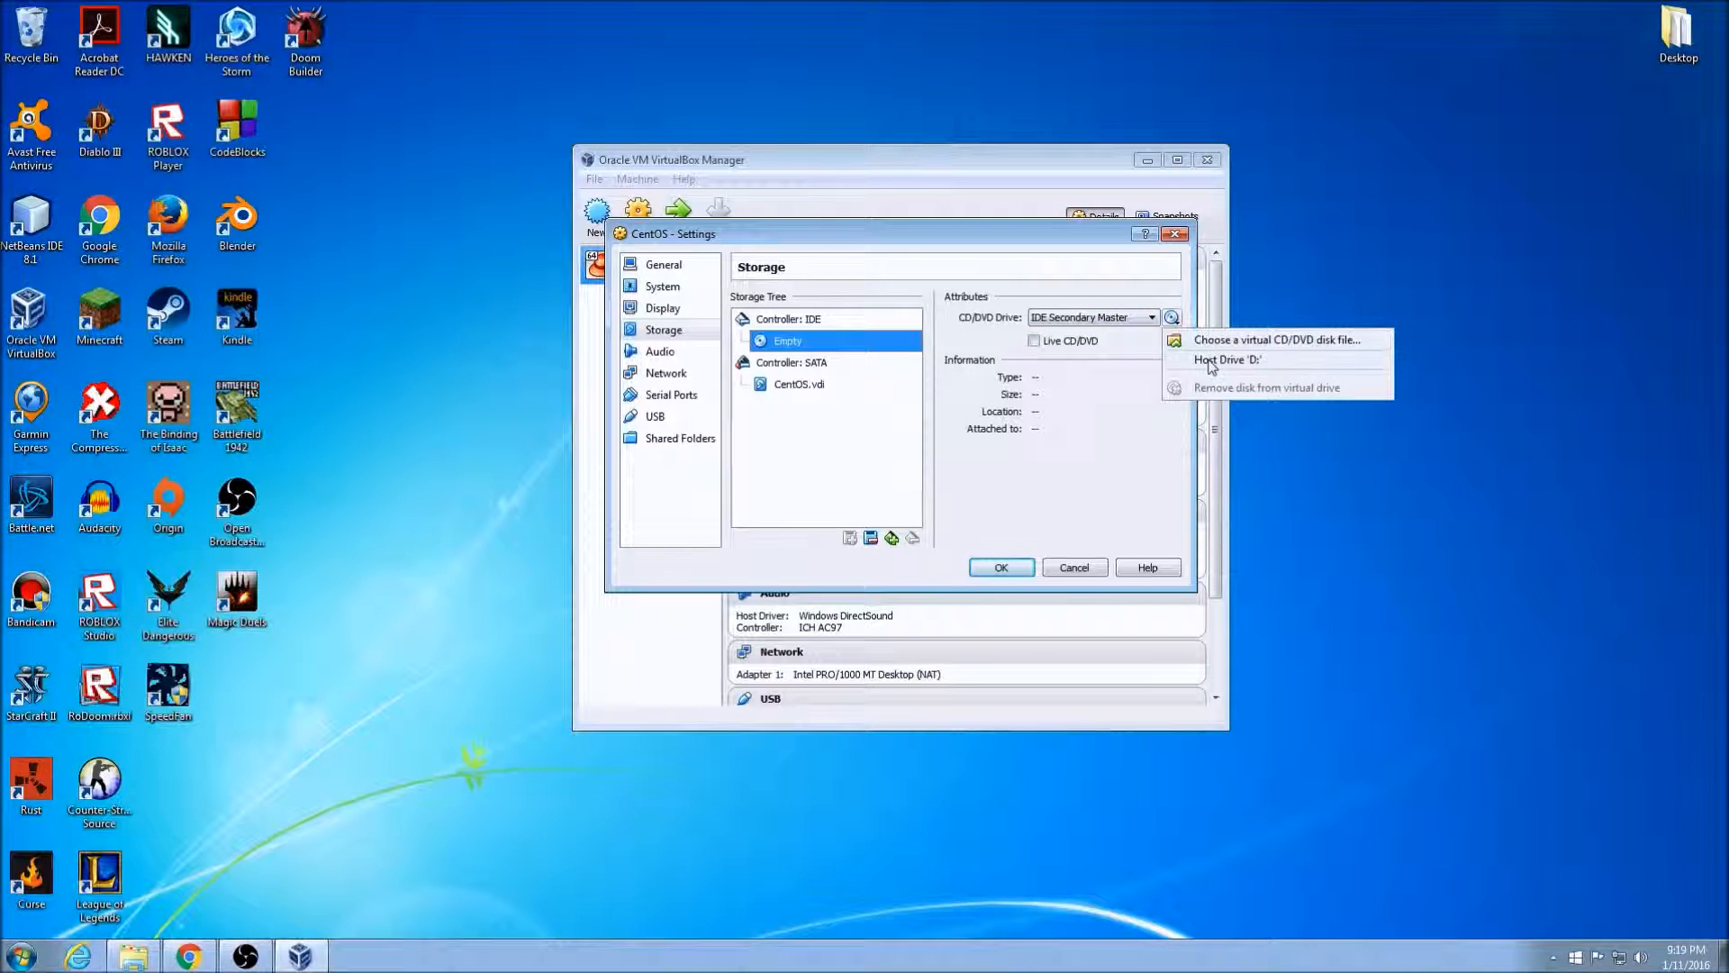
pyautogui.click(1277, 339)
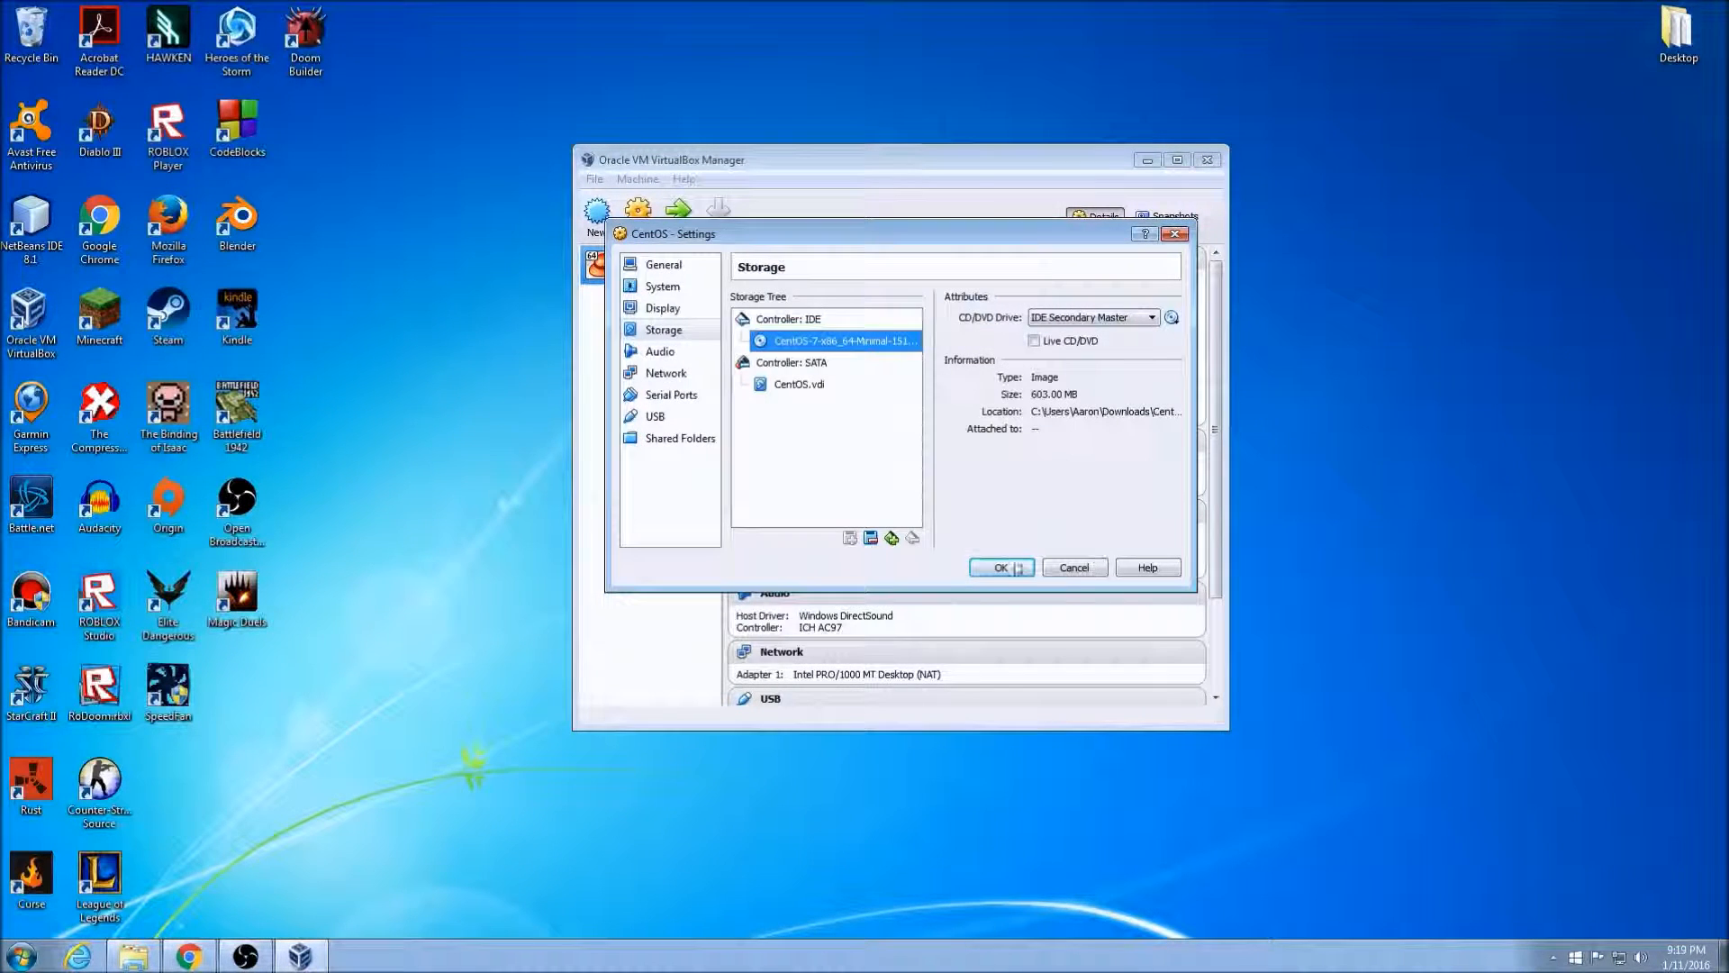
pyautogui.click(1000, 567)
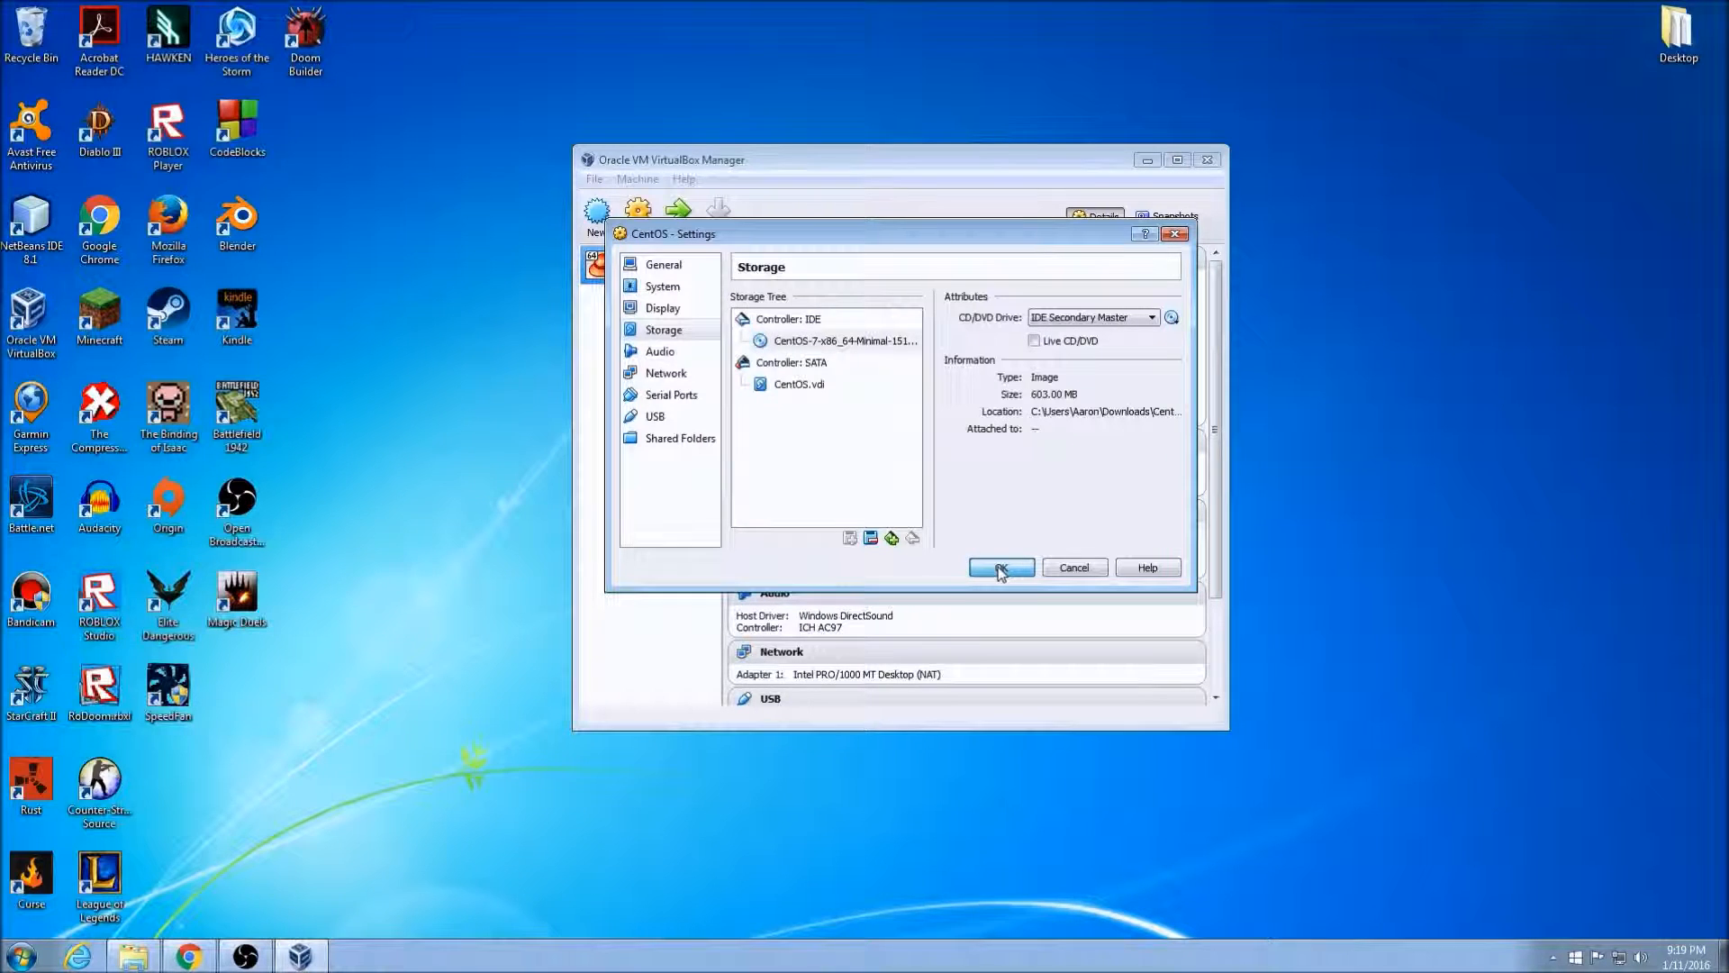
pyautogui.click(1000, 567)
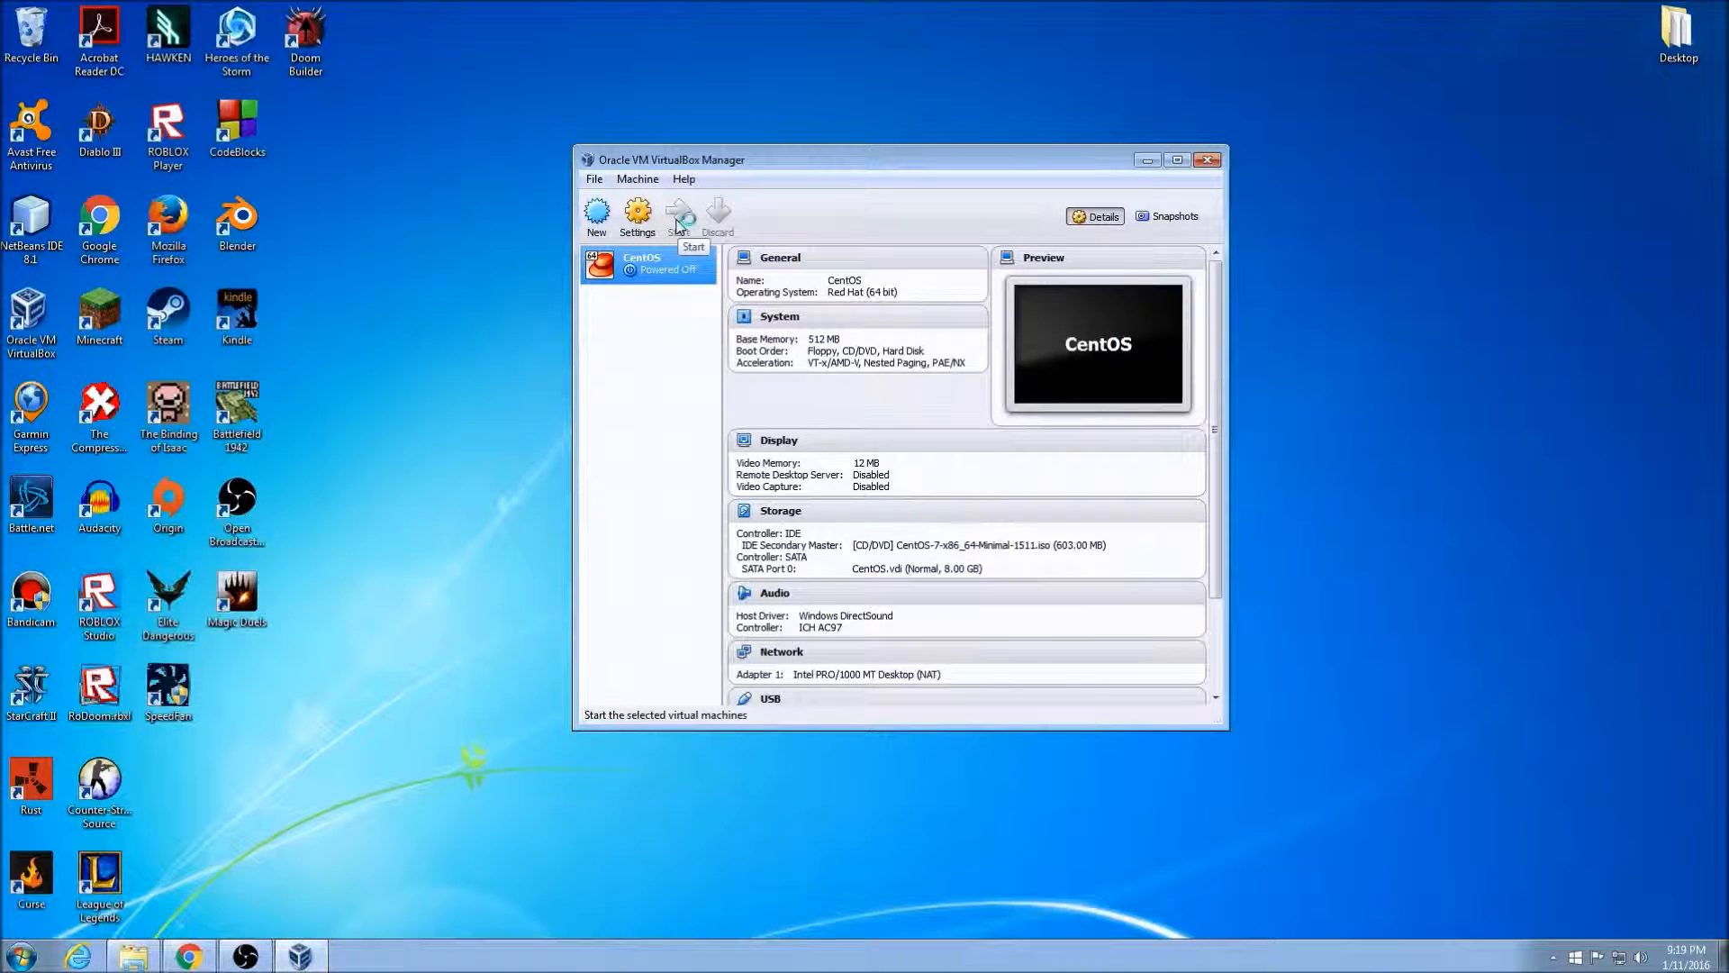
# - Boot the VM into the installer, keep English, and set the timezone to Toronto with AM/PM clock
pyautogui.click(679, 216)
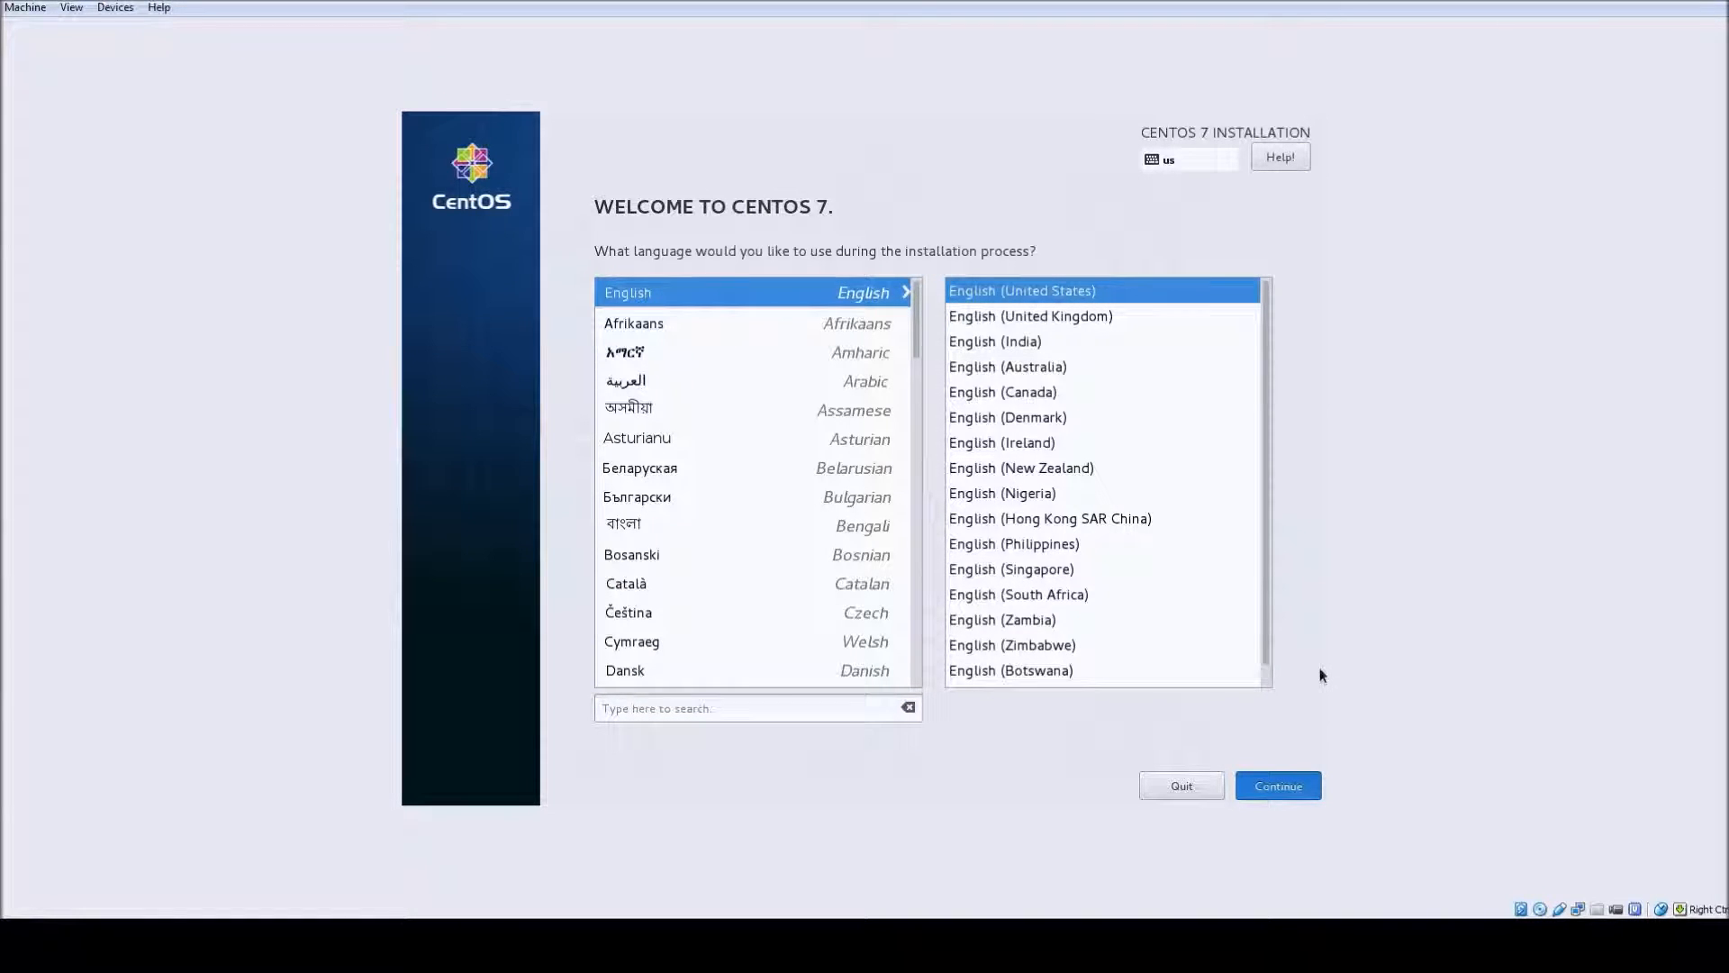
pyautogui.click(1277, 786)
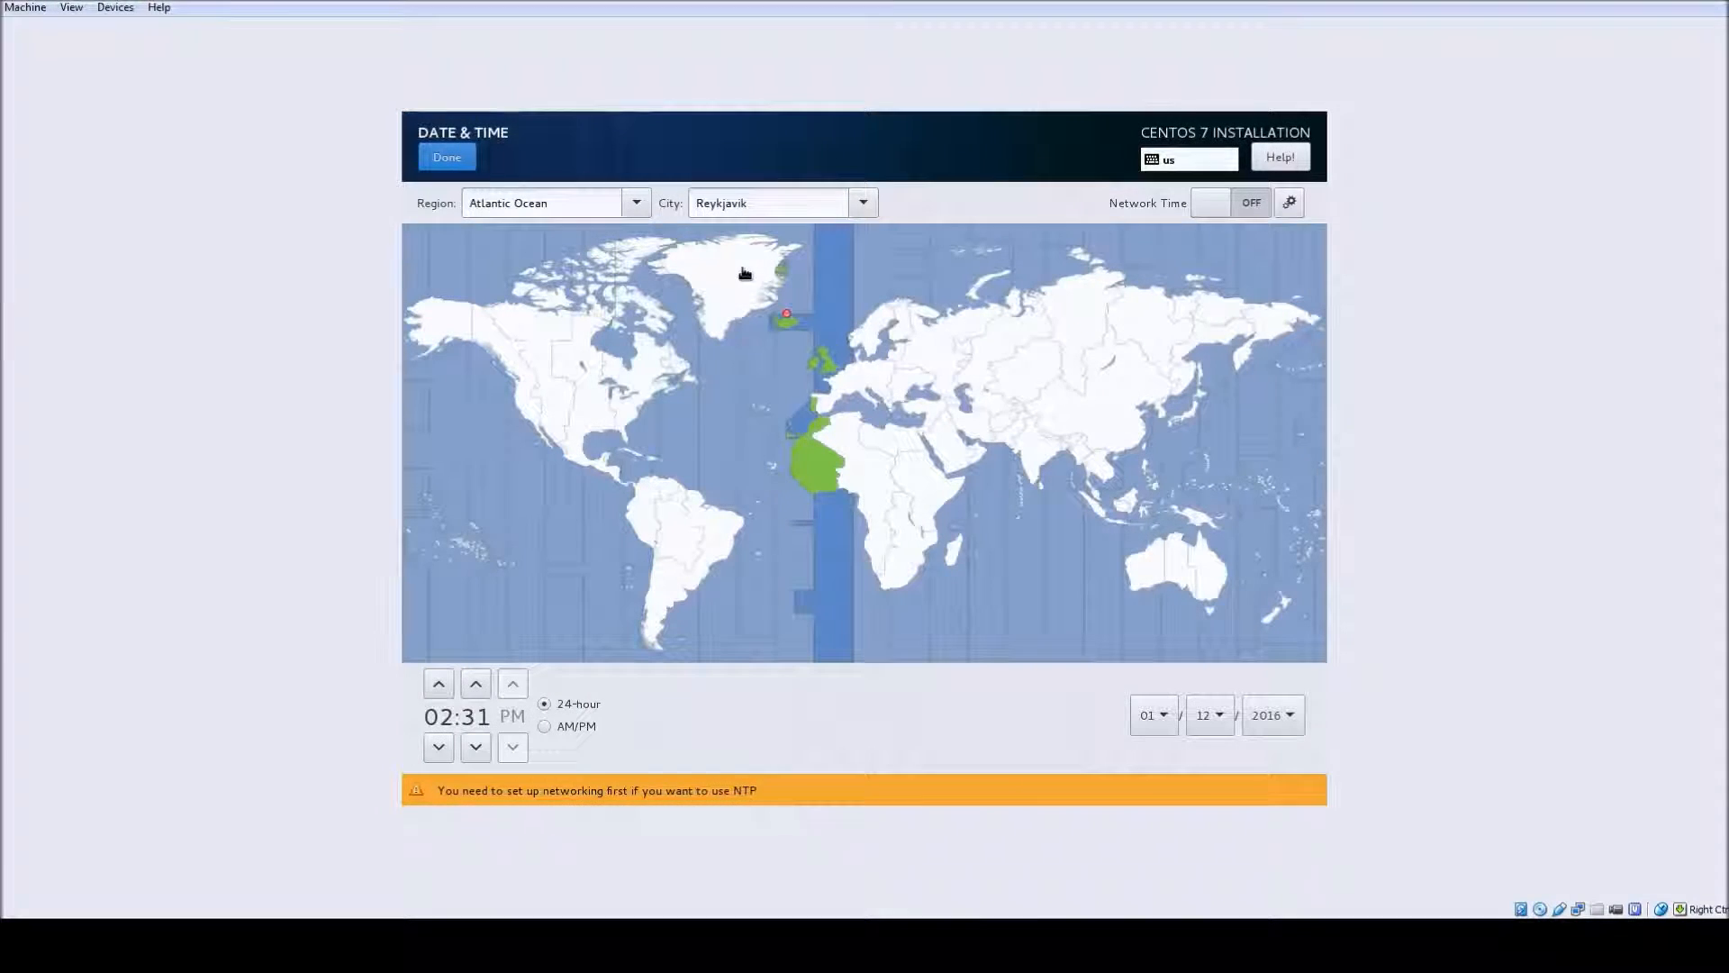
pyautogui.click(631, 386)
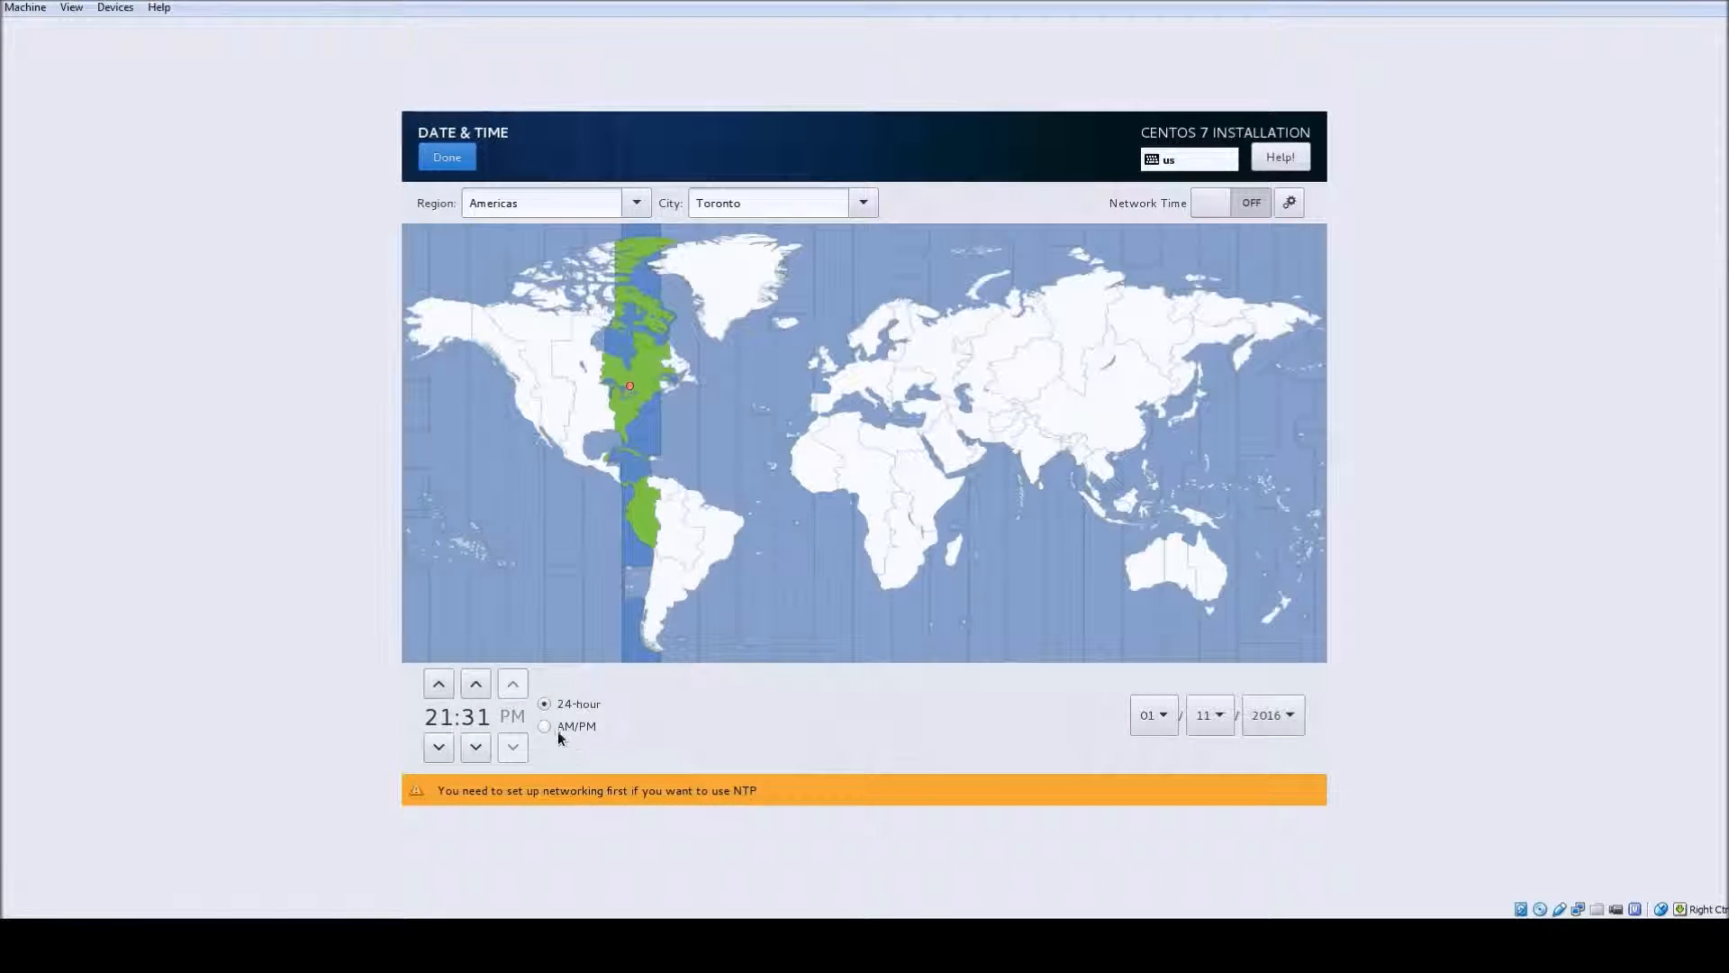
pyautogui.click(544, 726)
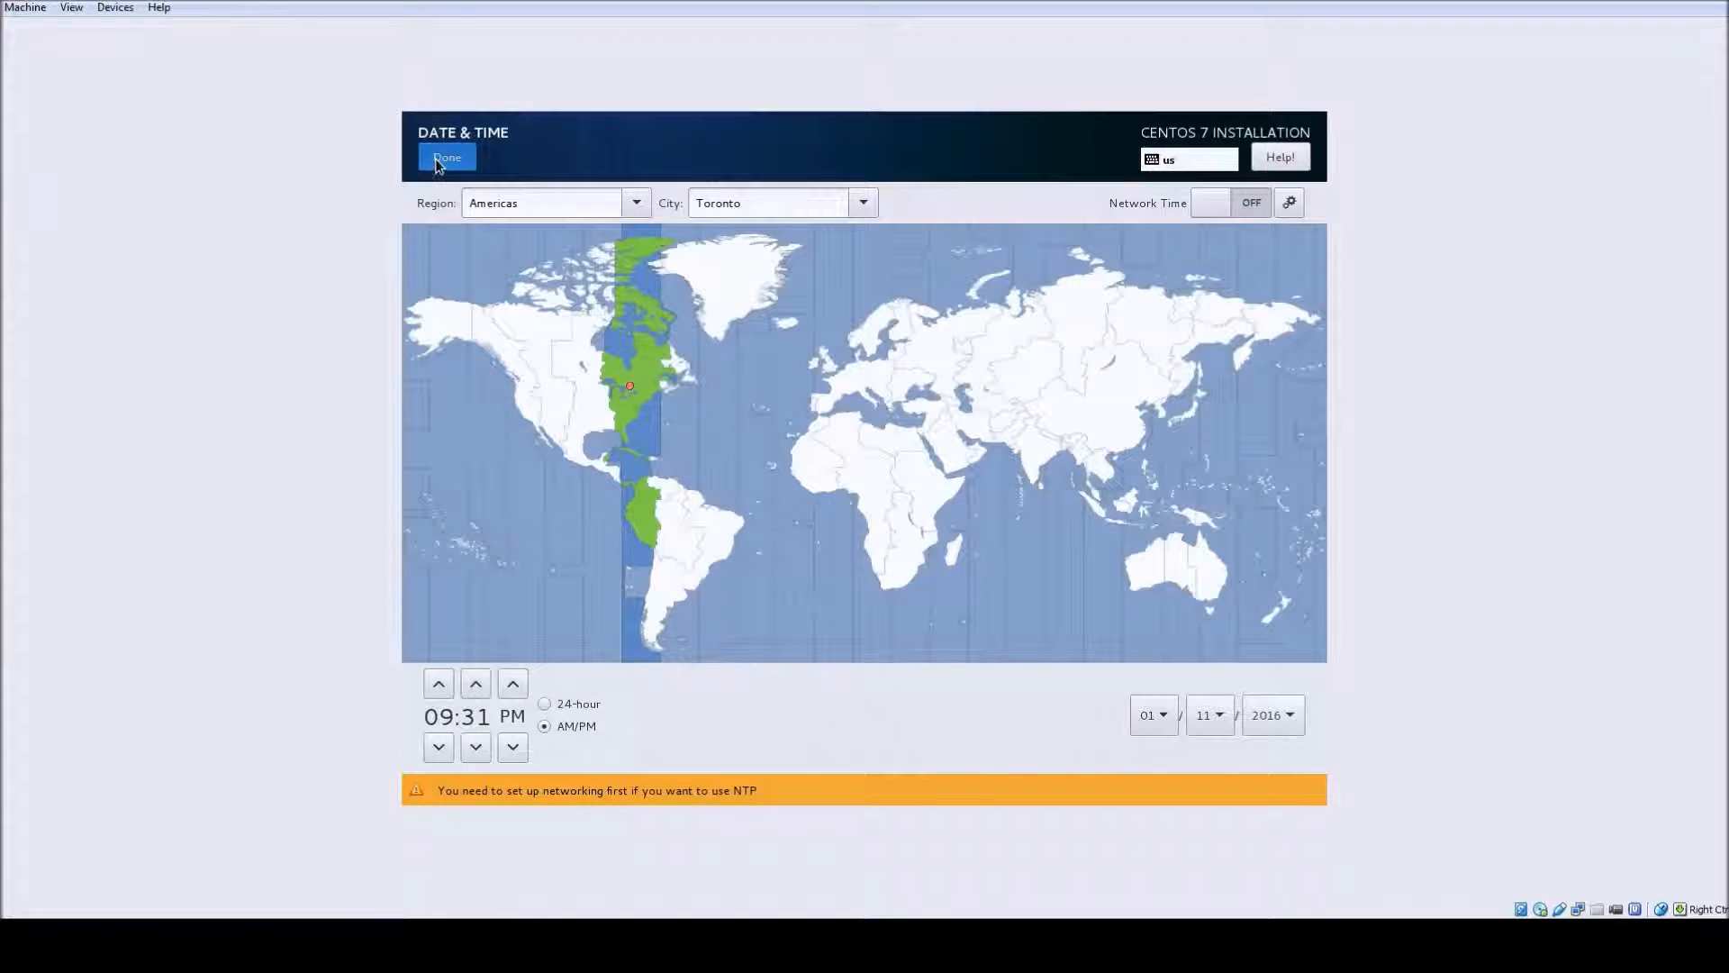
pyautogui.click(449, 157)
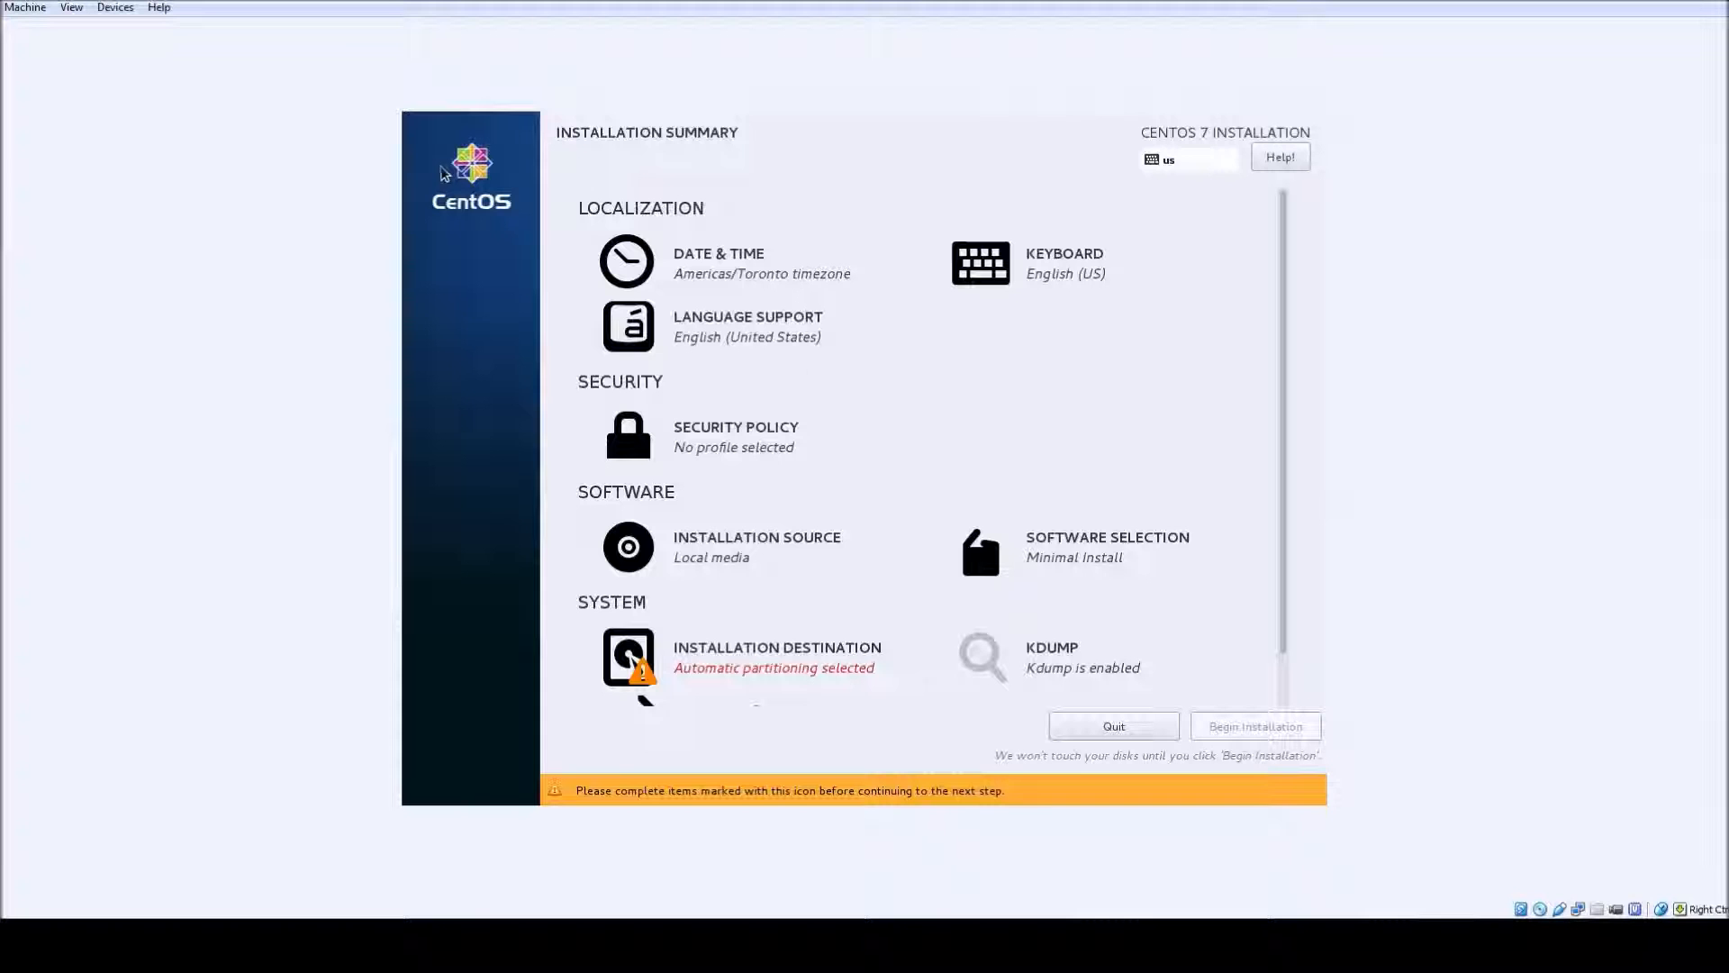
# - Apply the Standard System Security Profile and keep local media as the installation source
pyautogui.click(735, 436)
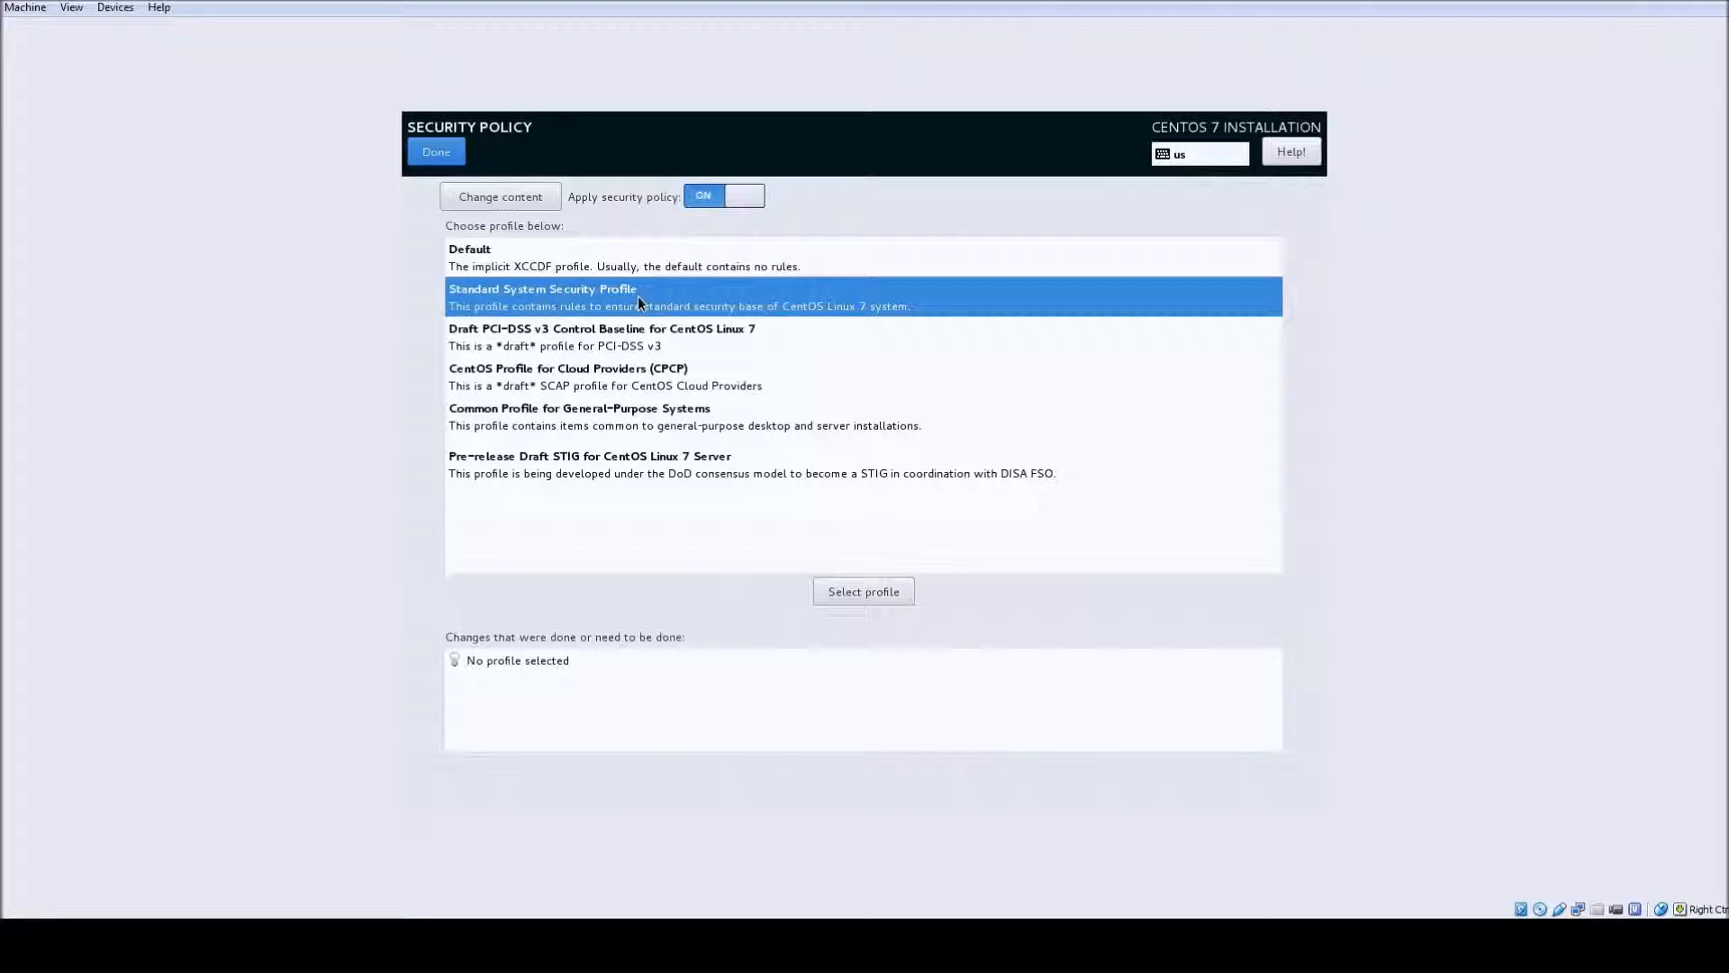
pyautogui.click(863, 591)
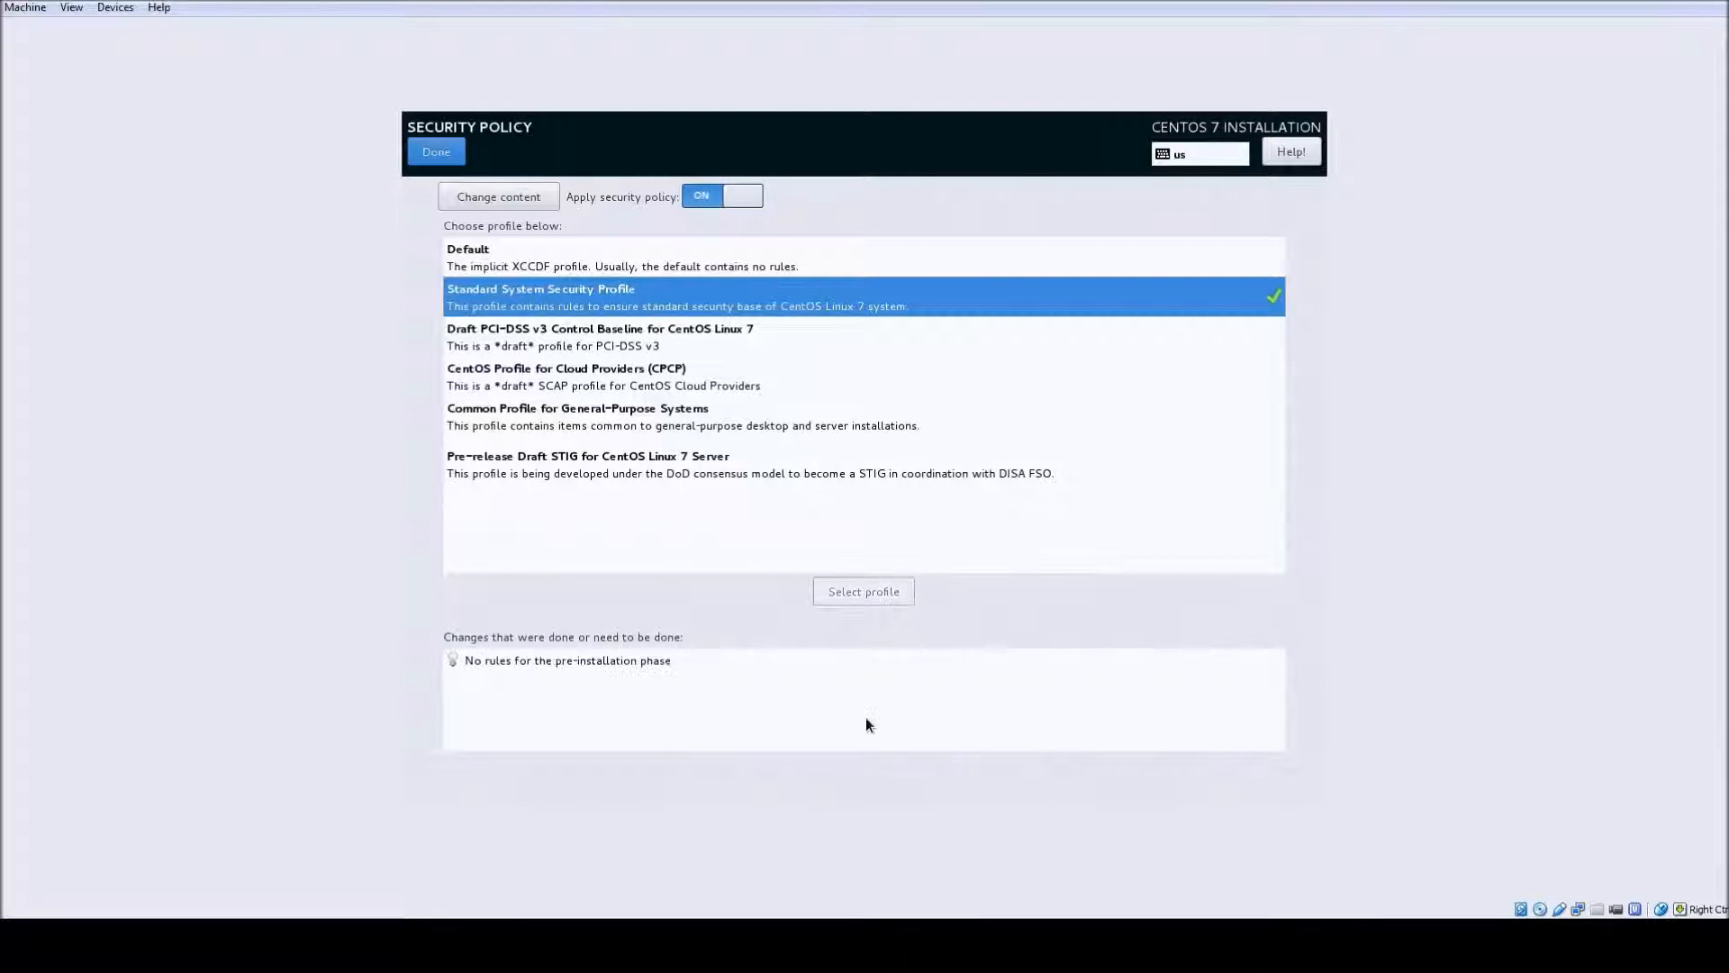
pyautogui.click(434, 152)
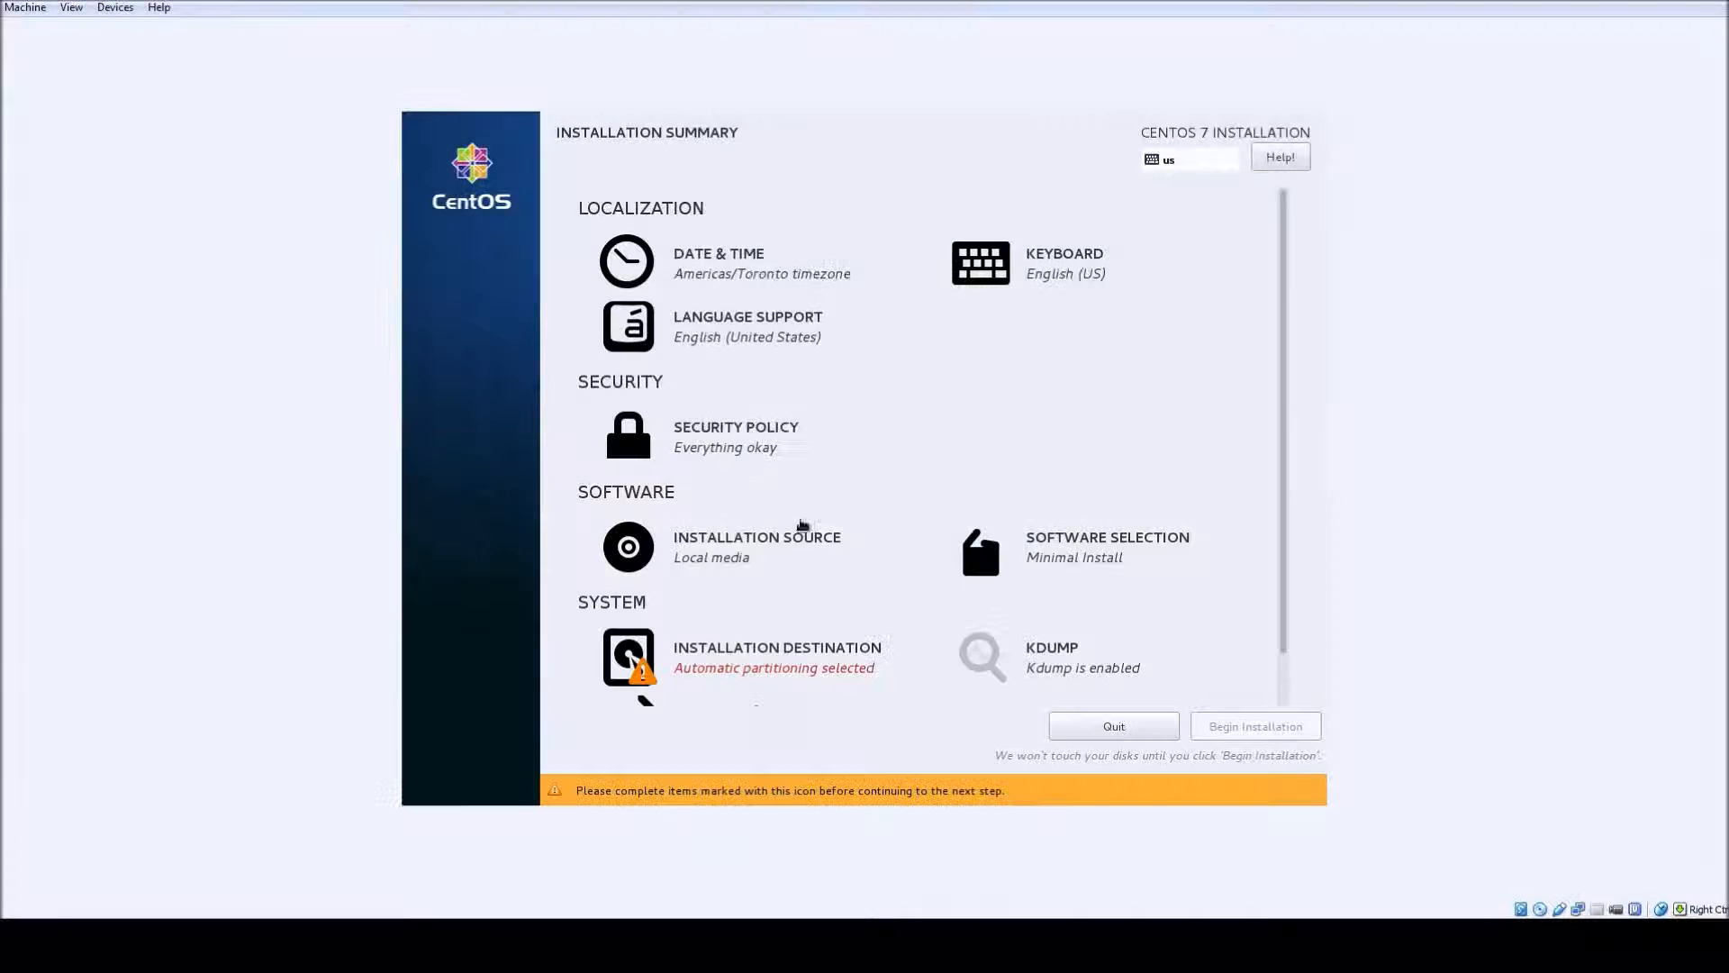
pyautogui.moveTo(761, 555)
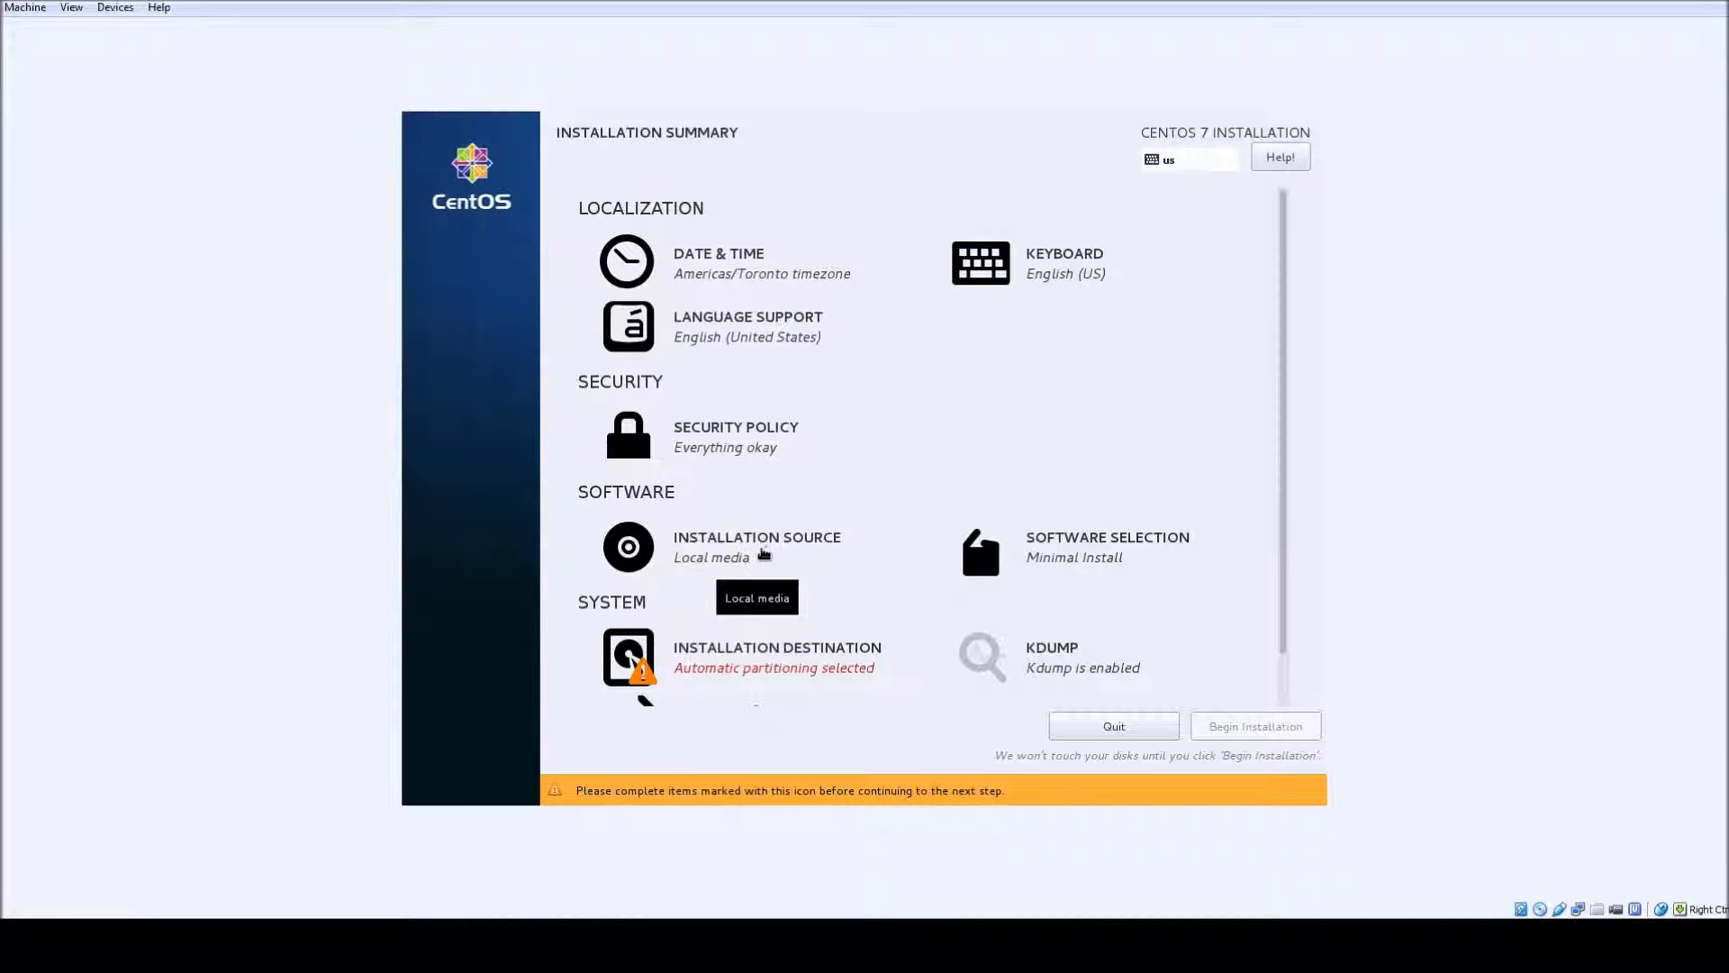
pyautogui.click(756, 545)
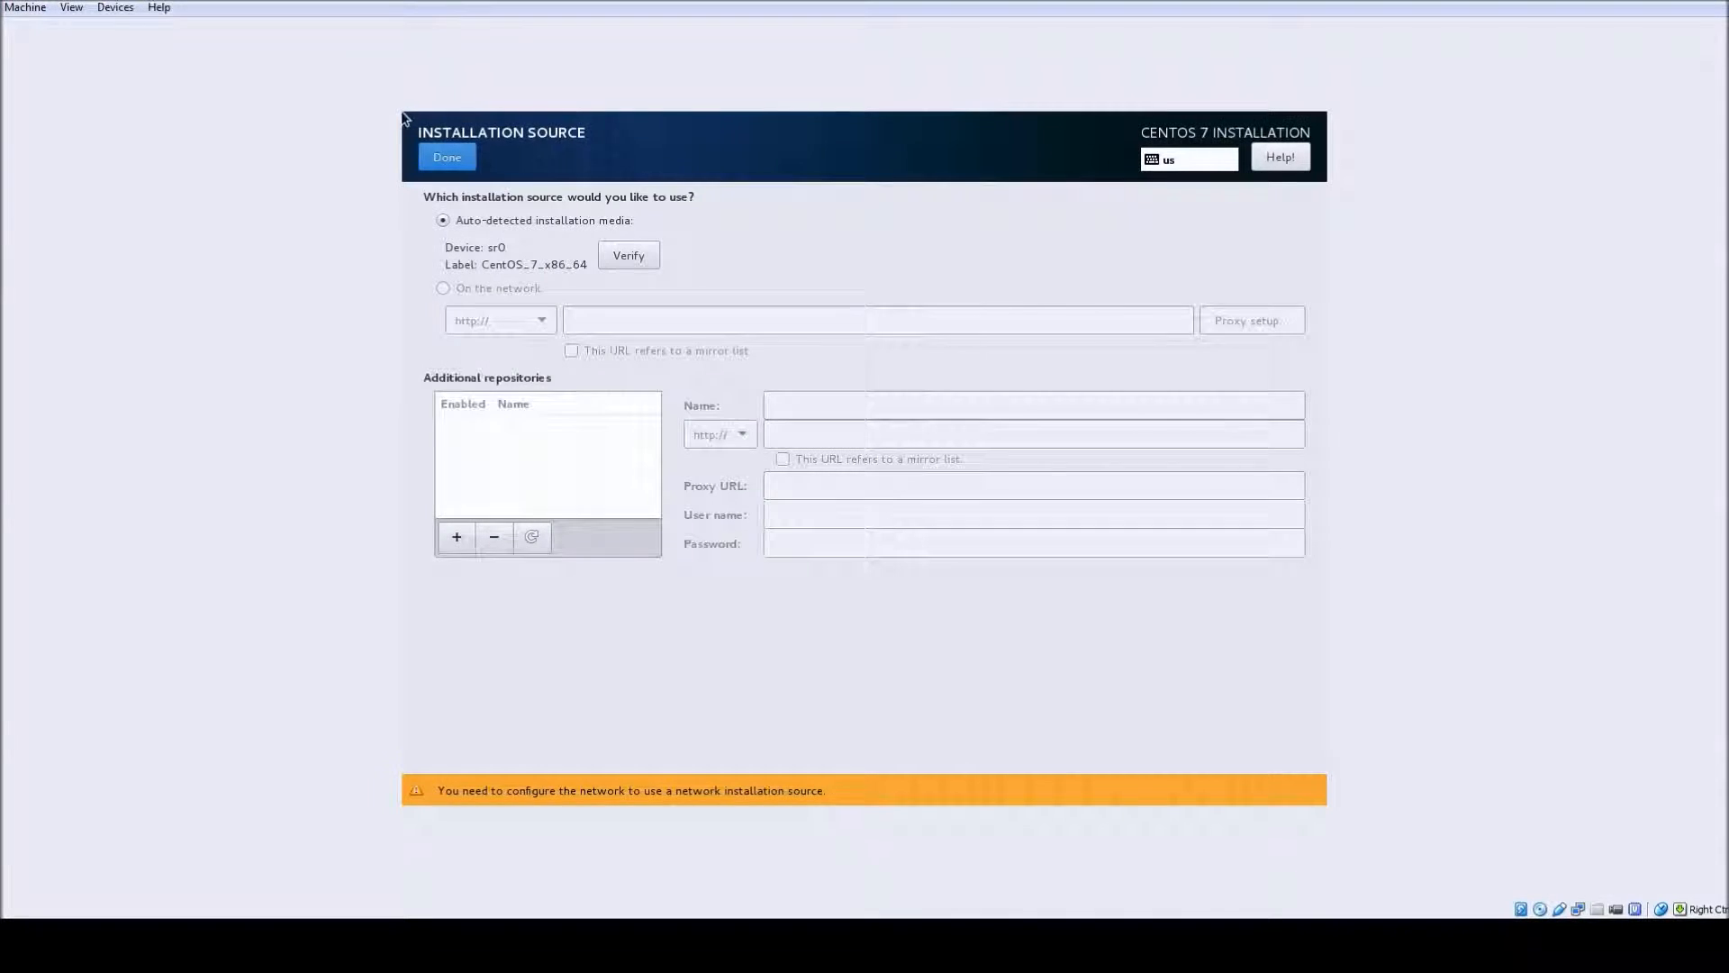
pyautogui.click(446, 157)
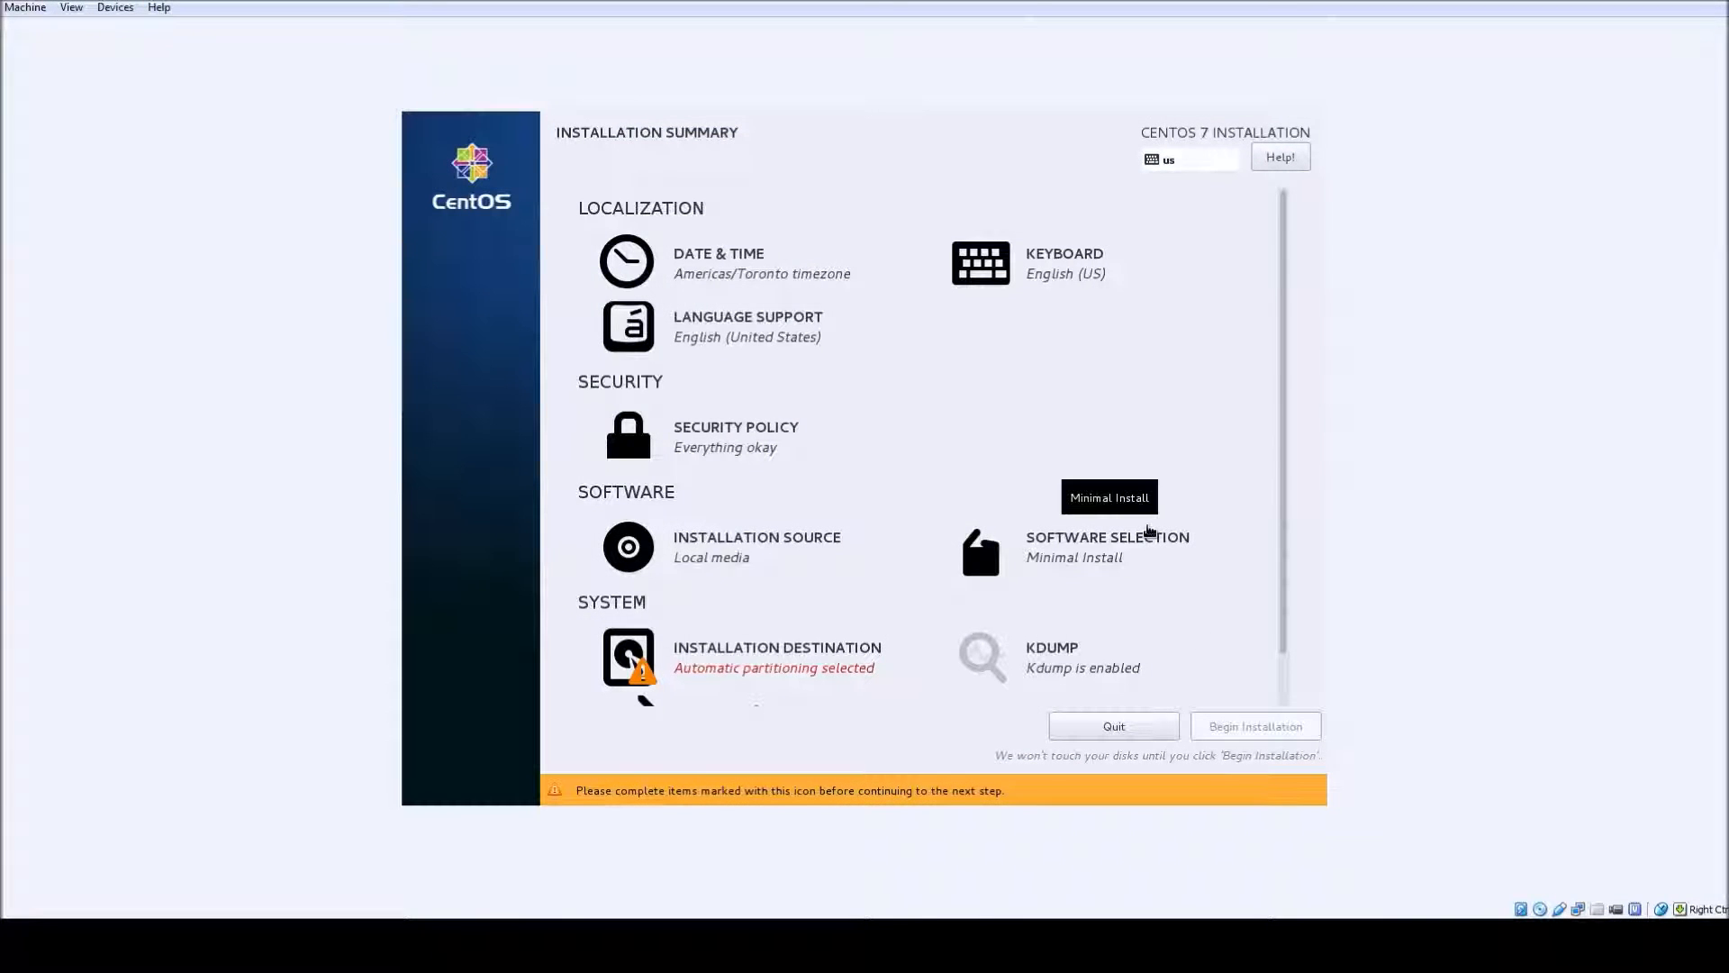
pyautogui.moveTo(764, 659)
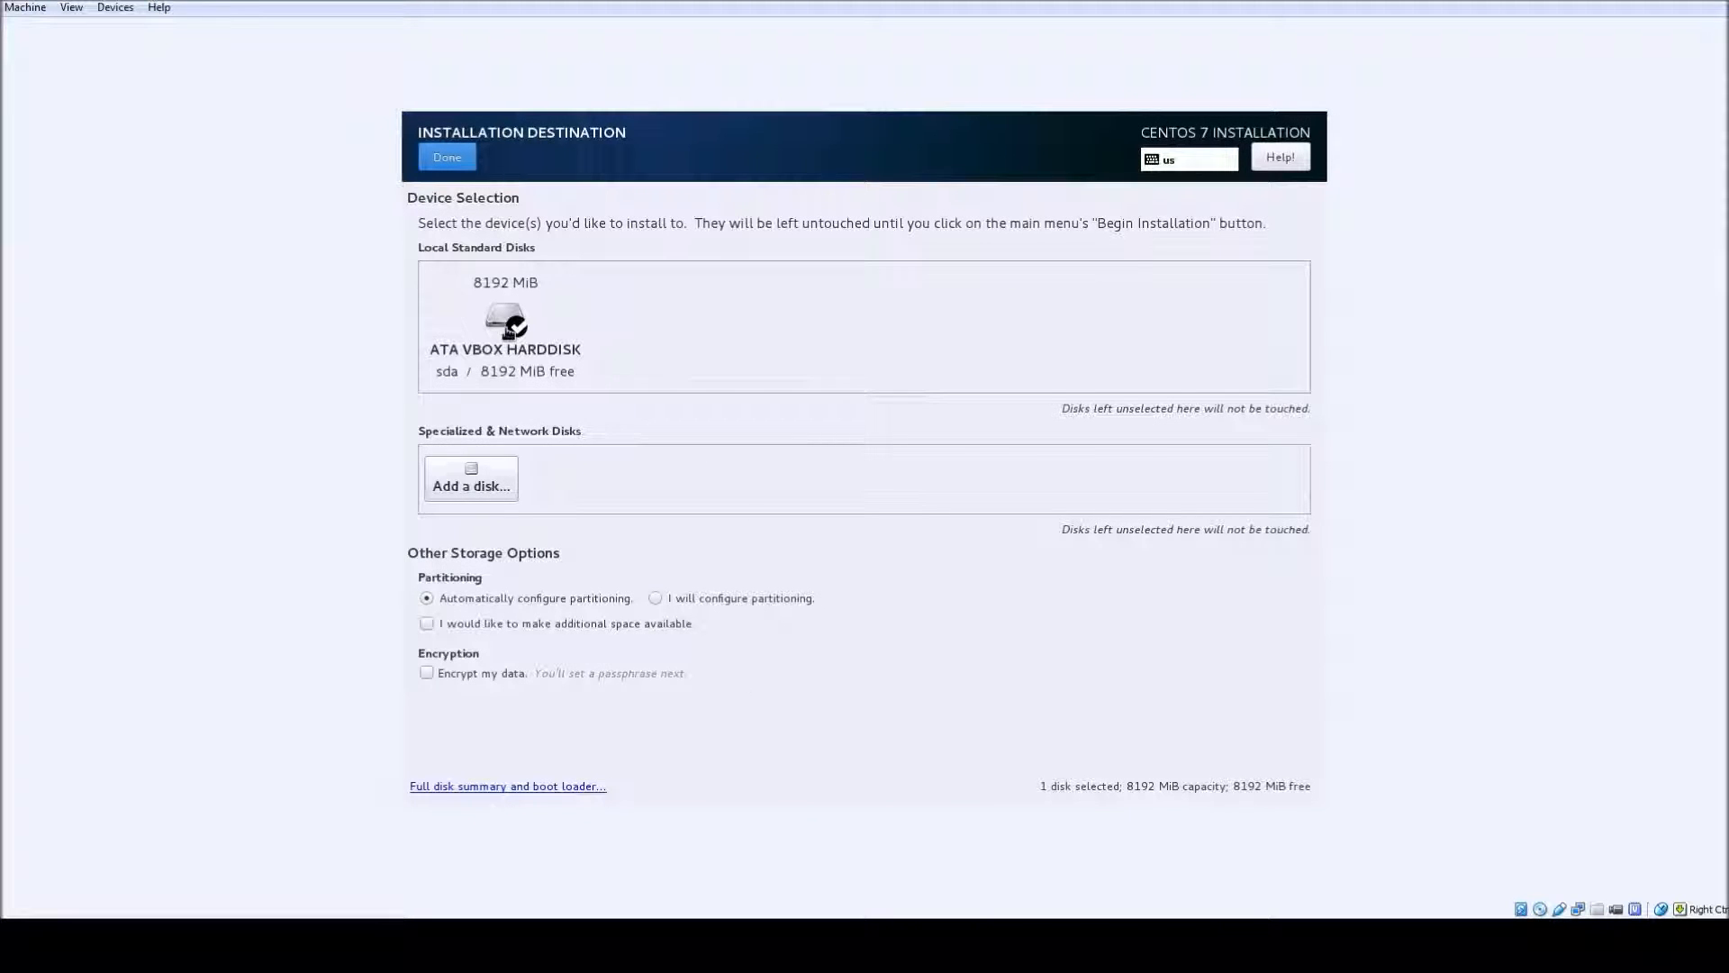
# - Confirm automatic partitioning on the VBOX disk and review the network and host name settings
pyautogui.click(504, 320)
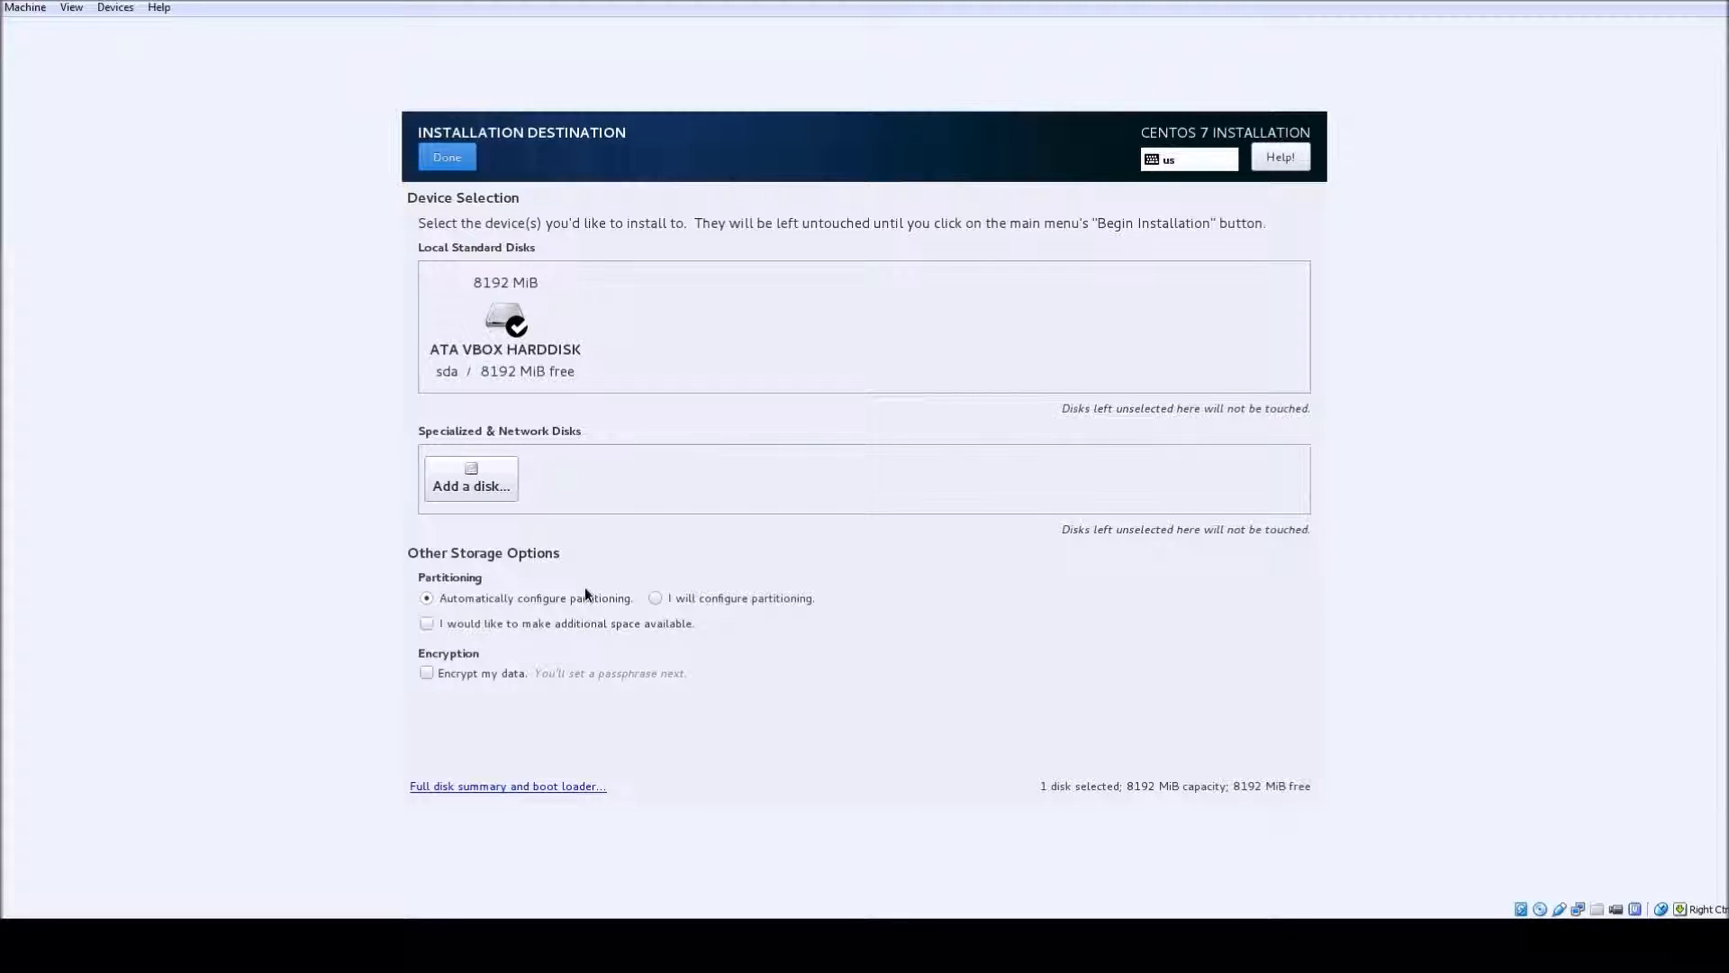
pyautogui.click(445, 157)
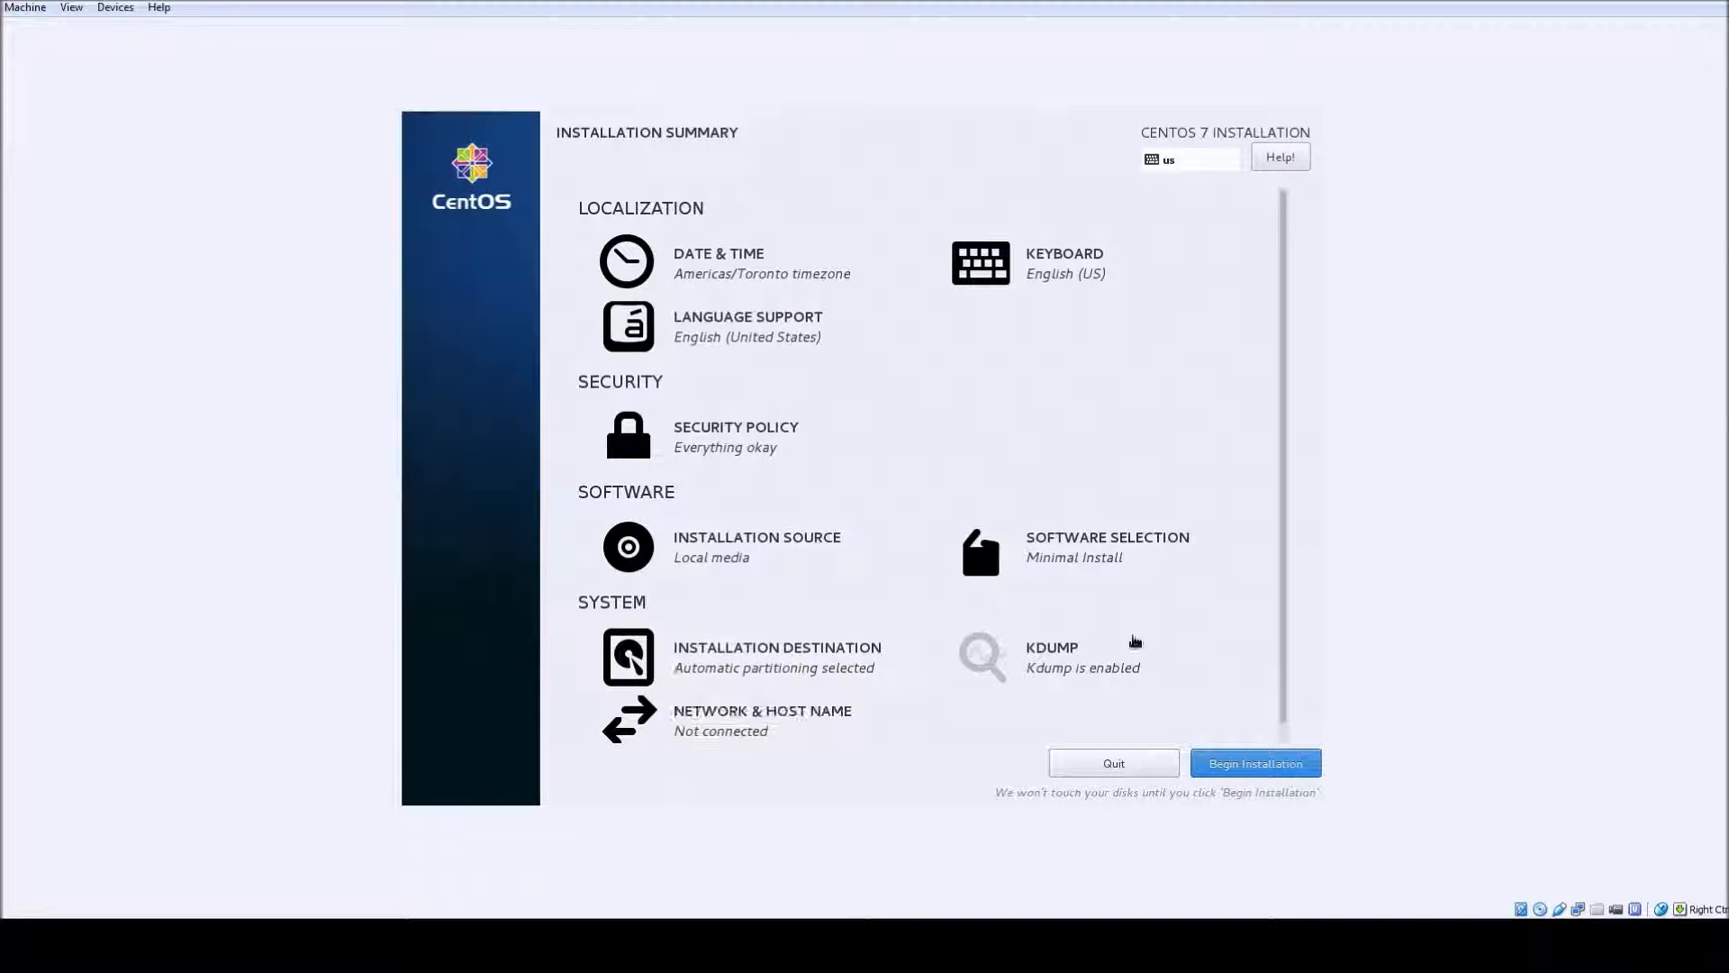
pyautogui.click(760, 719)
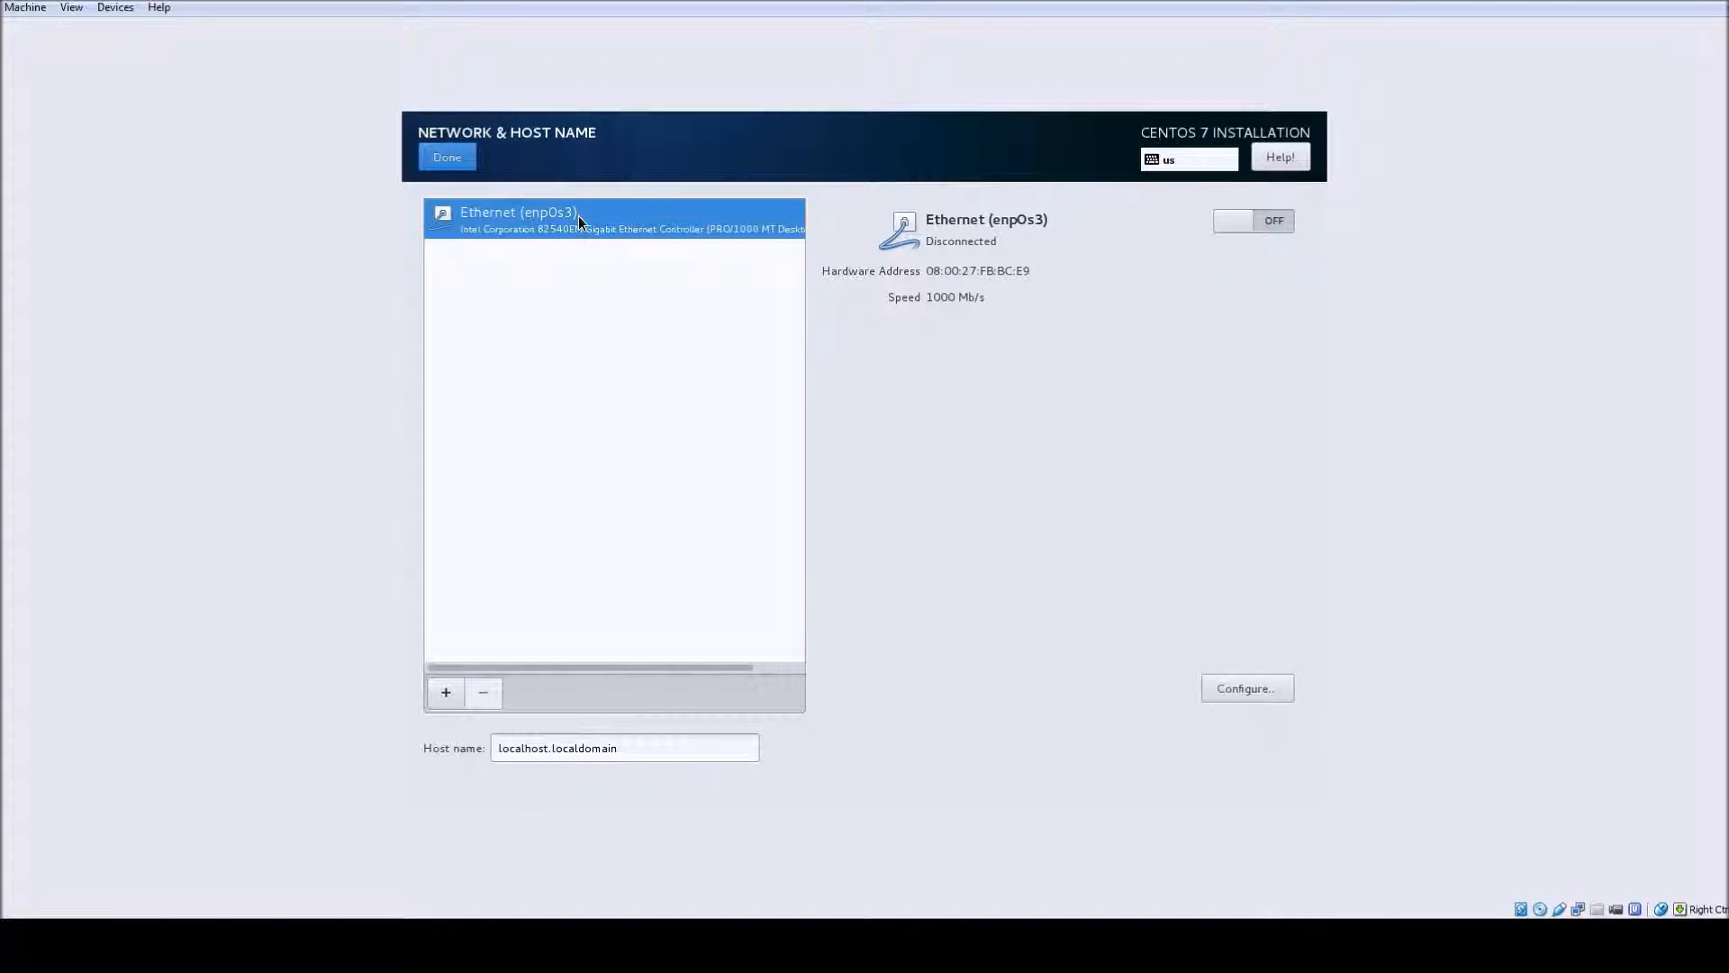
pyautogui.click(445, 156)
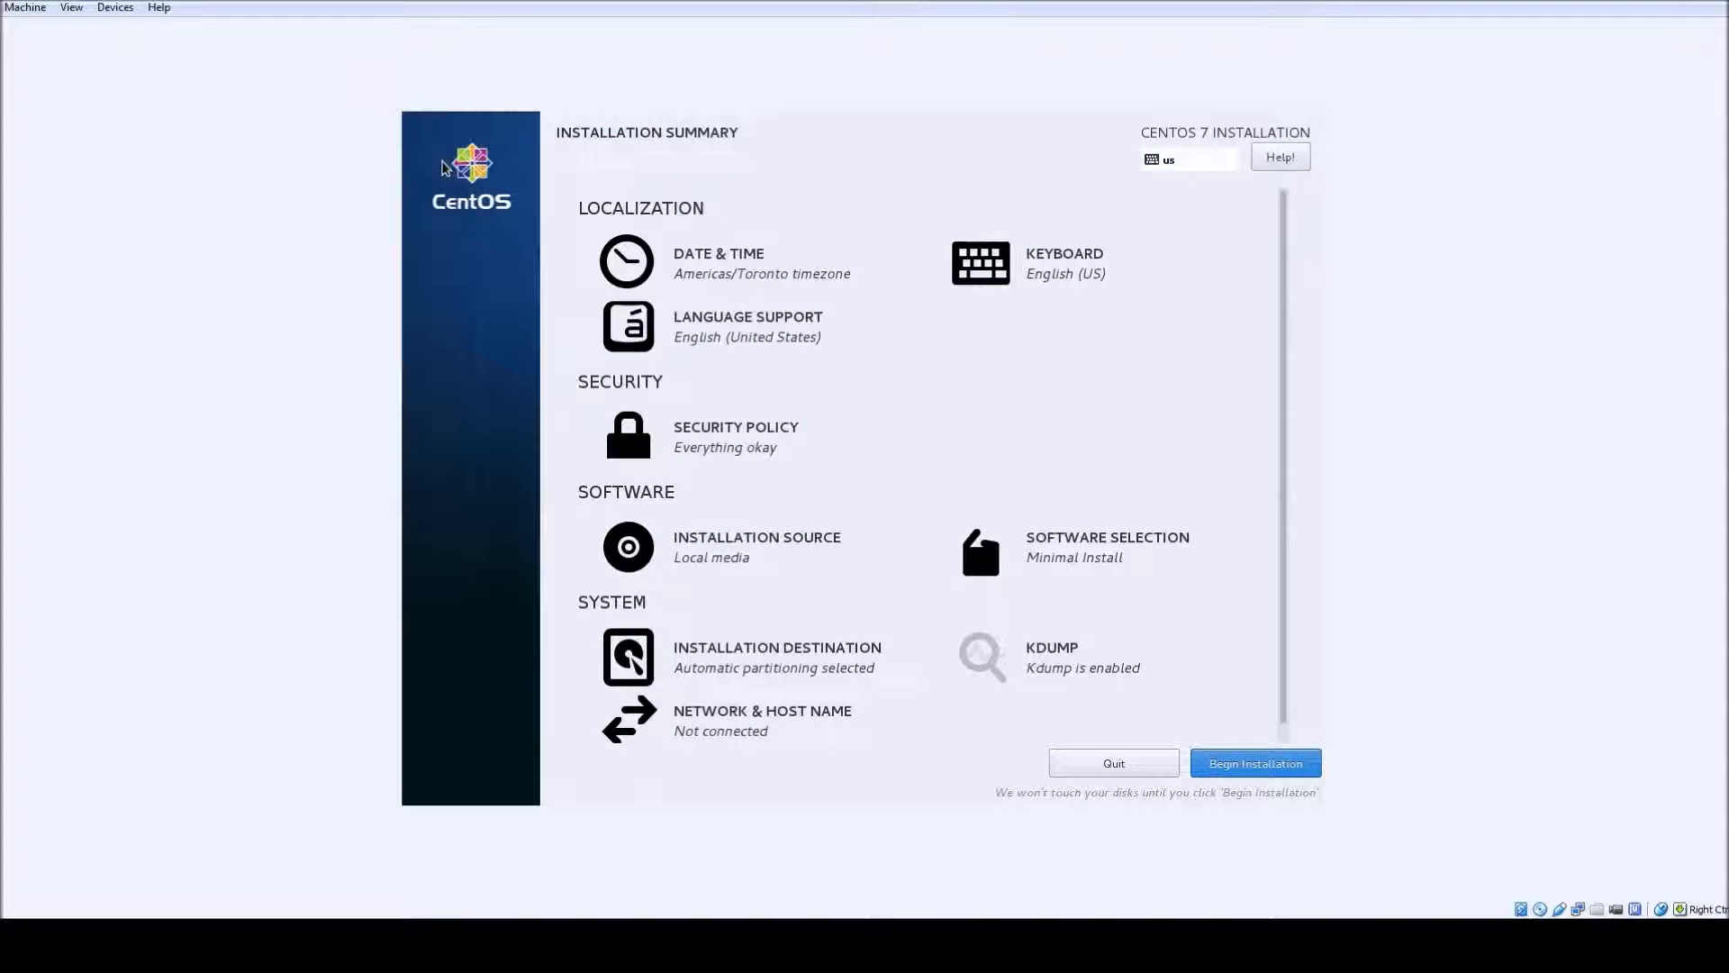
# - Begin the installation and set the root password, accepting it as weak
pyautogui.click(1254, 764)
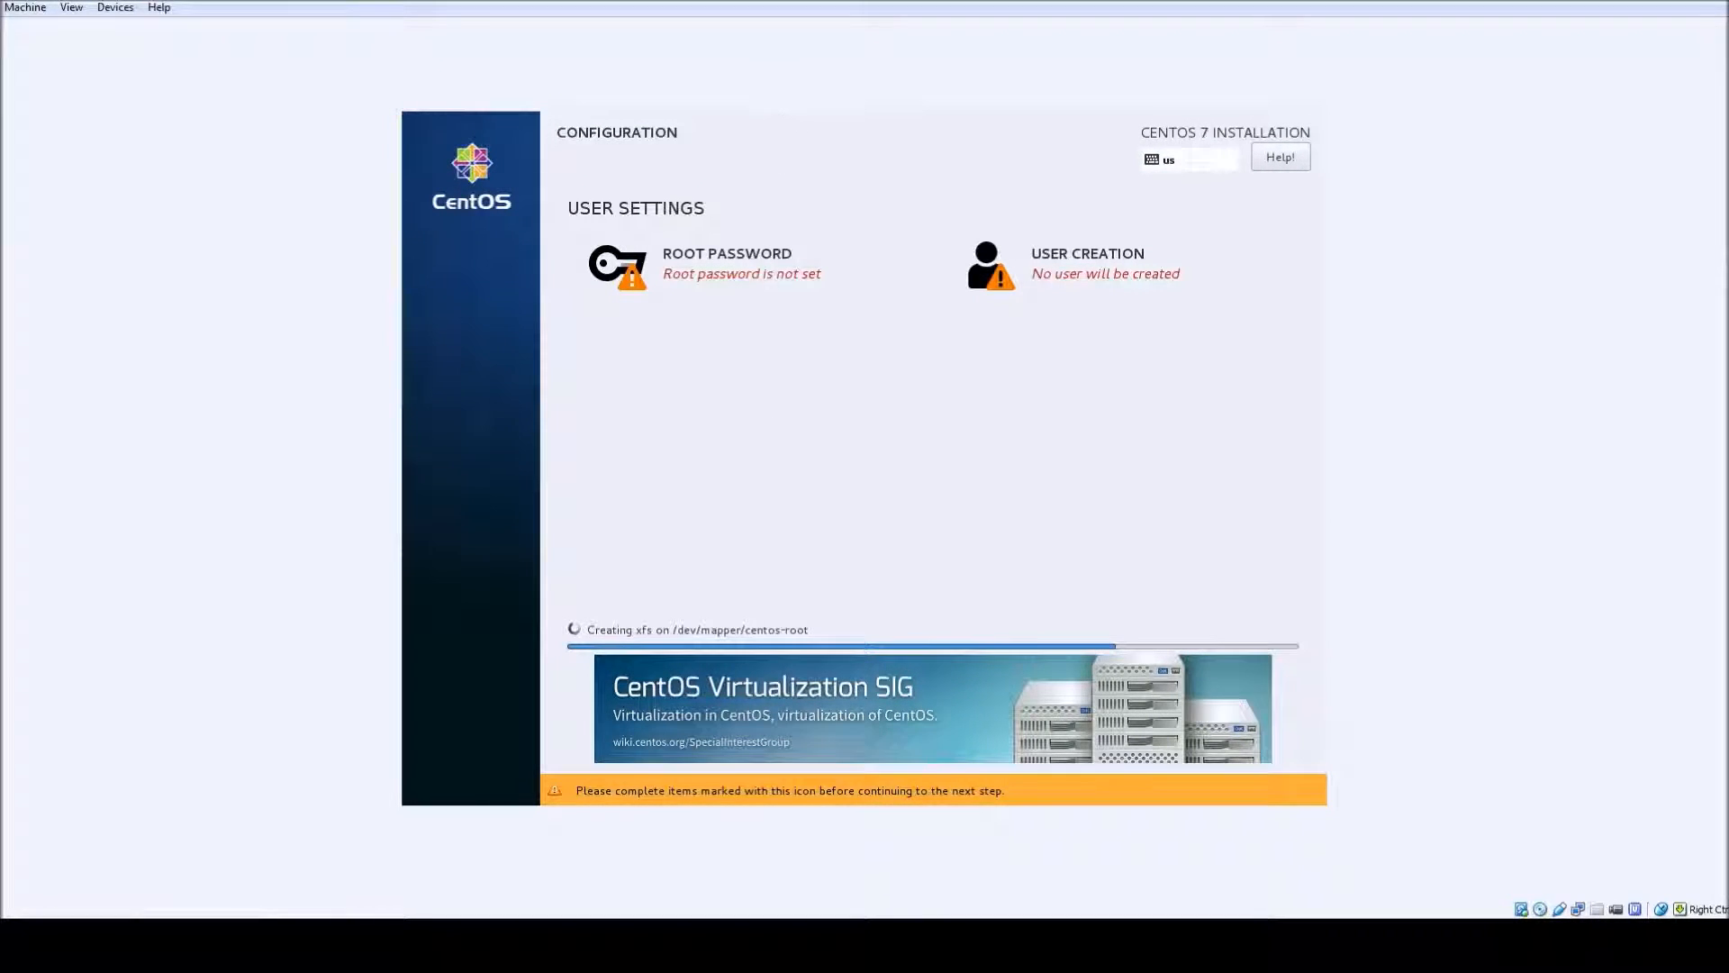
pyautogui.click(726, 263)
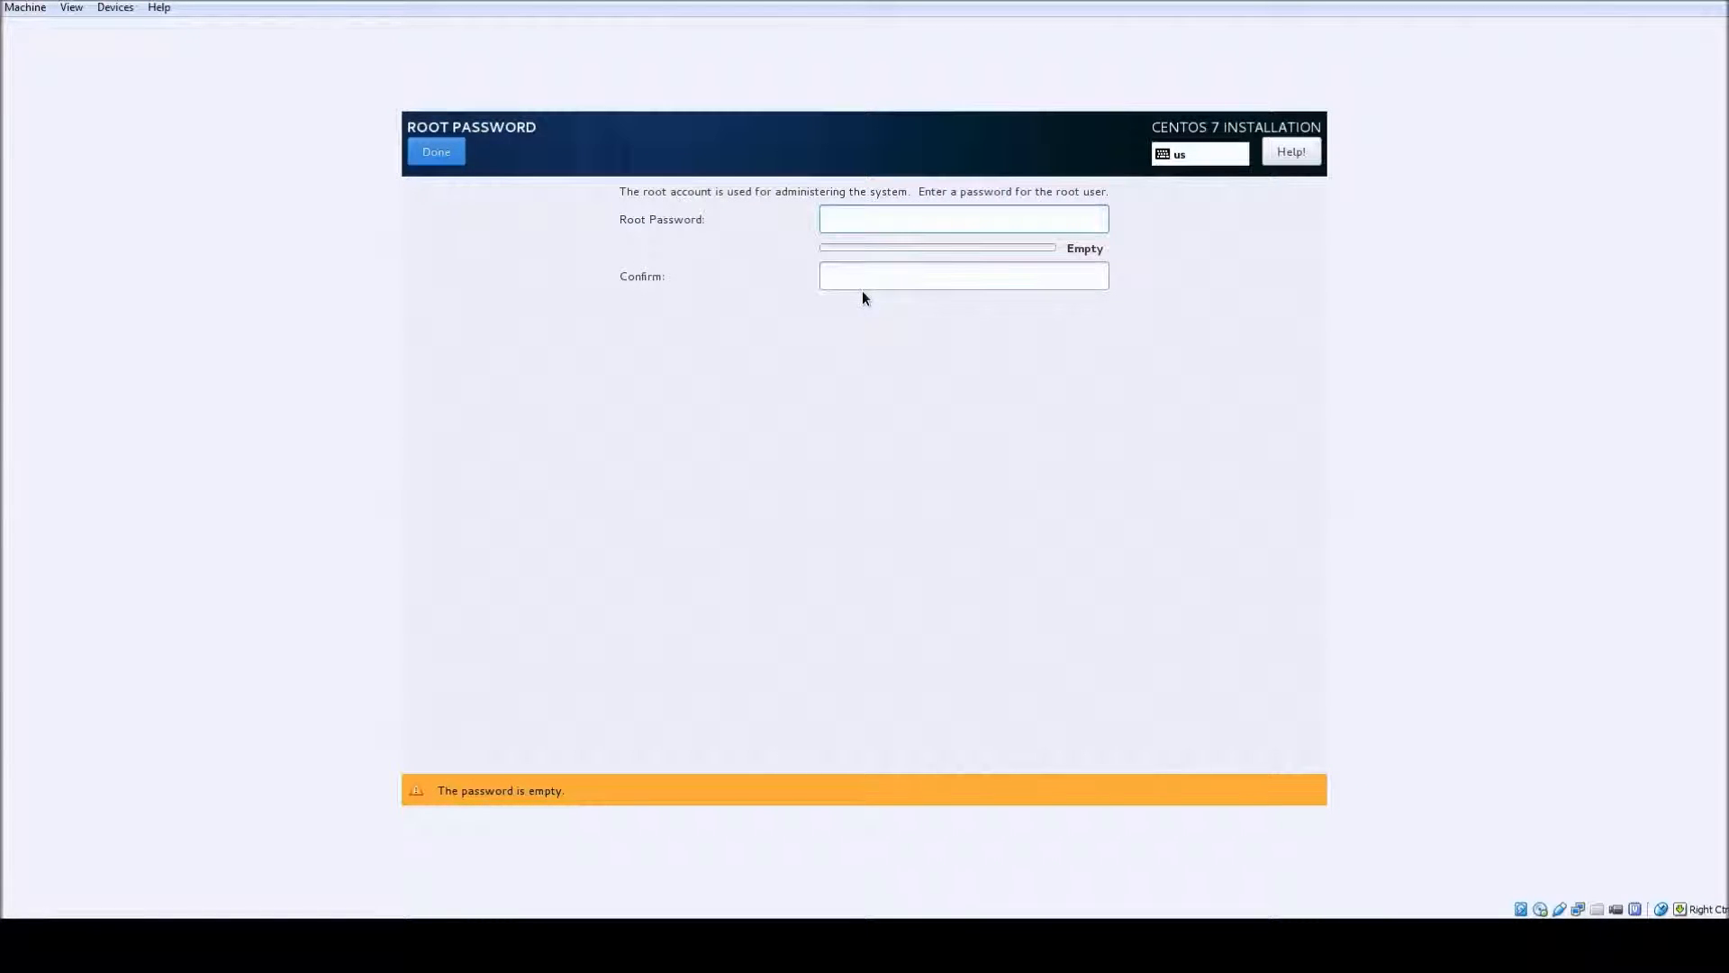
pyautogui.click(962, 218)
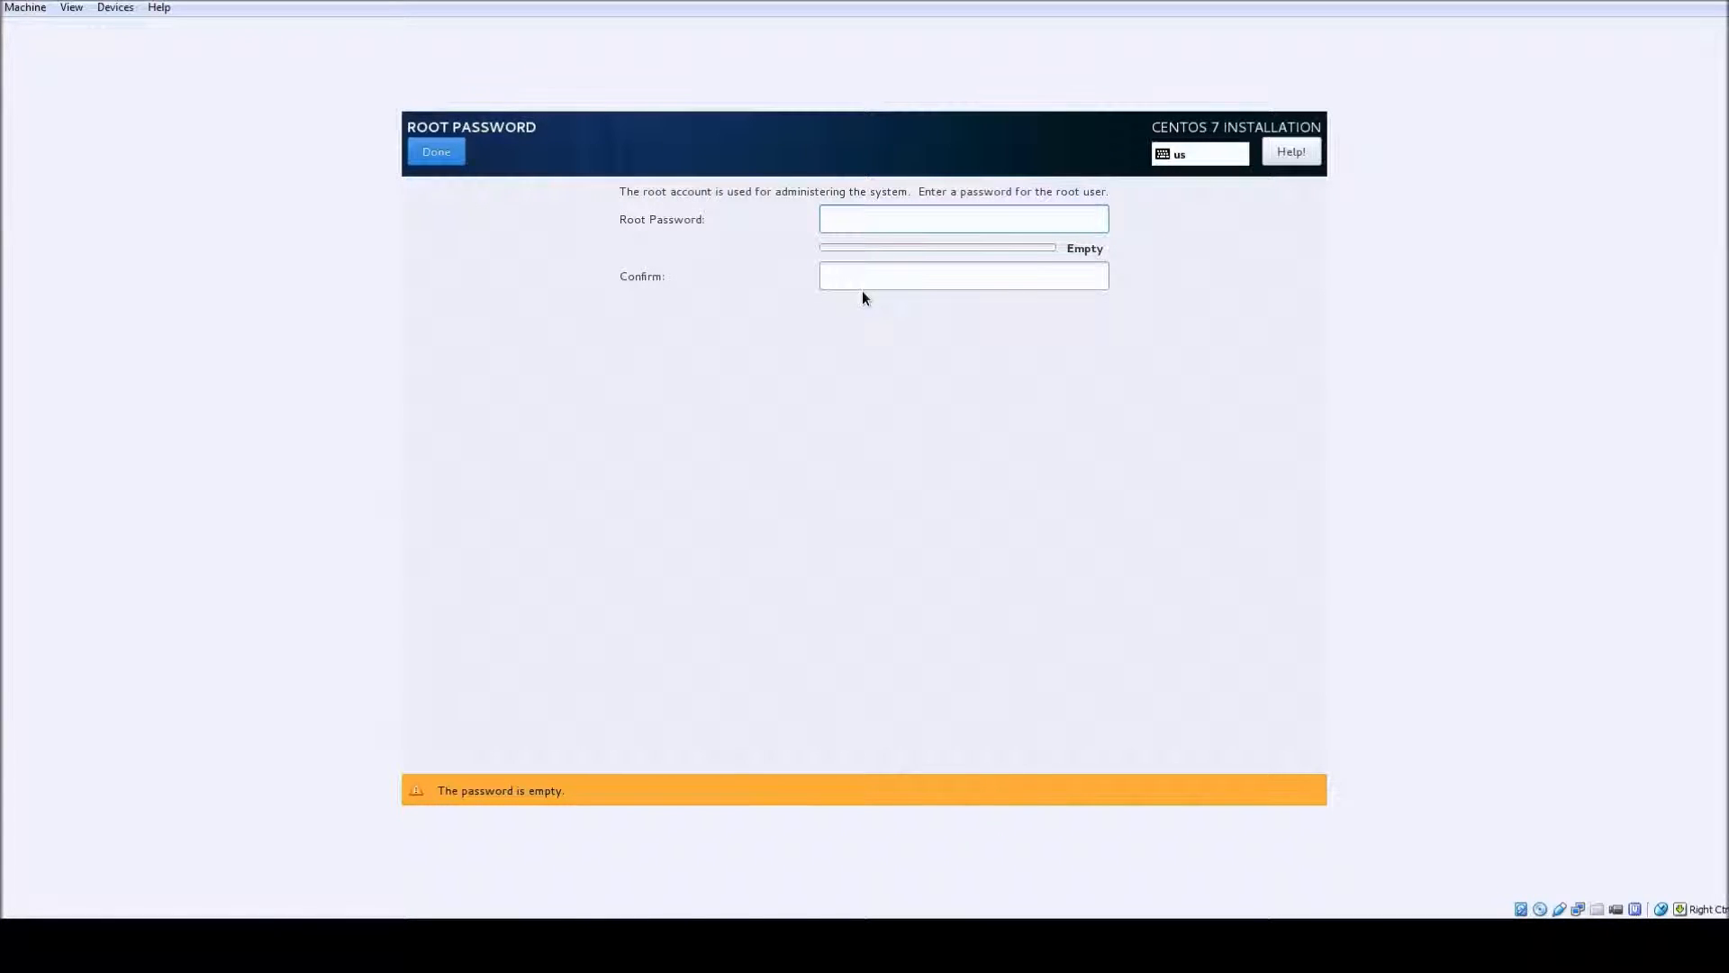
pyautogui.click(961, 218)
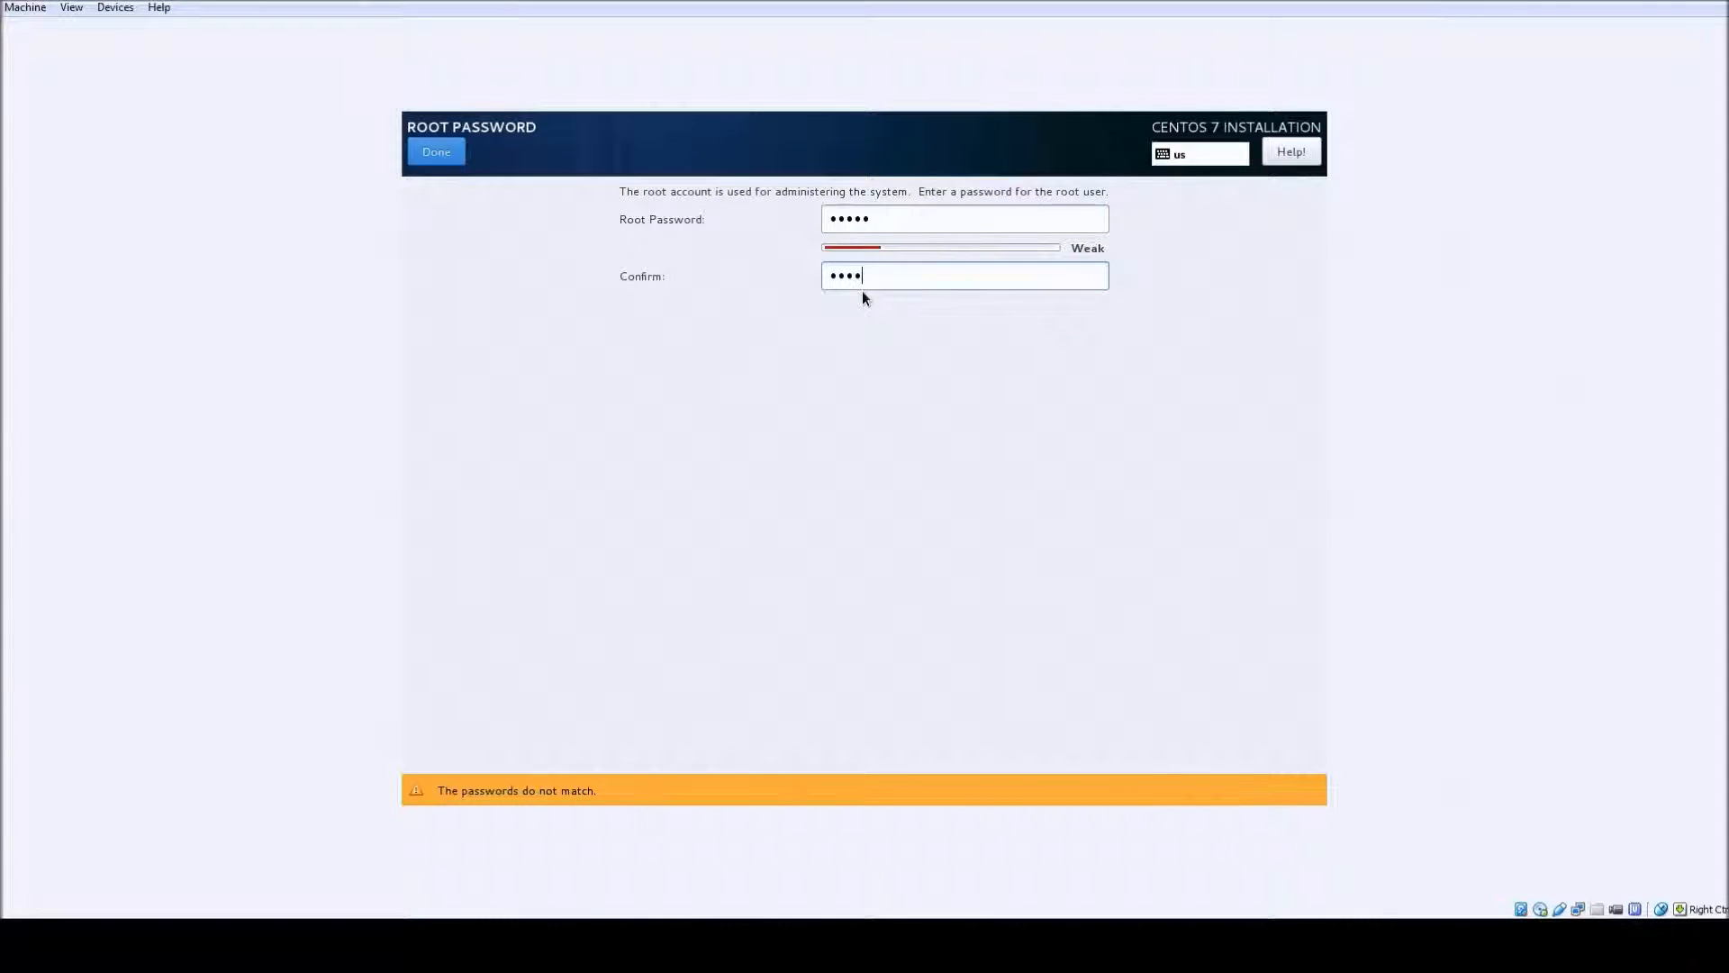
pyautogui.write('•')
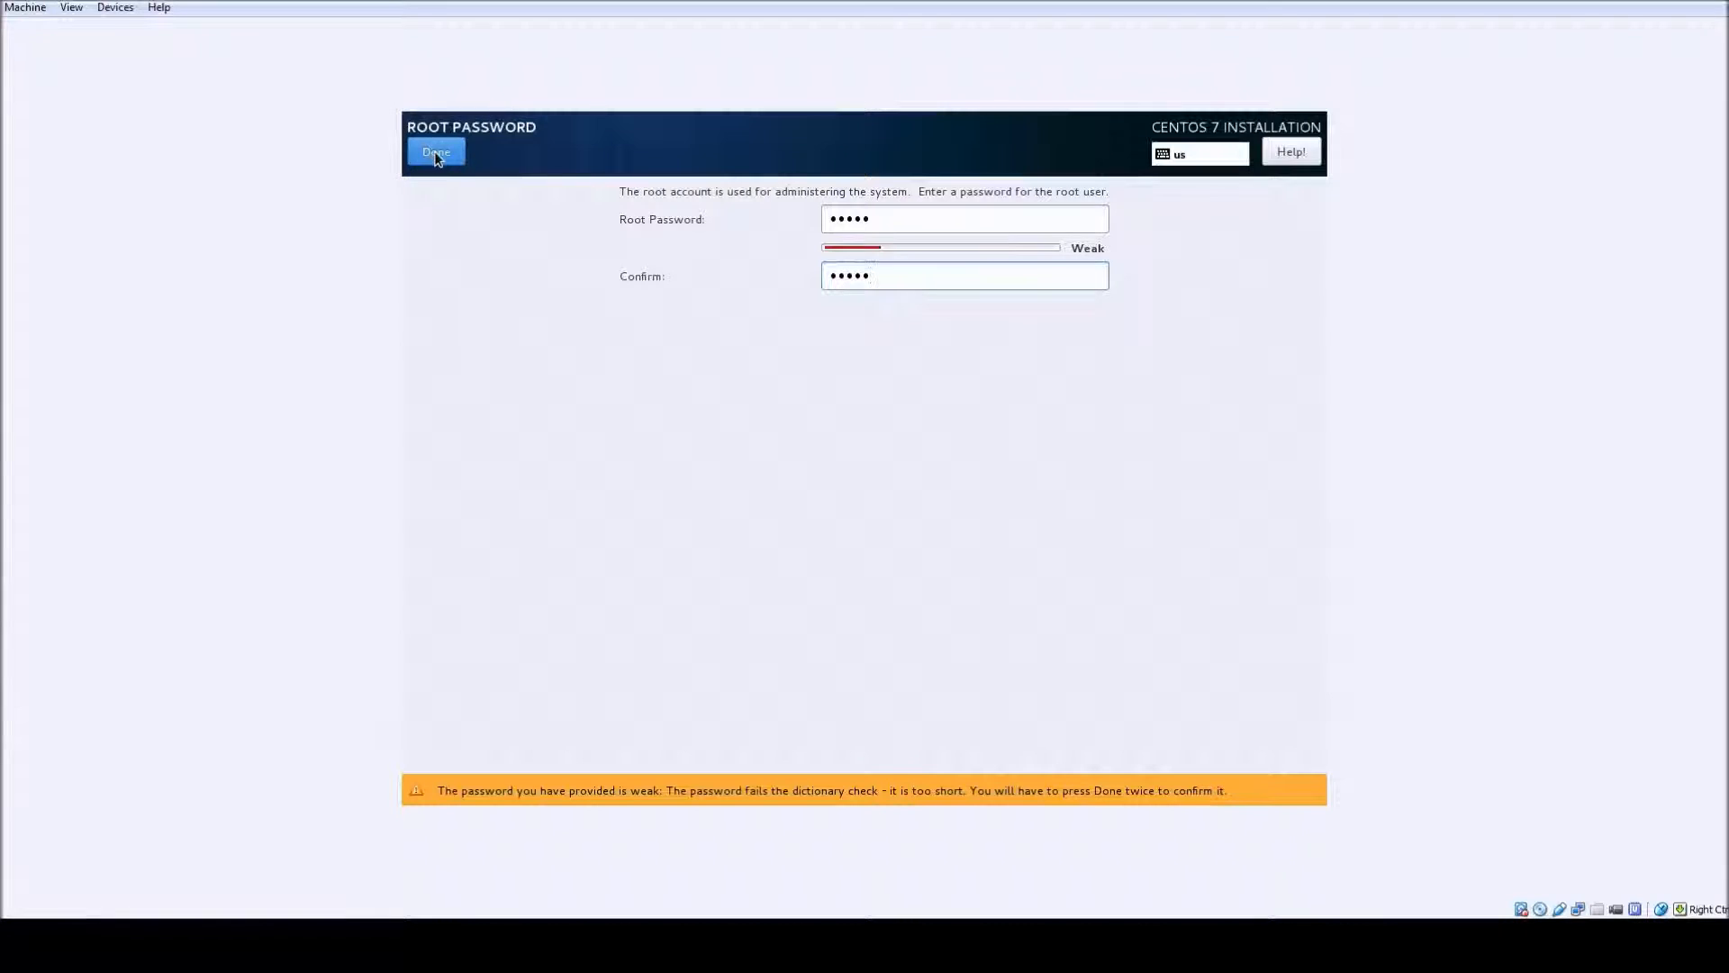
pyautogui.click(436, 152)
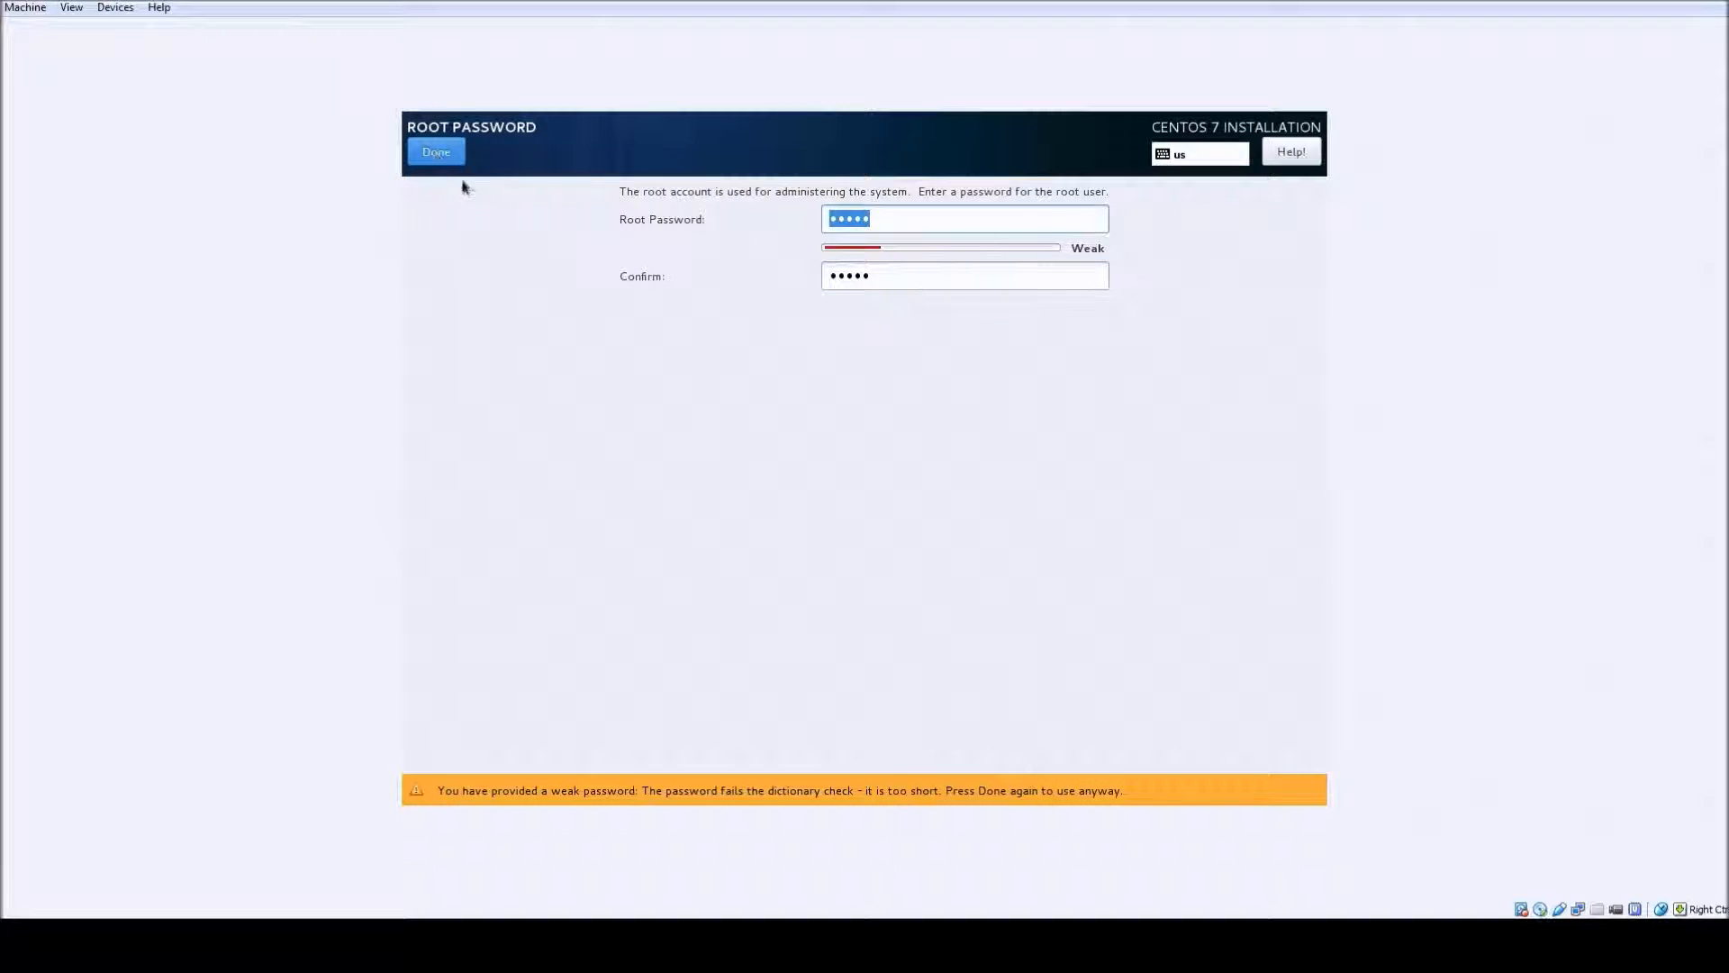
pyautogui.click(436, 152)
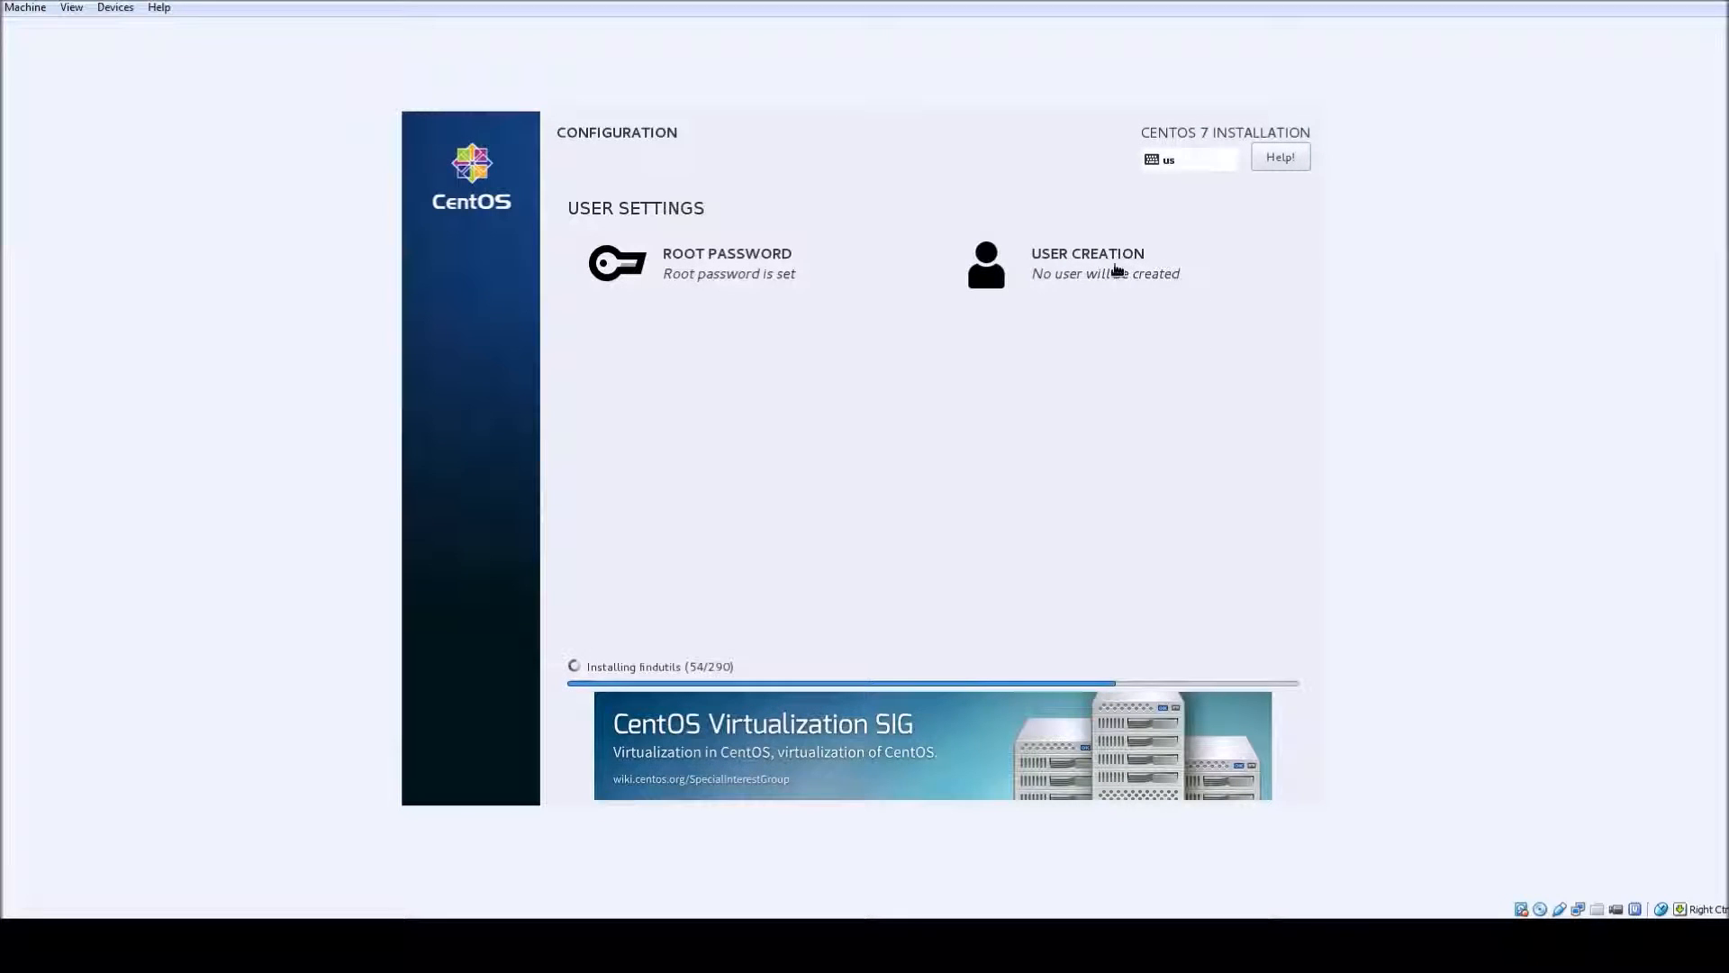
# - Create the administrator account testuser with a password during installation
pyautogui.click(1086, 263)
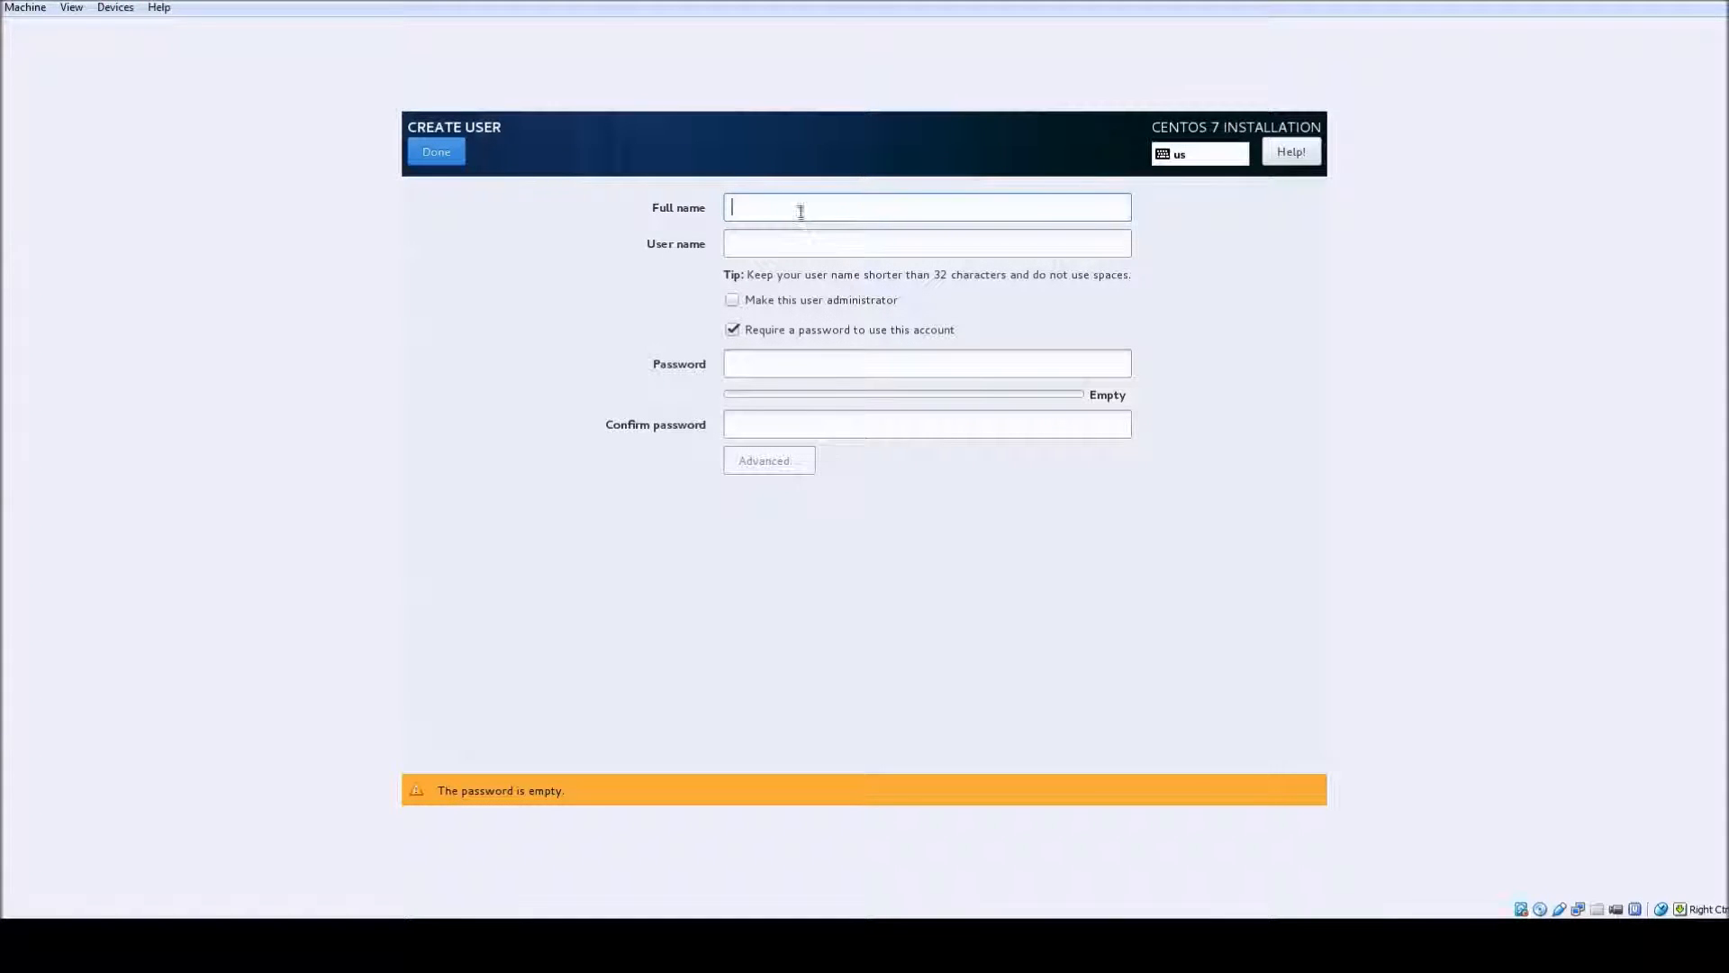
pyautogui.write('tets')
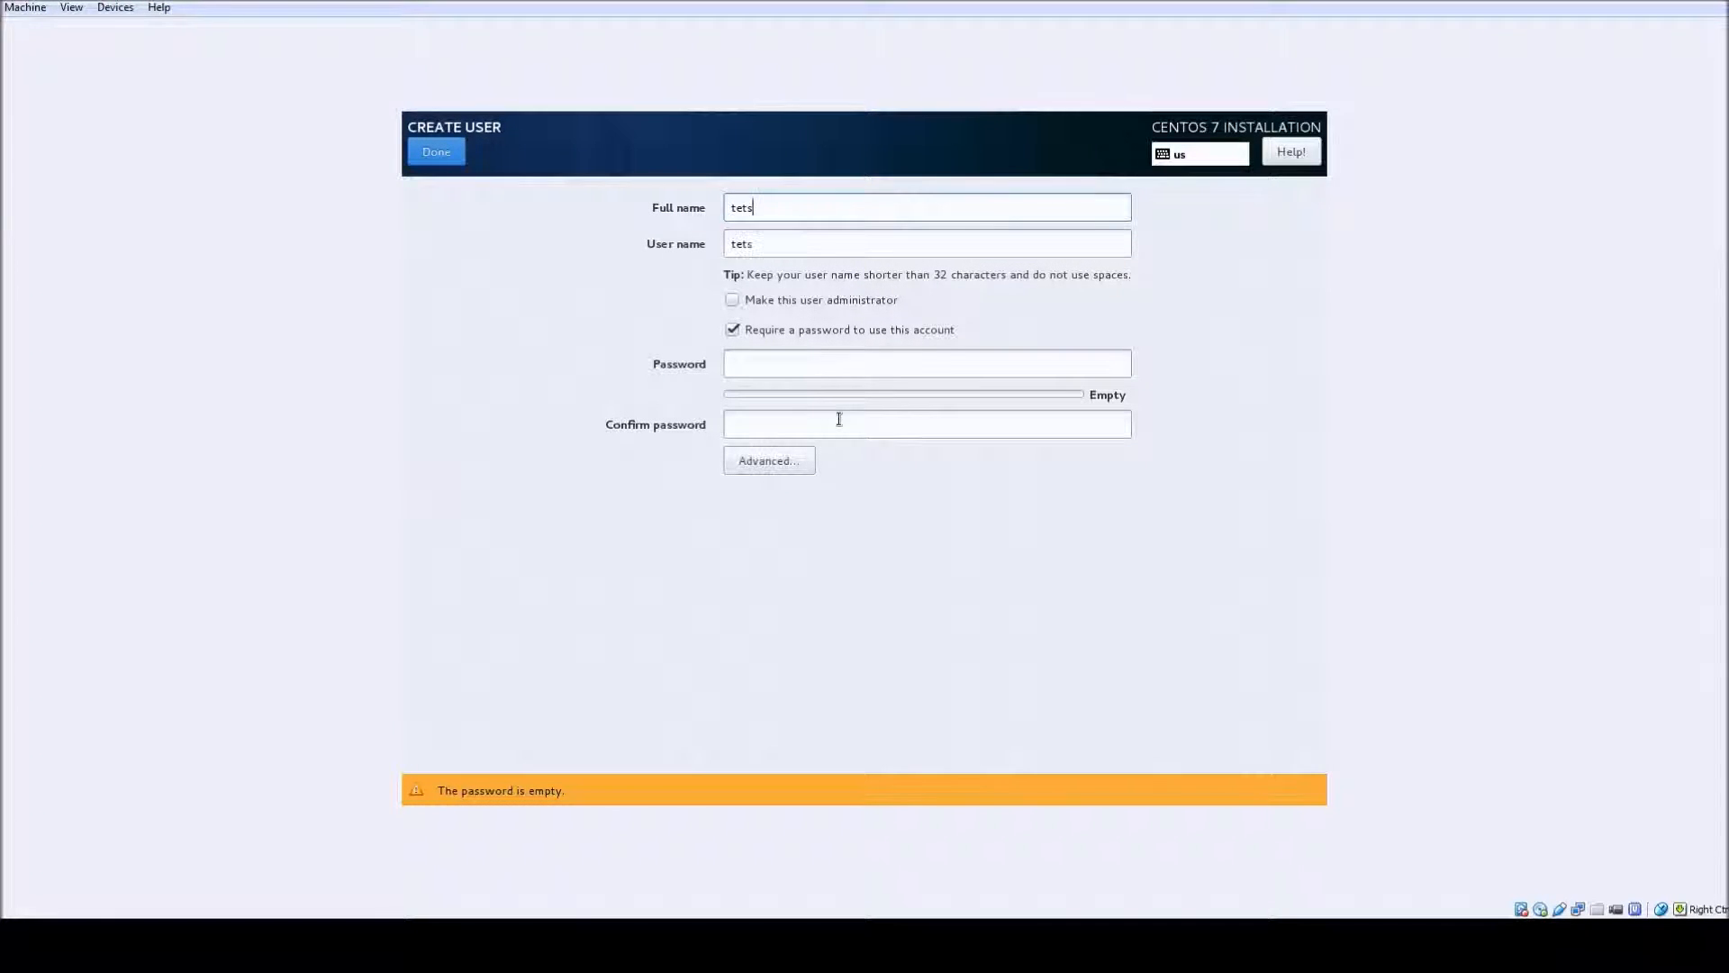
pyautogui.write('testuser')
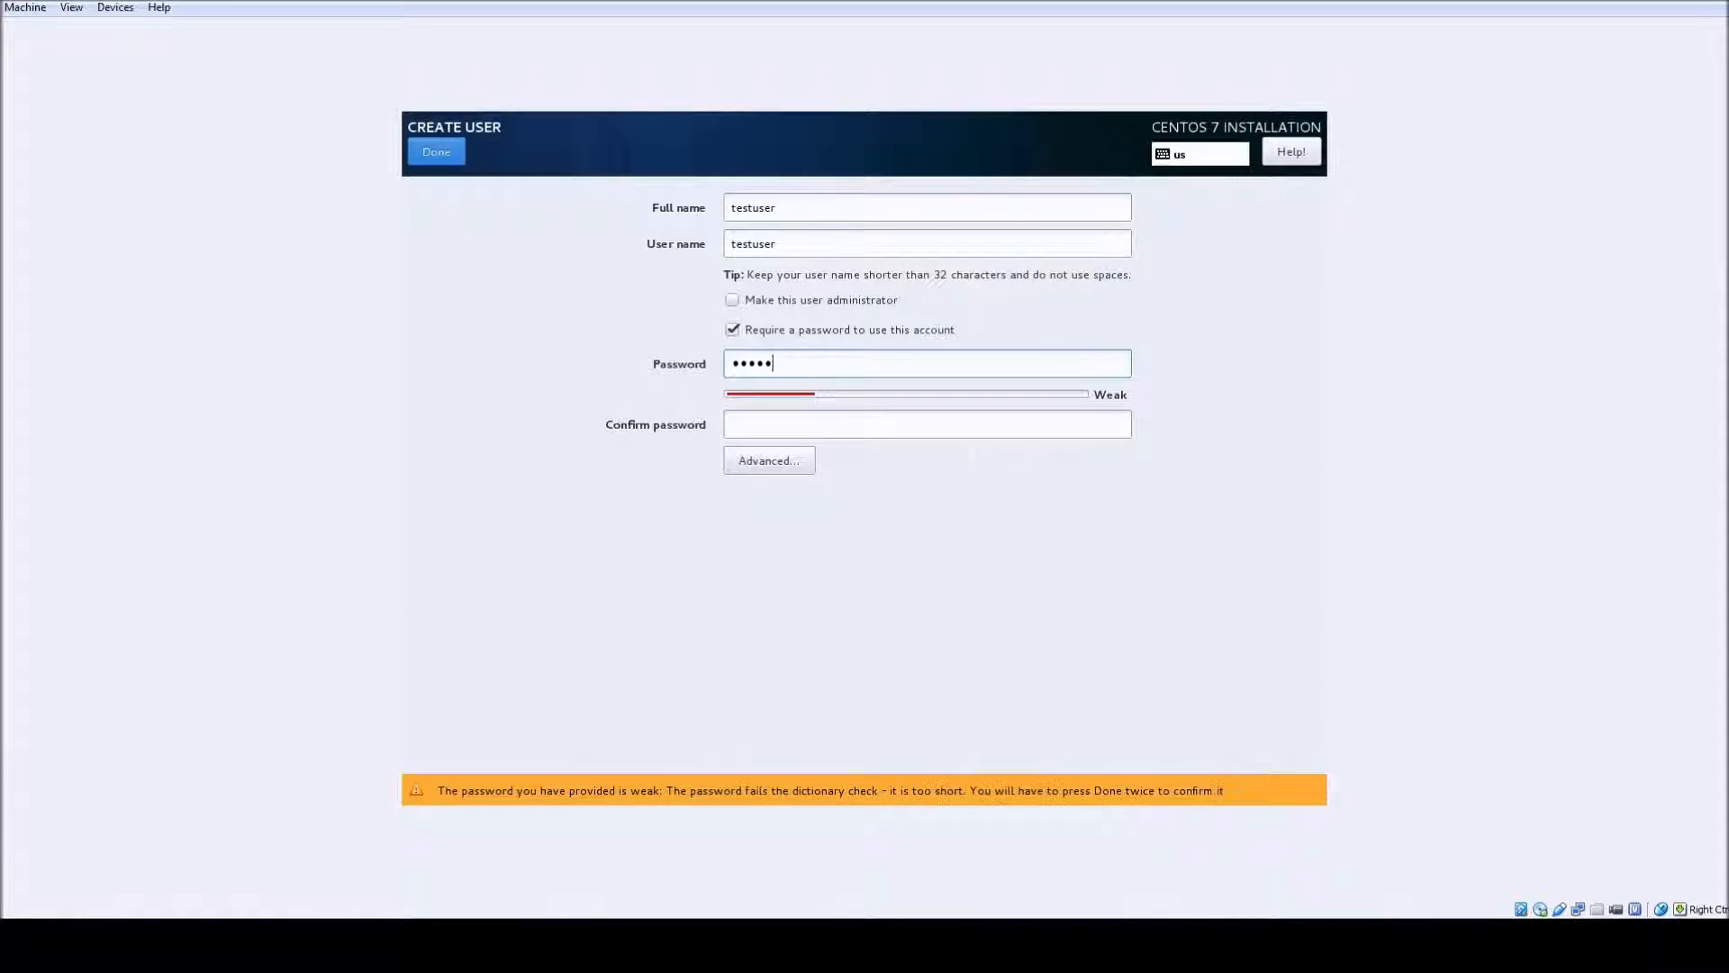
pyautogui.write('•••••')
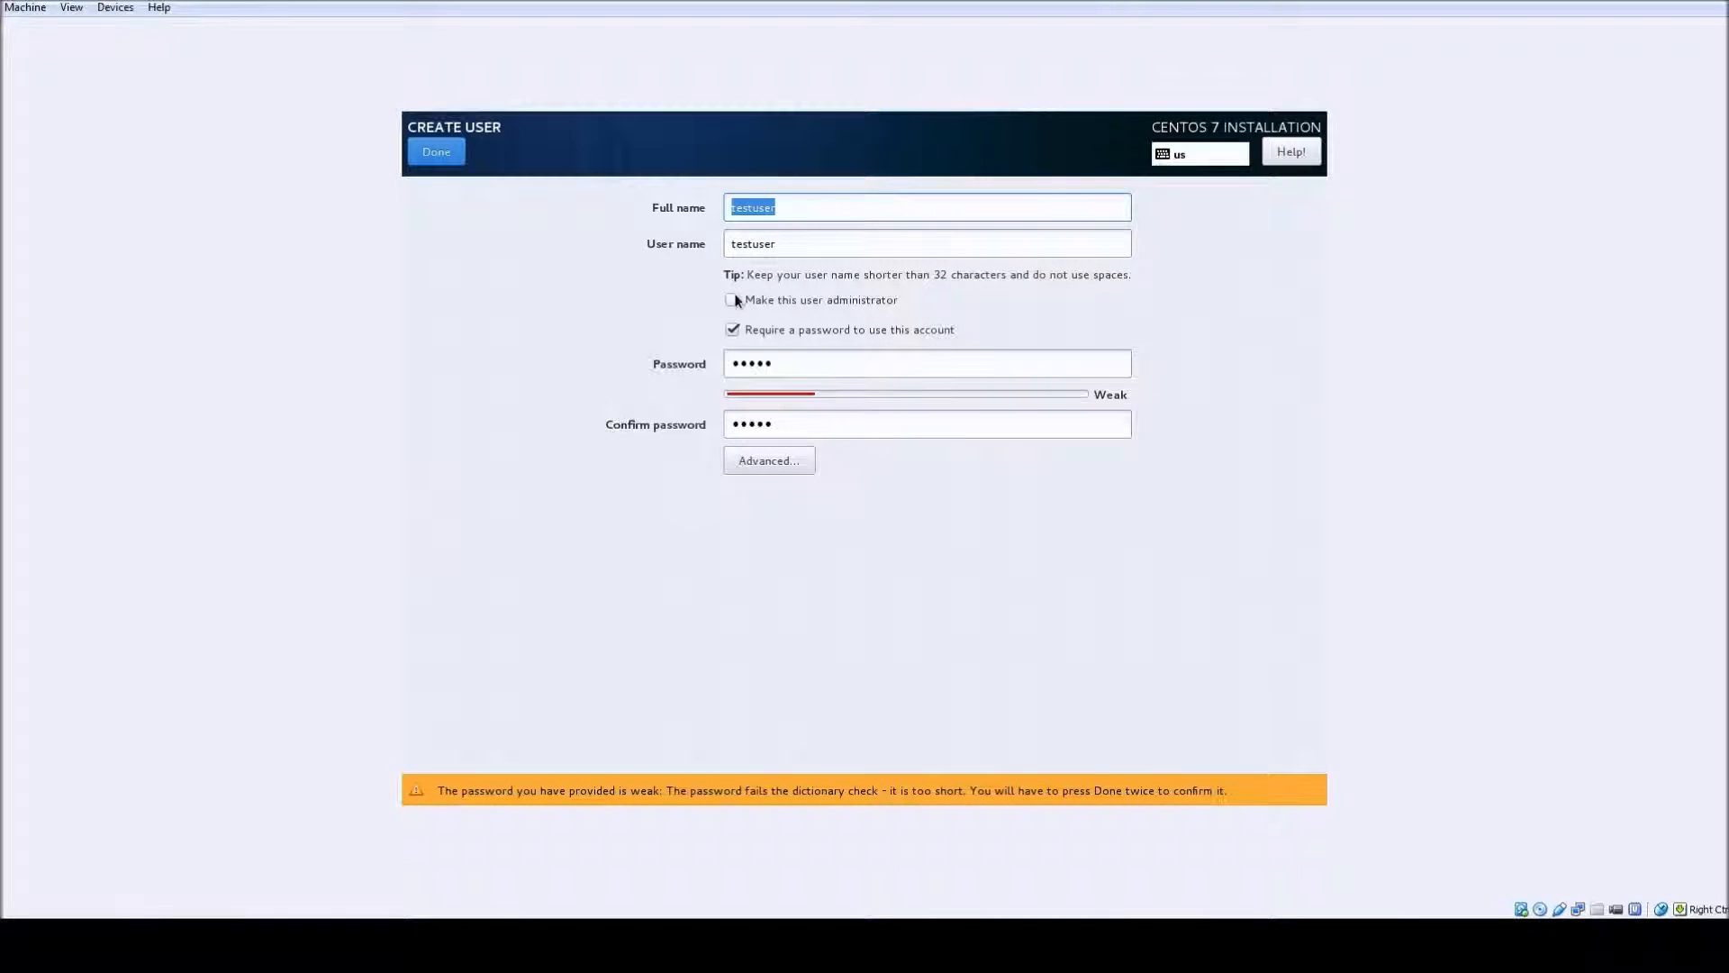
pyautogui.click(733, 301)
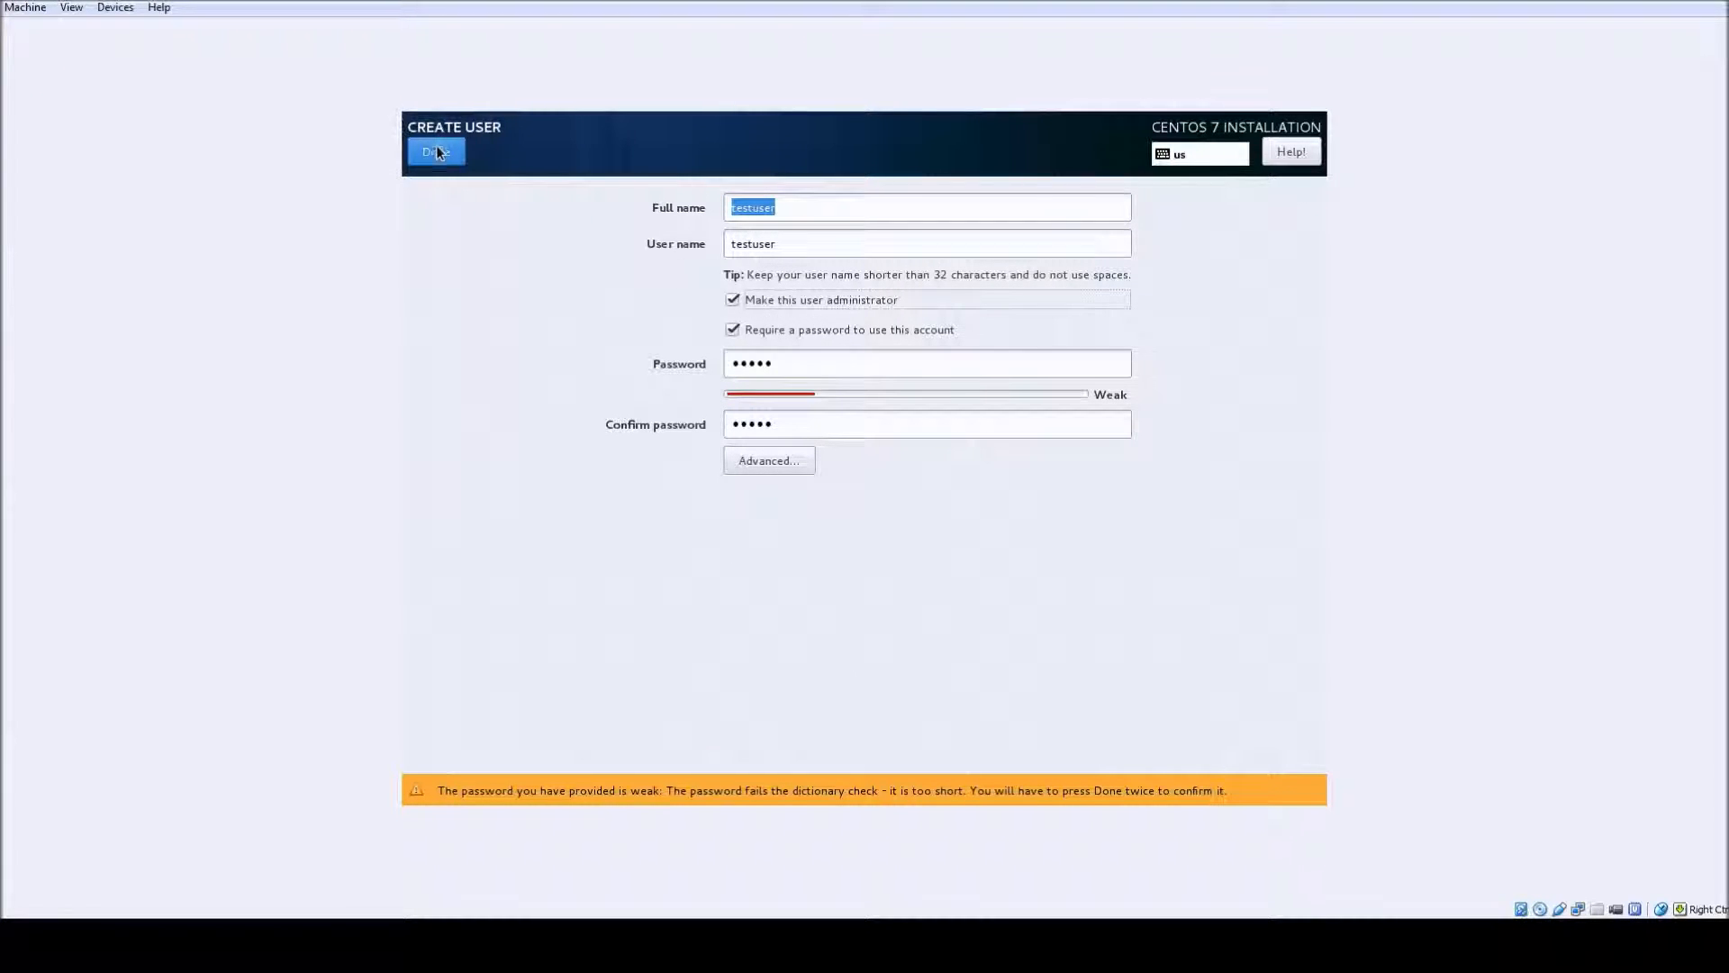
pyautogui.click(436, 151)
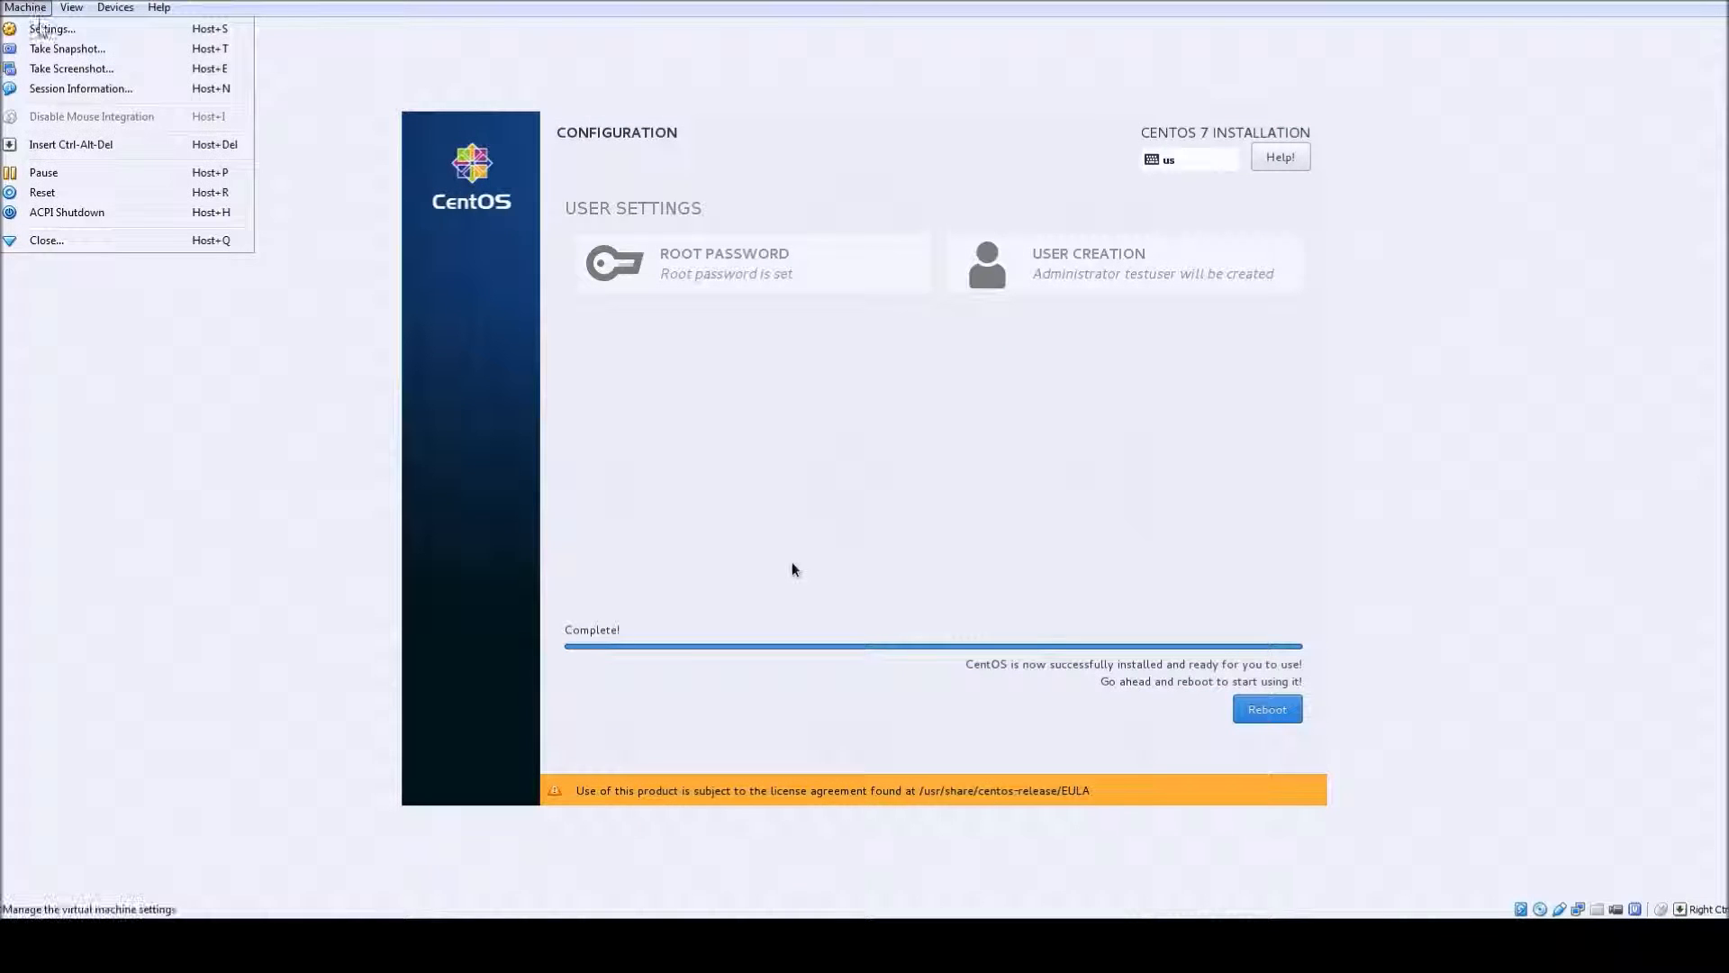
# - Check the storage devices in the machine settings, then reset the VM to reboot
pyautogui.click(23, 7)
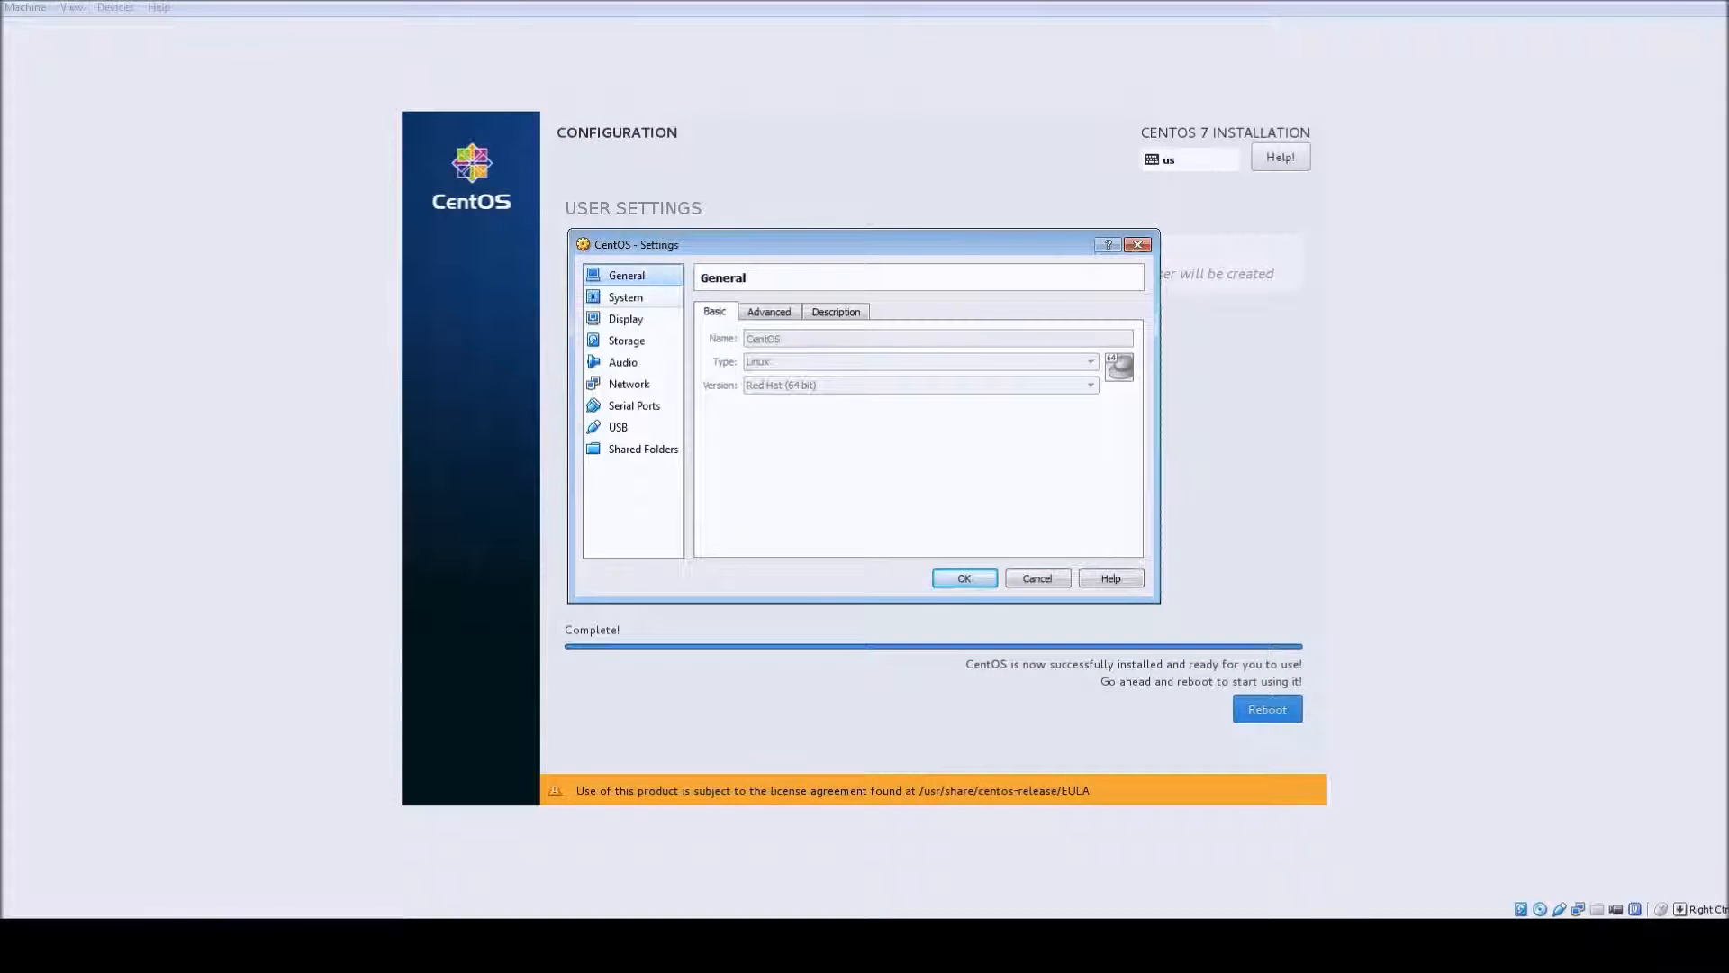
pyautogui.click(625, 341)
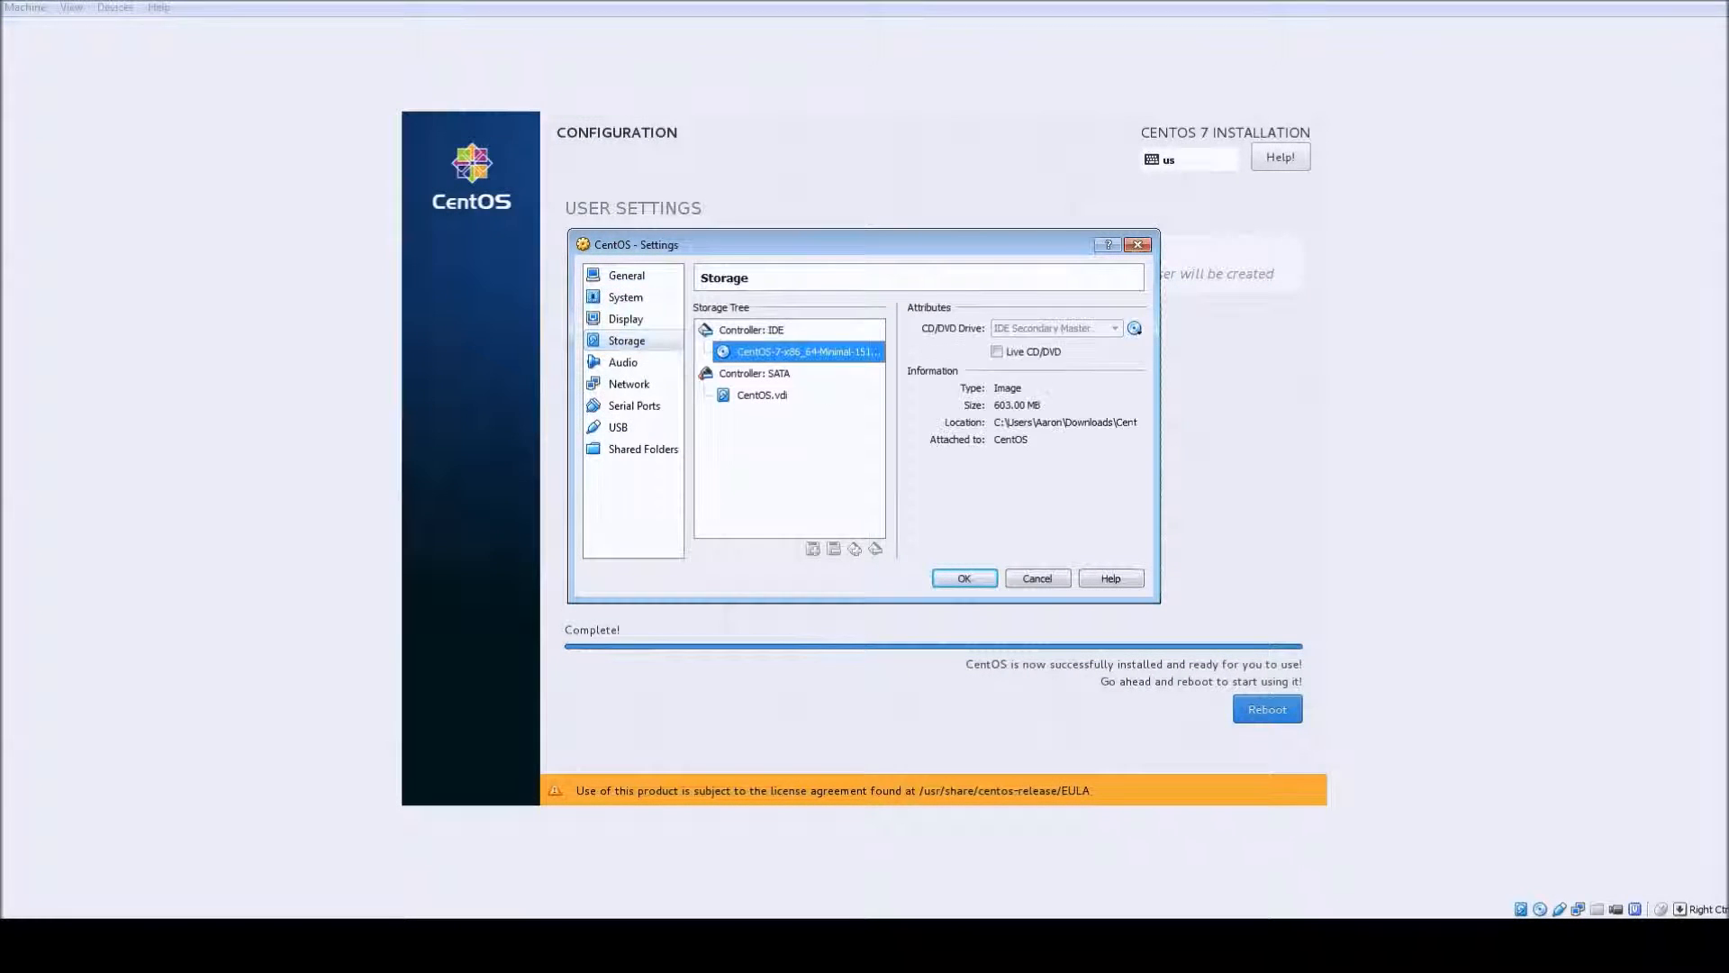
pyautogui.click(964, 579)
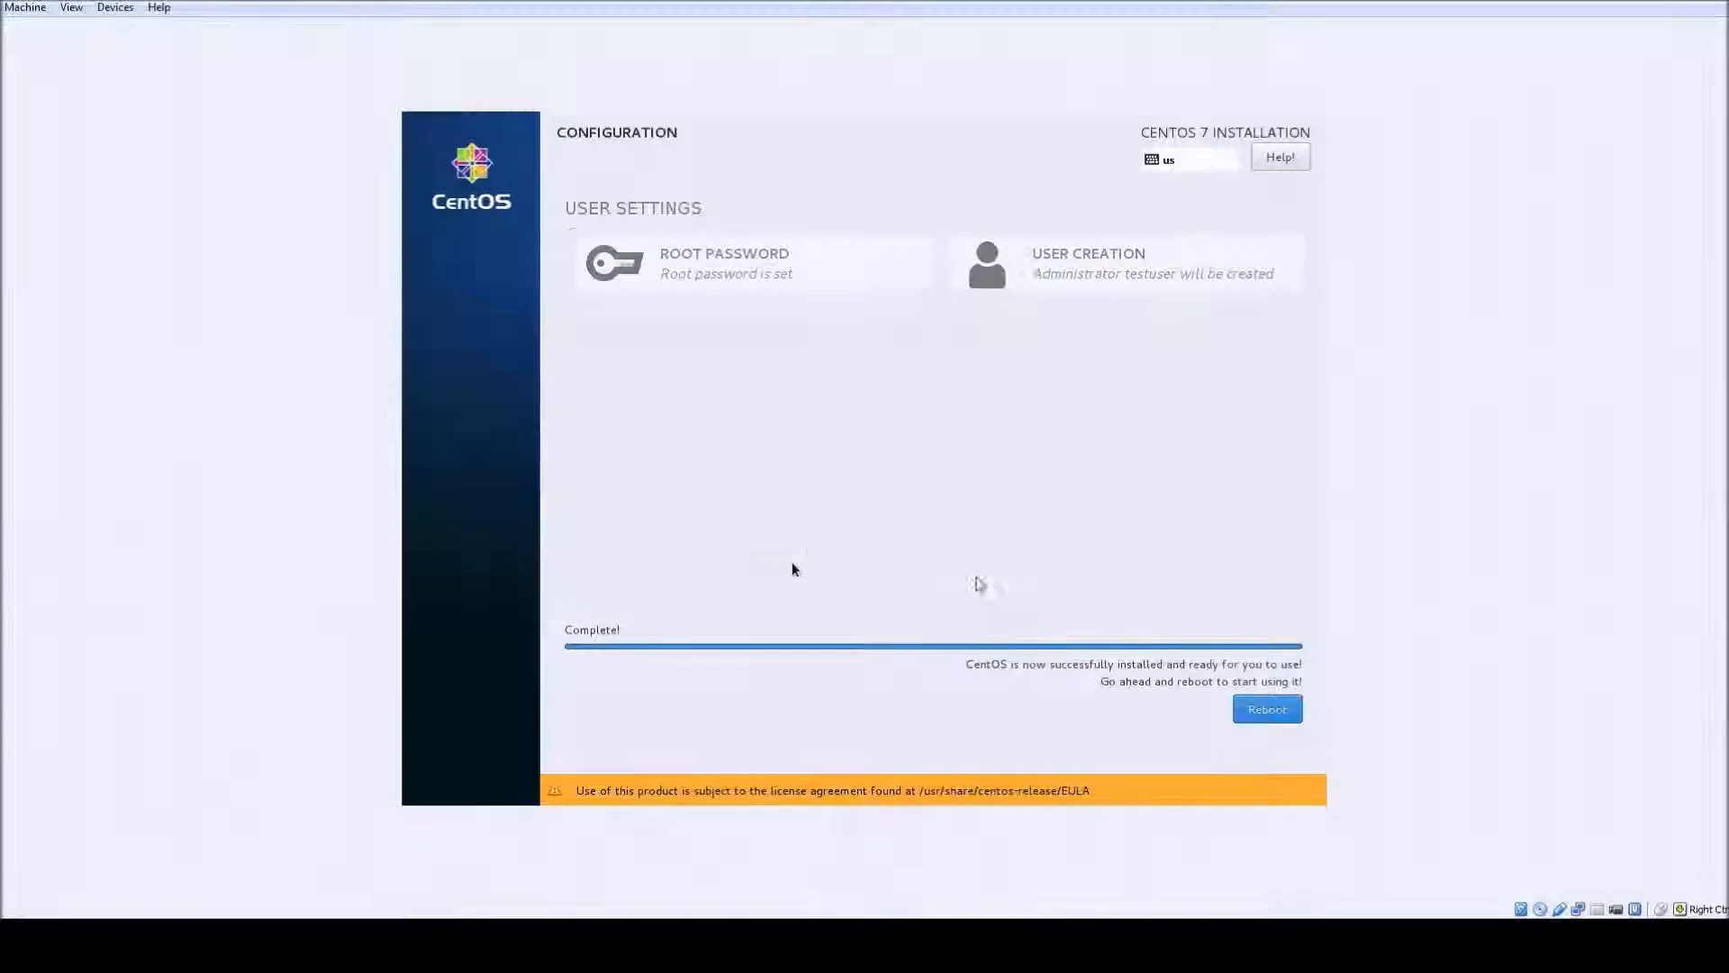
pyautogui.moveTo(63, 44)
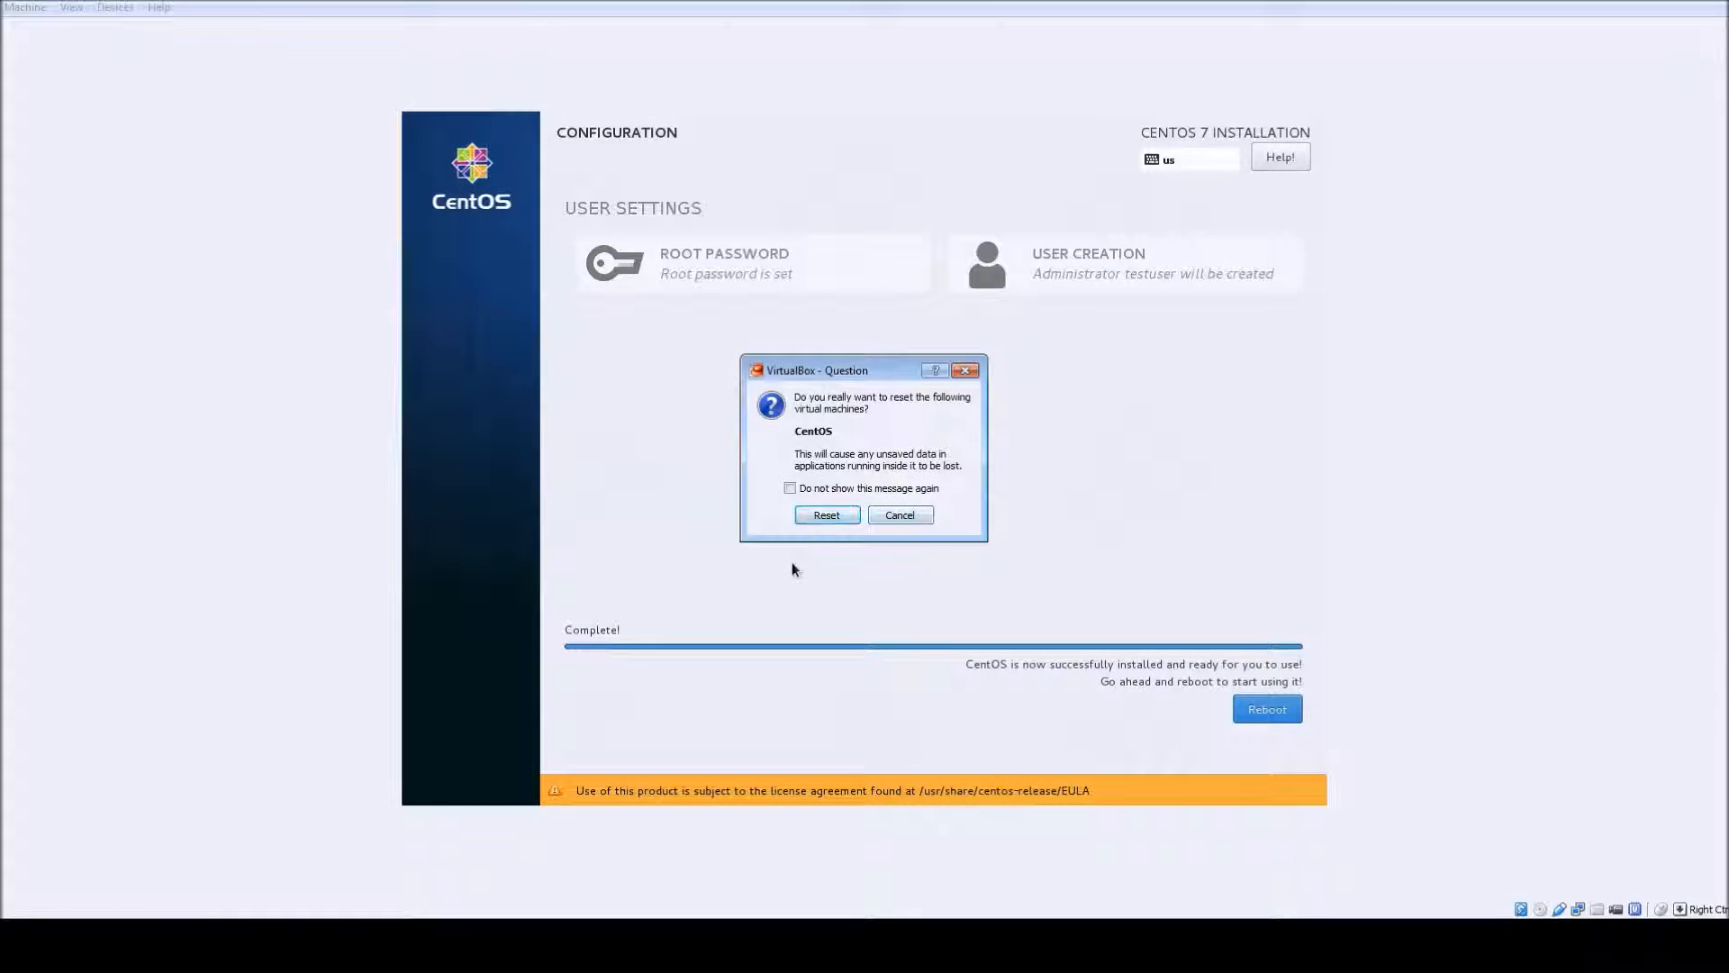
pyautogui.click(825, 515)
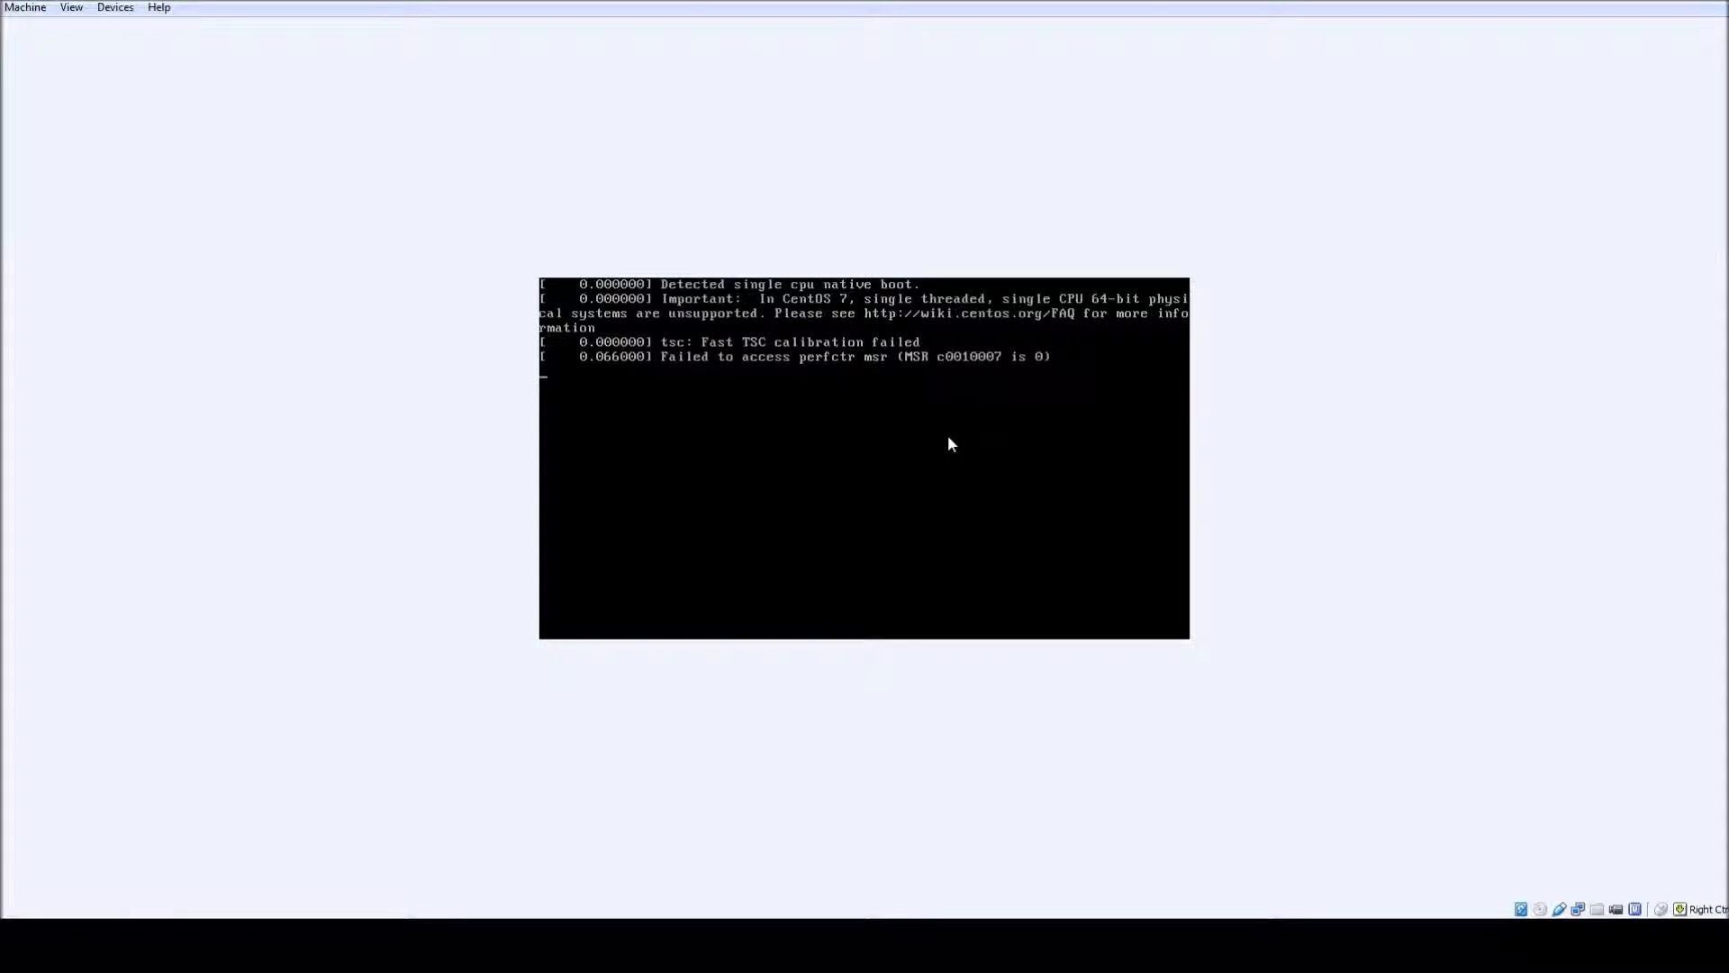
pyautogui.moveTo(1390, 402)
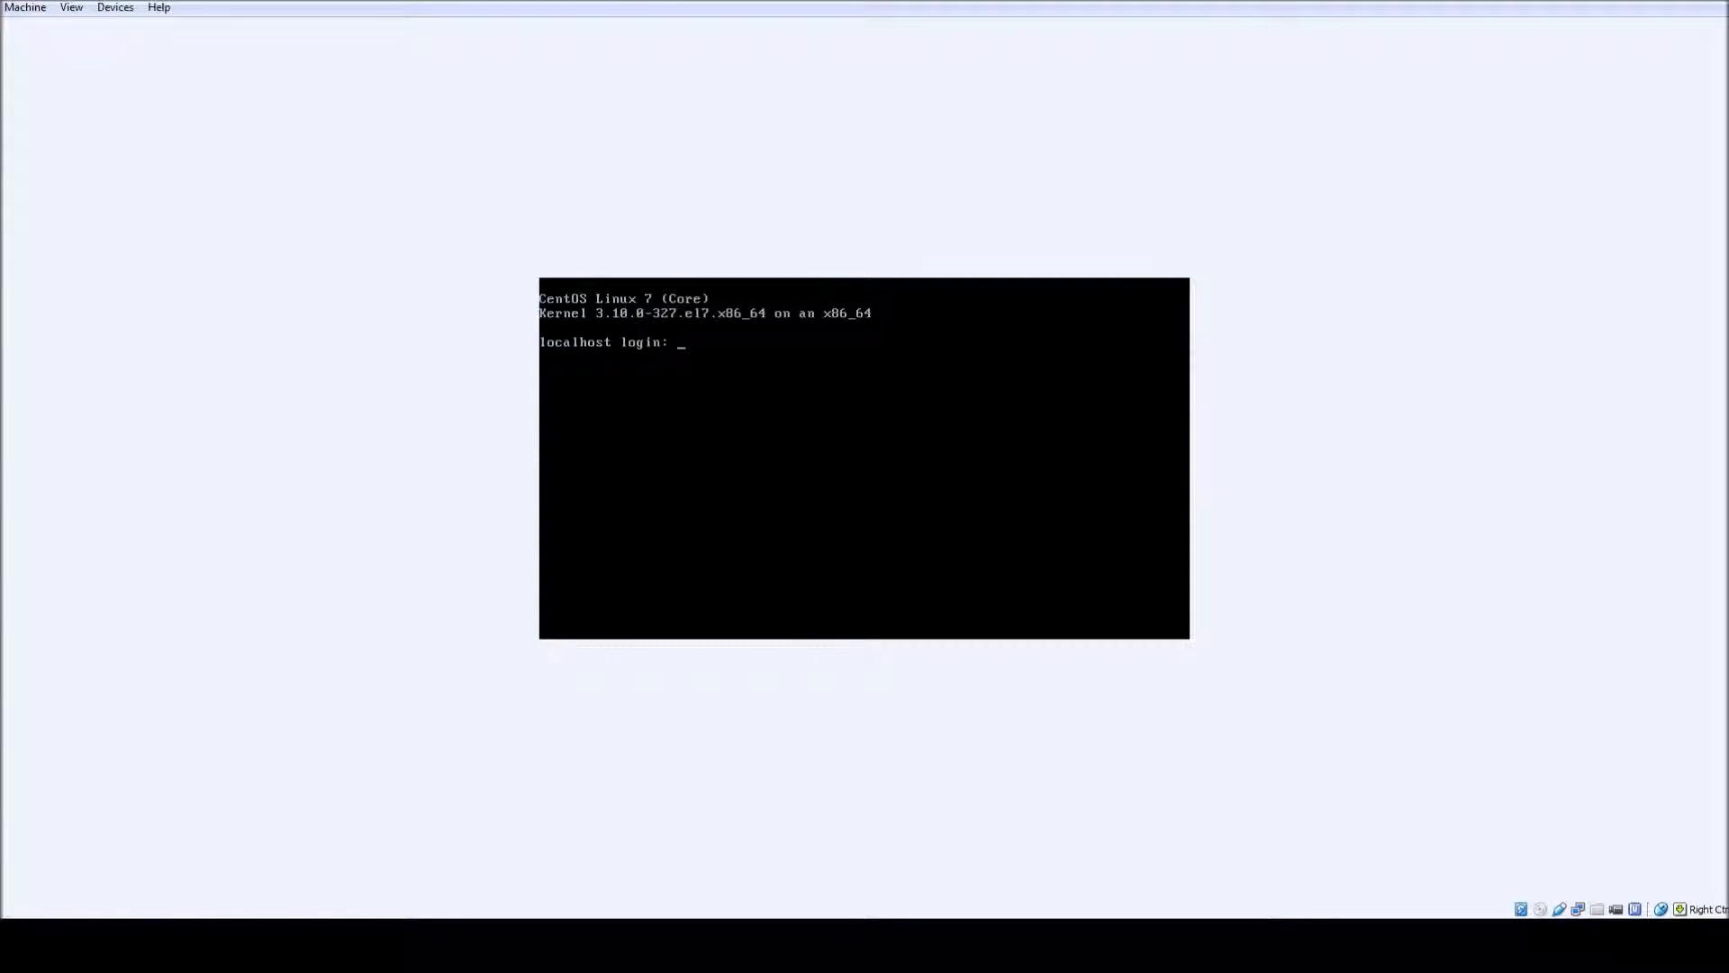
# - Enter testuser at the console while CentOS boots to the localhost login prompt
pyautogui.write('testuser')
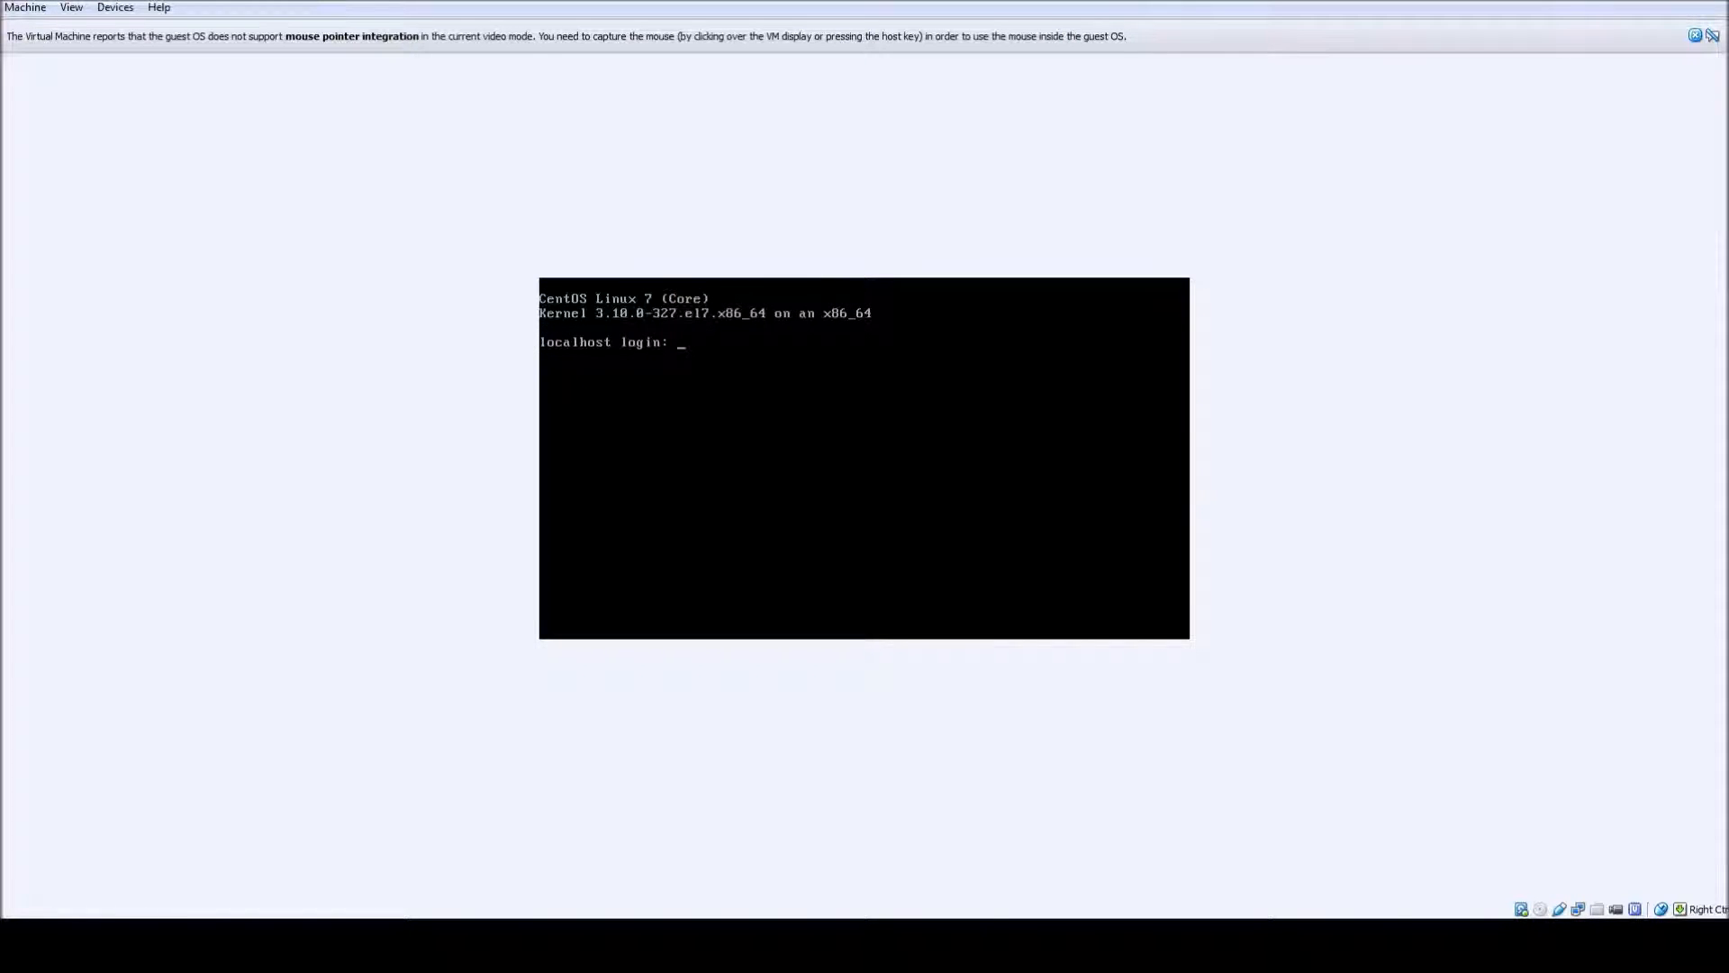
# - Log in as testuser and run sudo yum -y groupinstall for the X Window System and kde-desktop groups
pyautogui.write('testuser')
pyautogui.write('sudo')
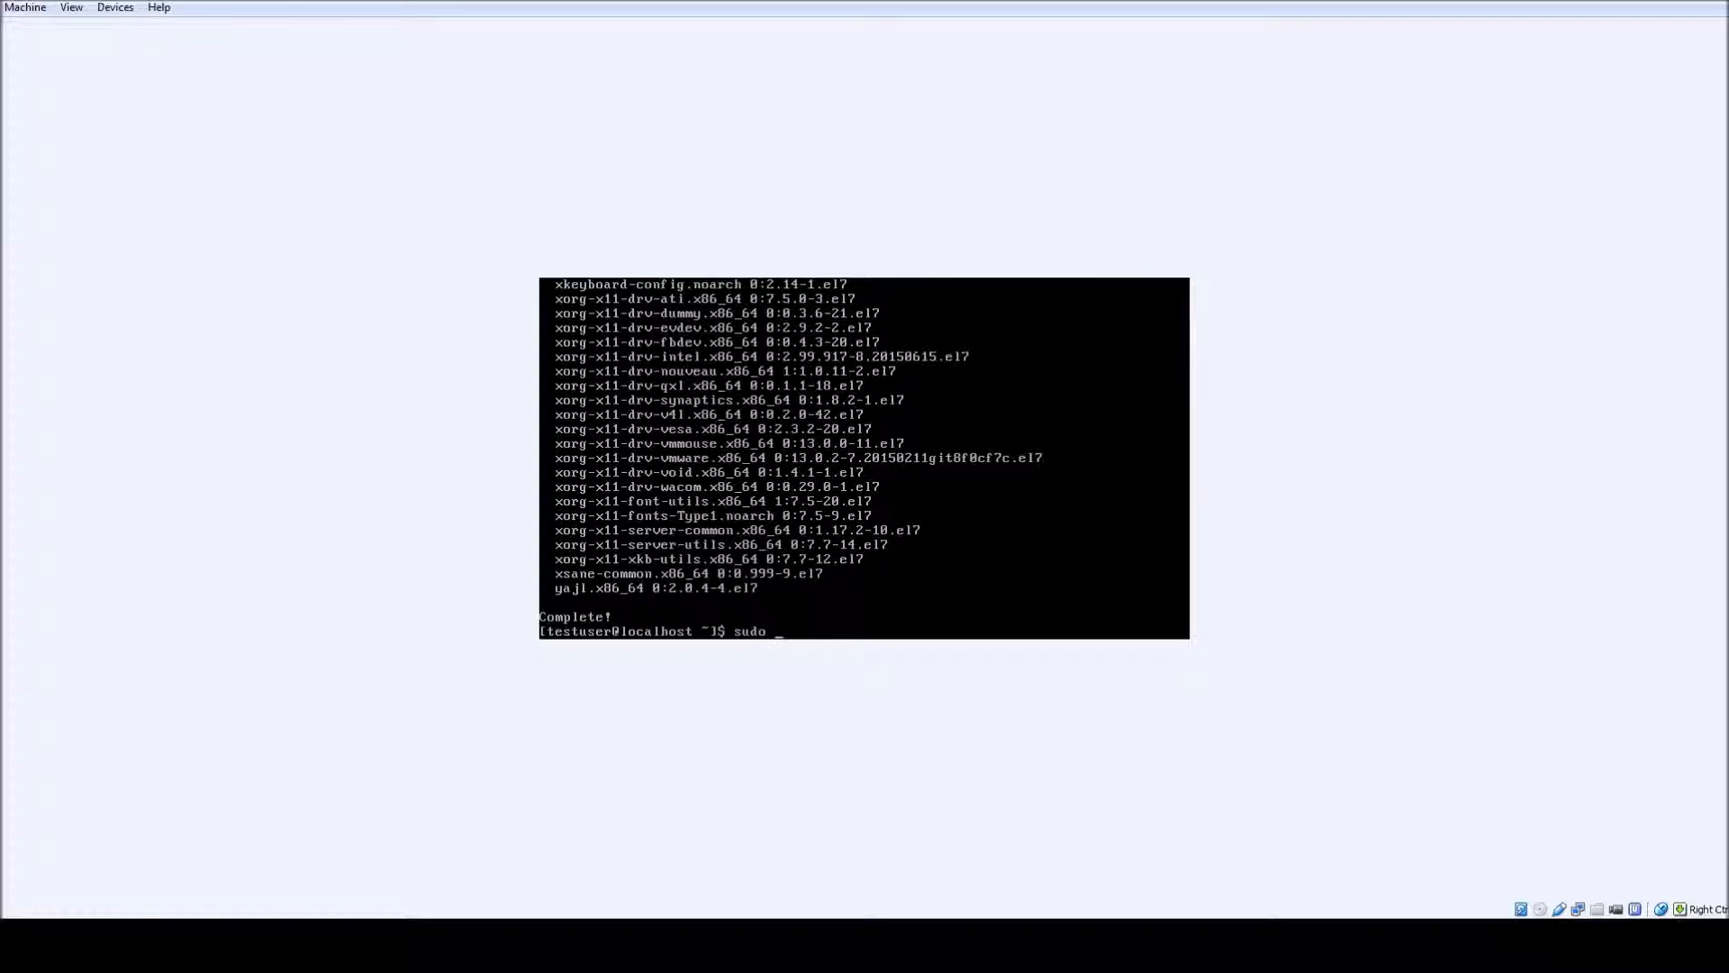
pyautogui.write('gr')
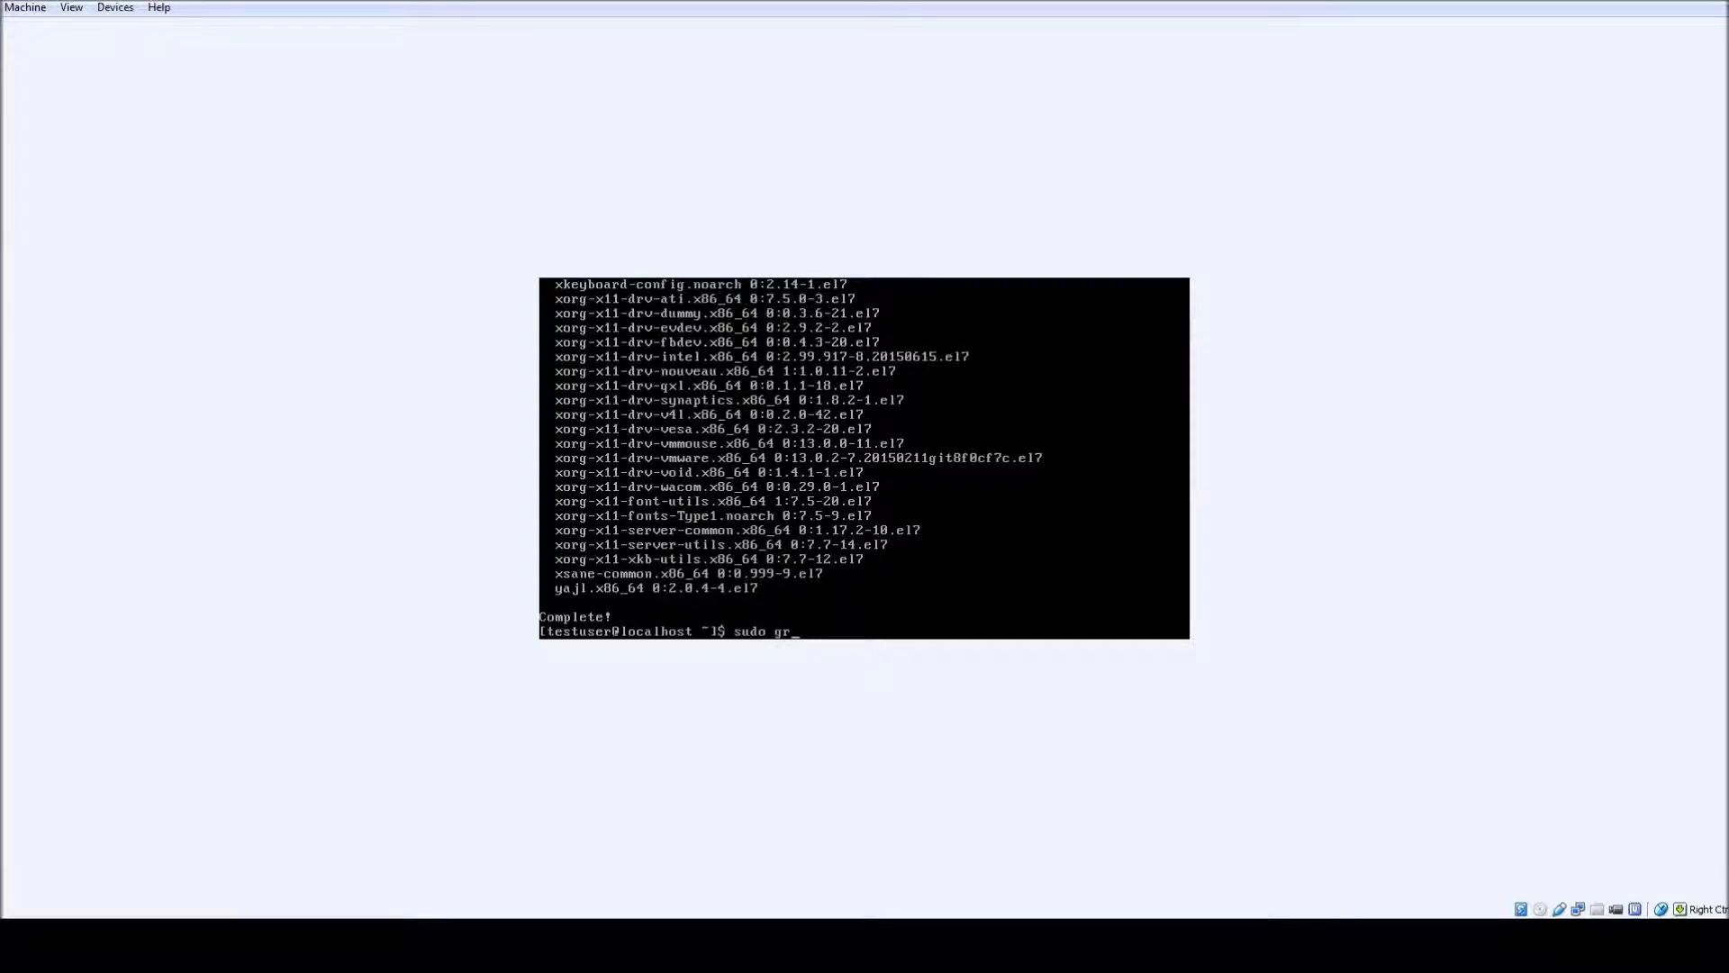
pyautogui.write('-y groupinstall kde-desktop')
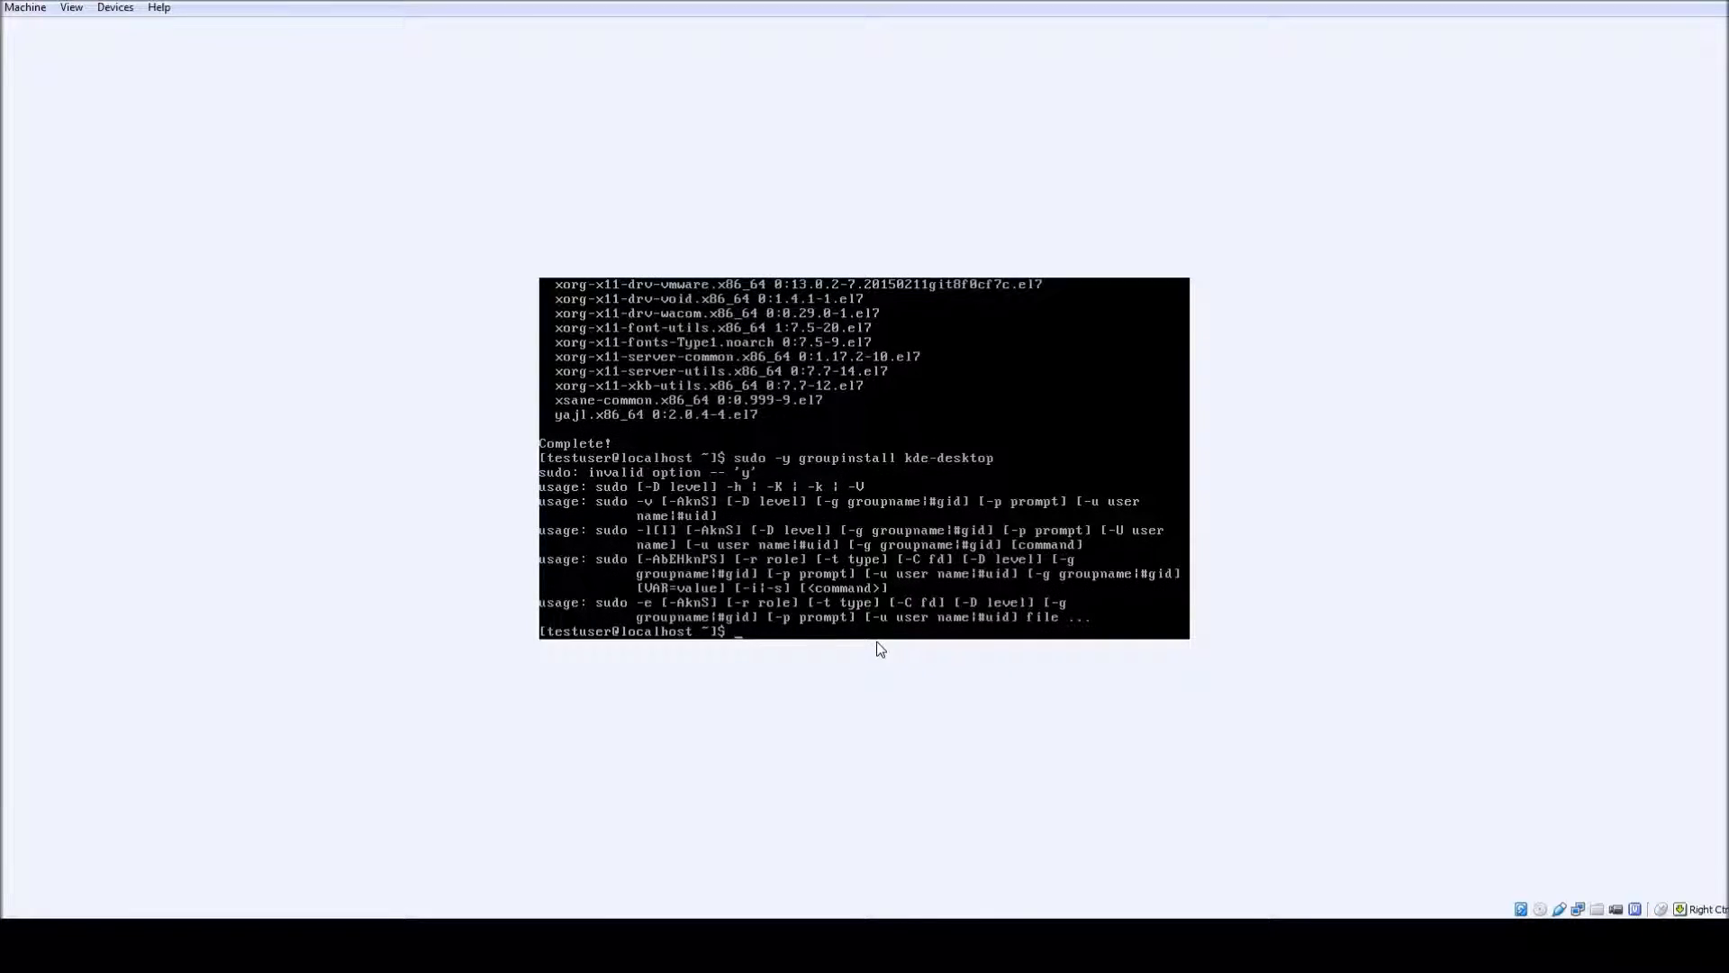
pyautogui.write('sudo -y groupinstall kde-desktop')
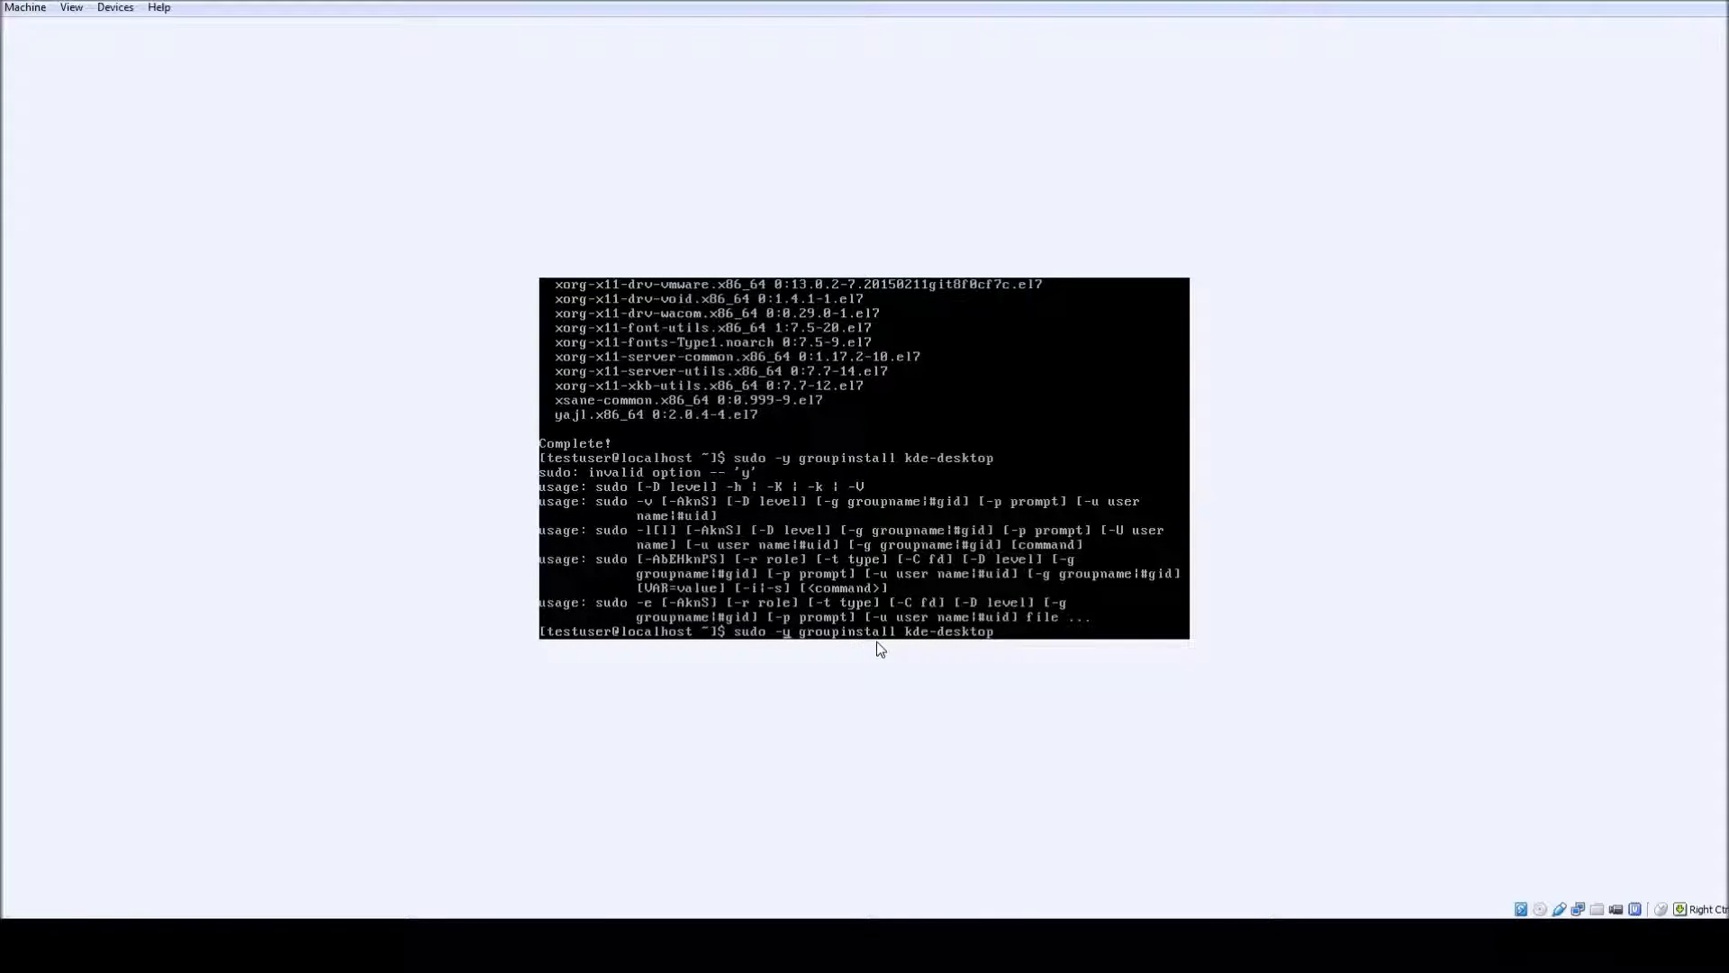
pyautogui.write('yu')
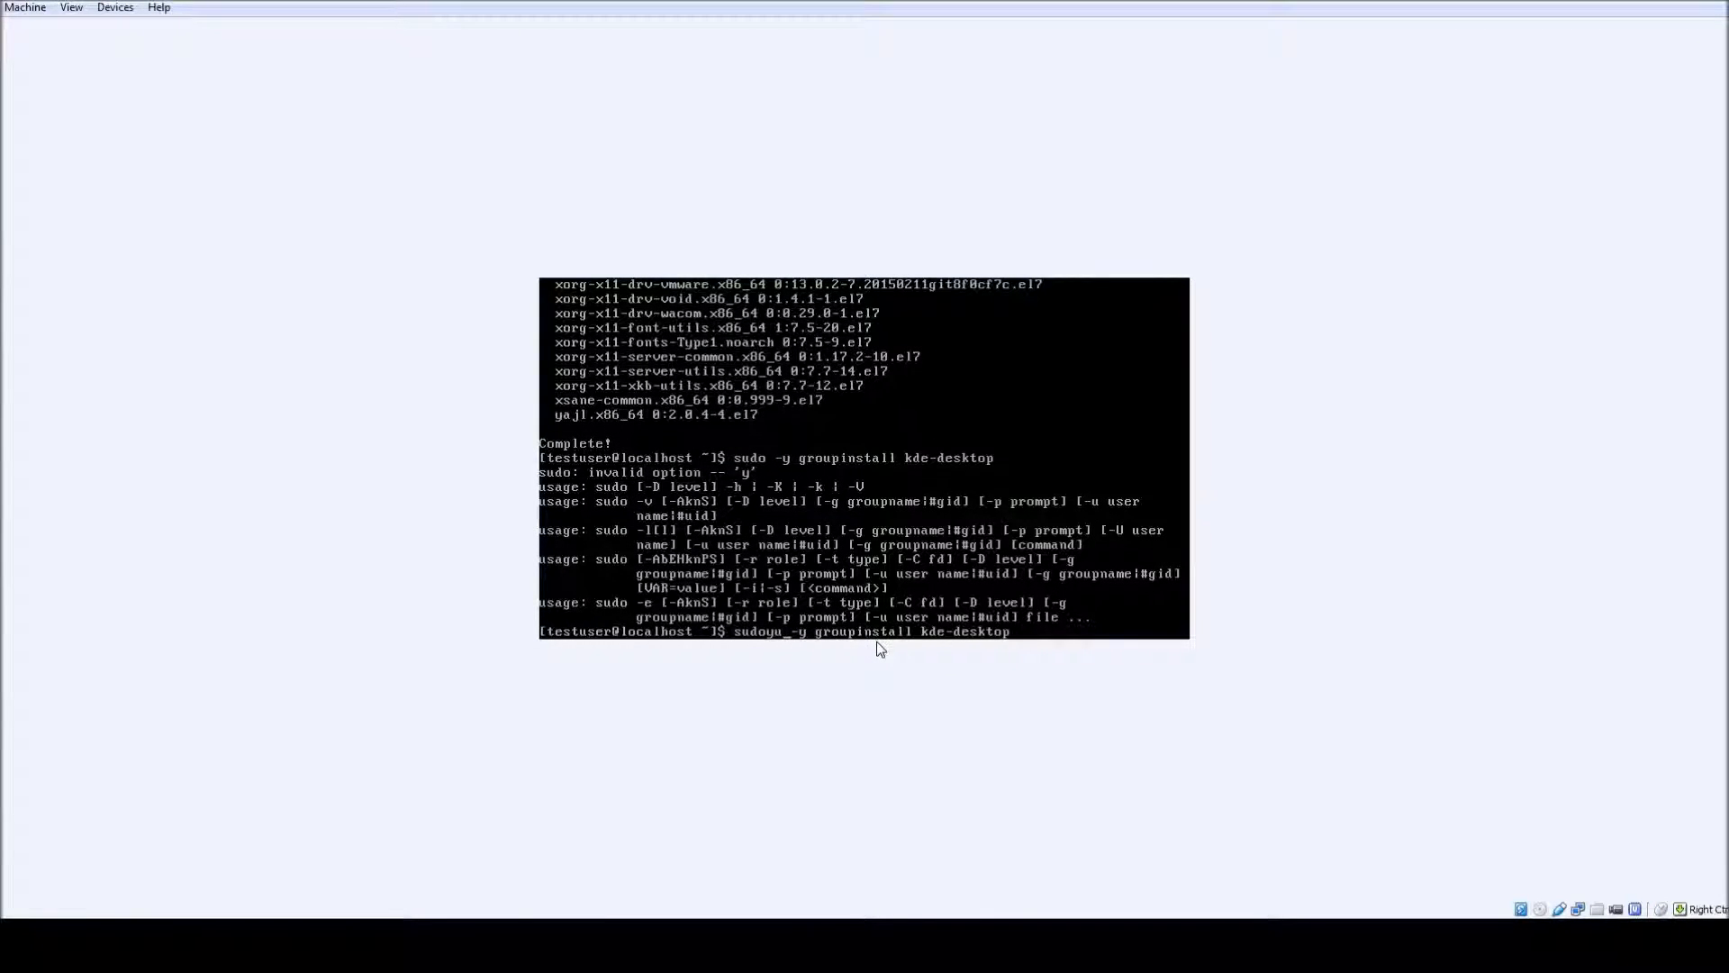
pyautogui.press('Return')
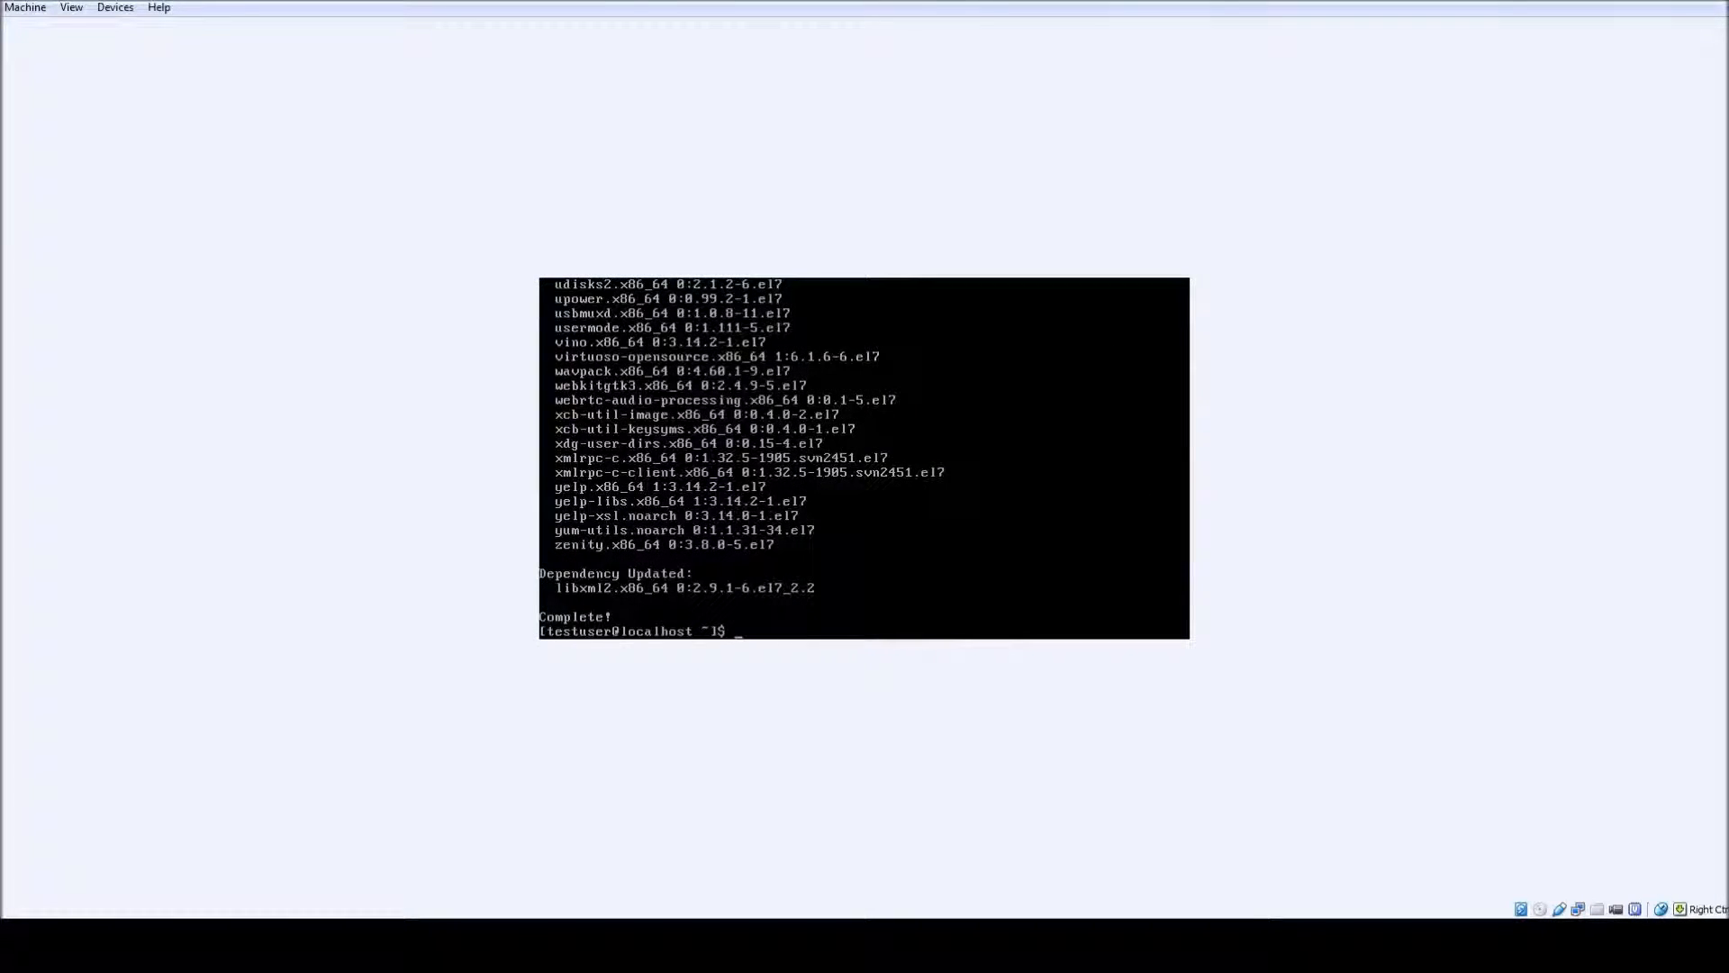
# - Set graphical.target as the systemd default and isolate to it with sudo systemctl
pyautogui.write('sudo systemctl')
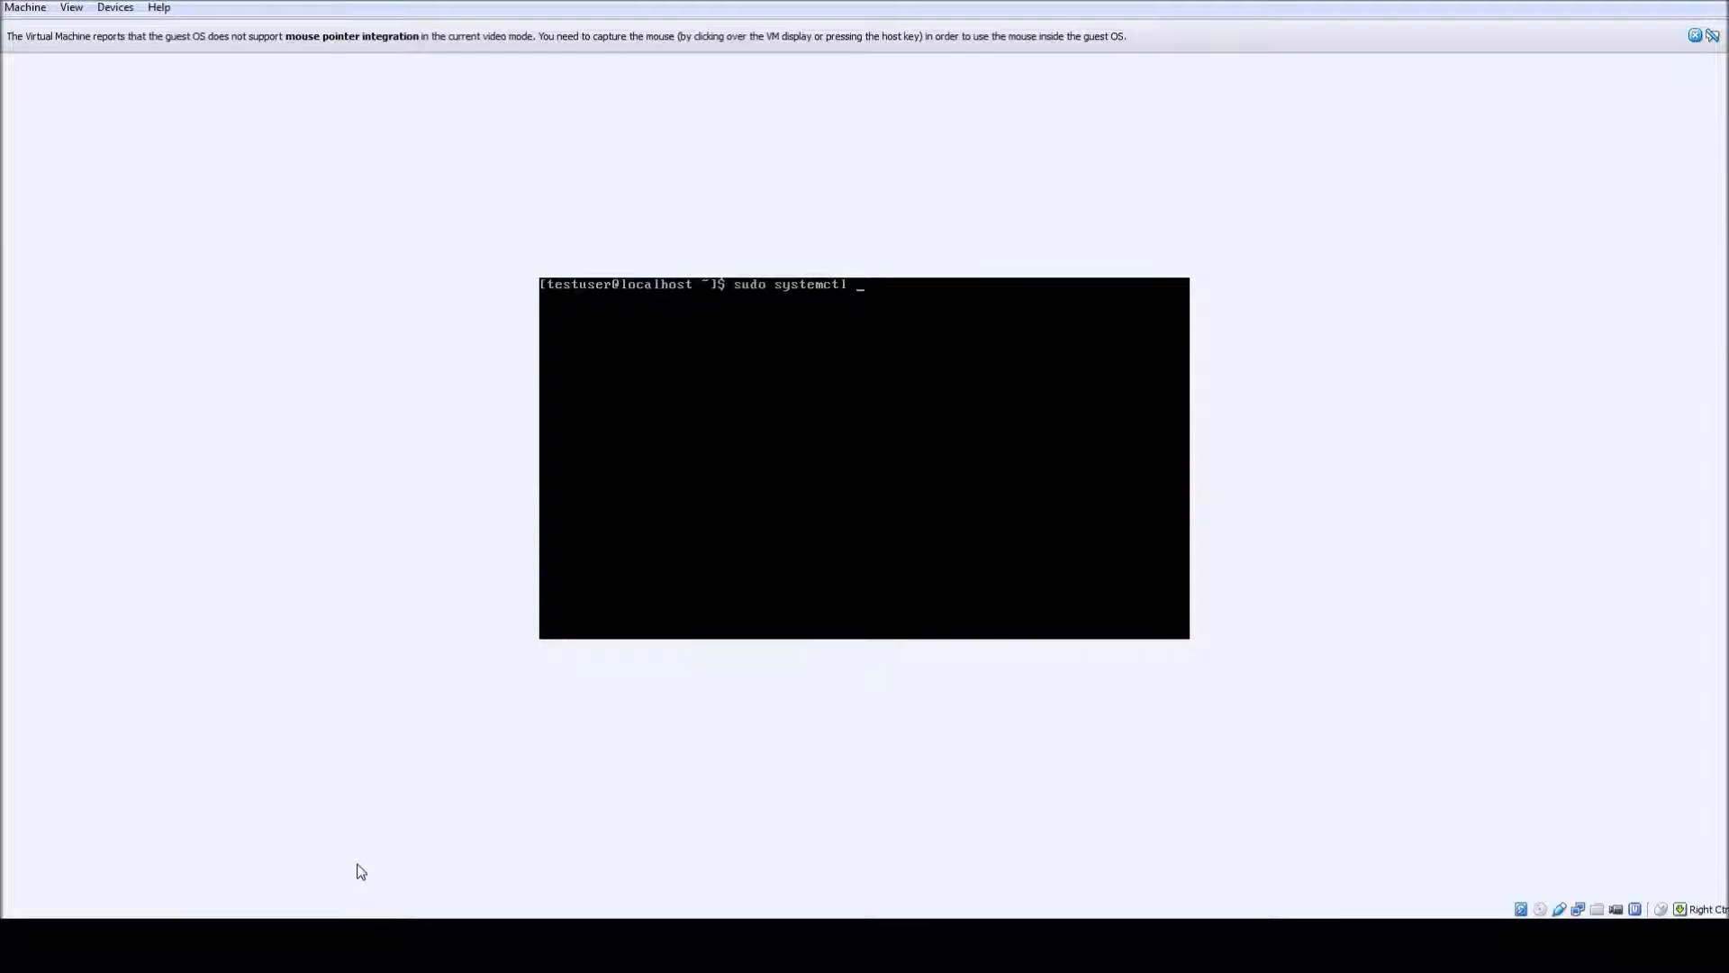
pyautogui.write('set-default')
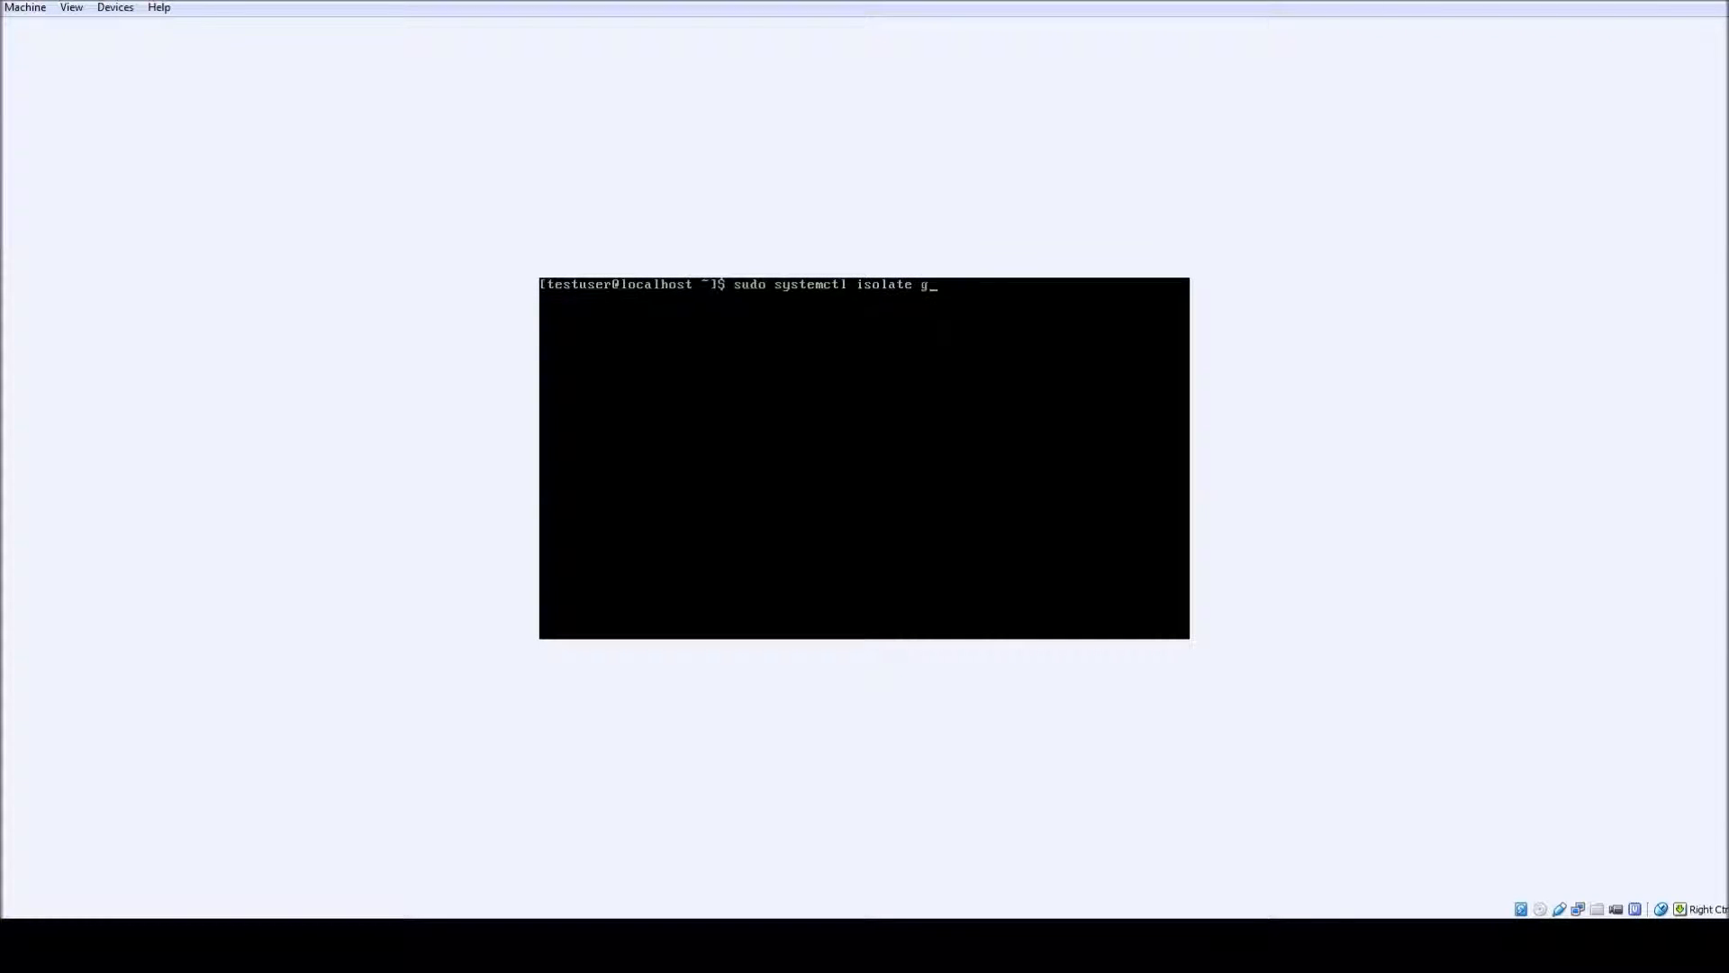
pyautogui.write('raphical.target')
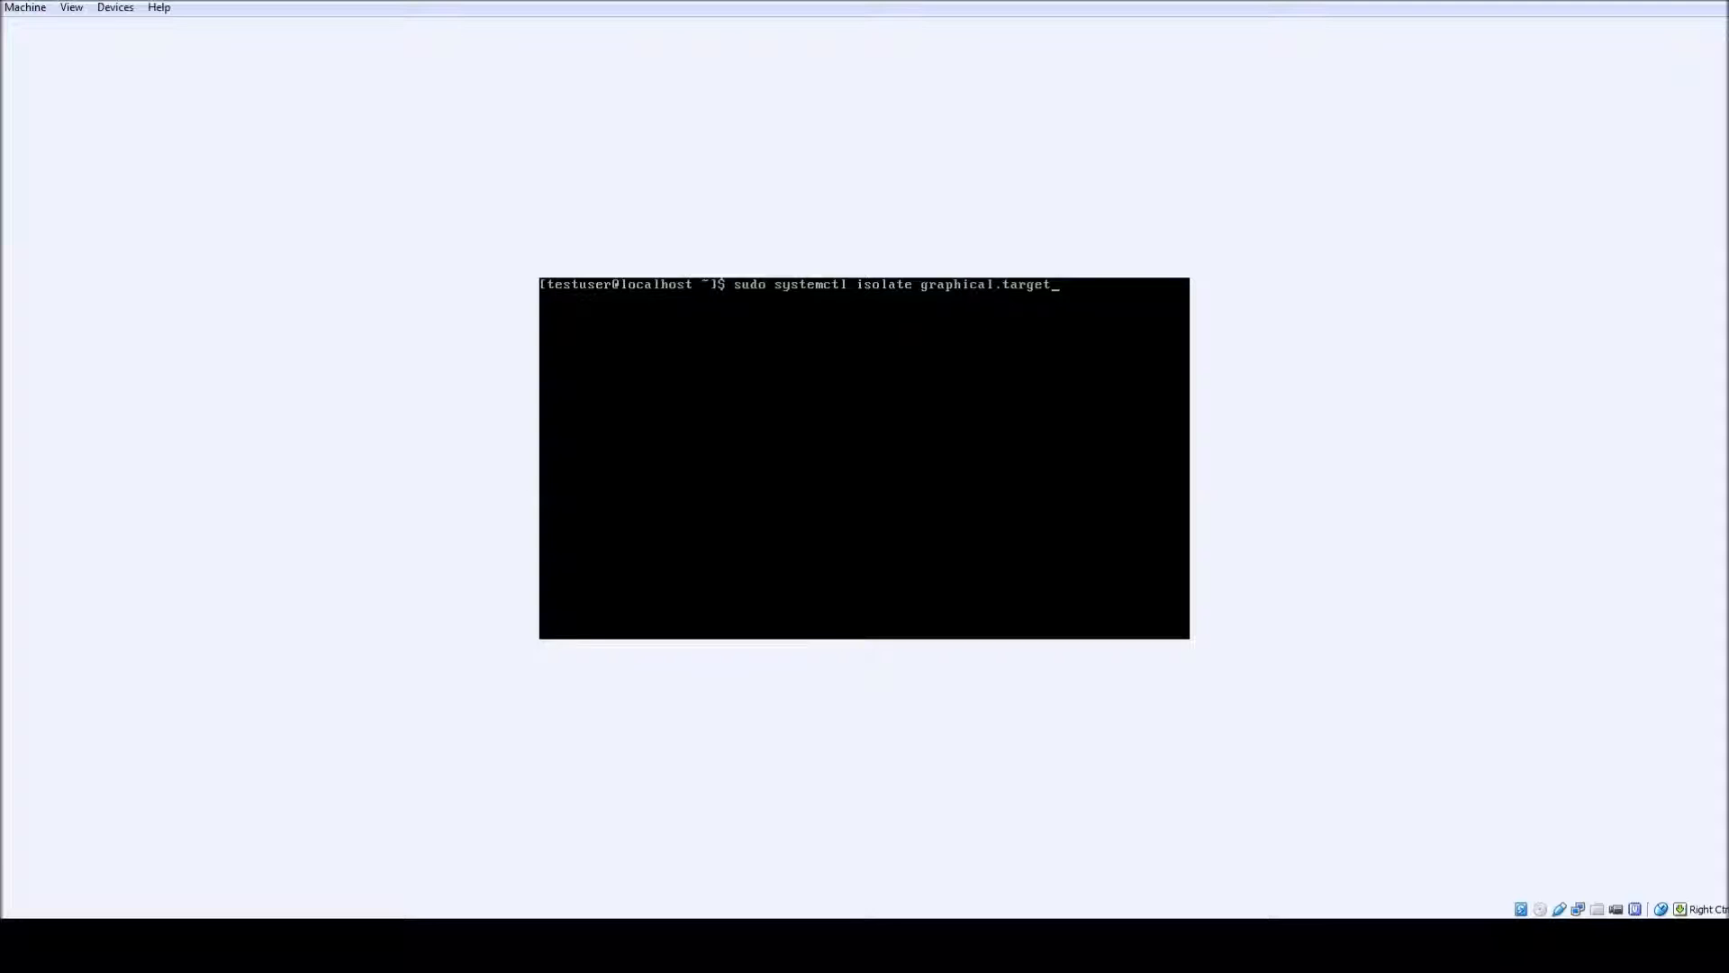
pyautogui.press('Return')
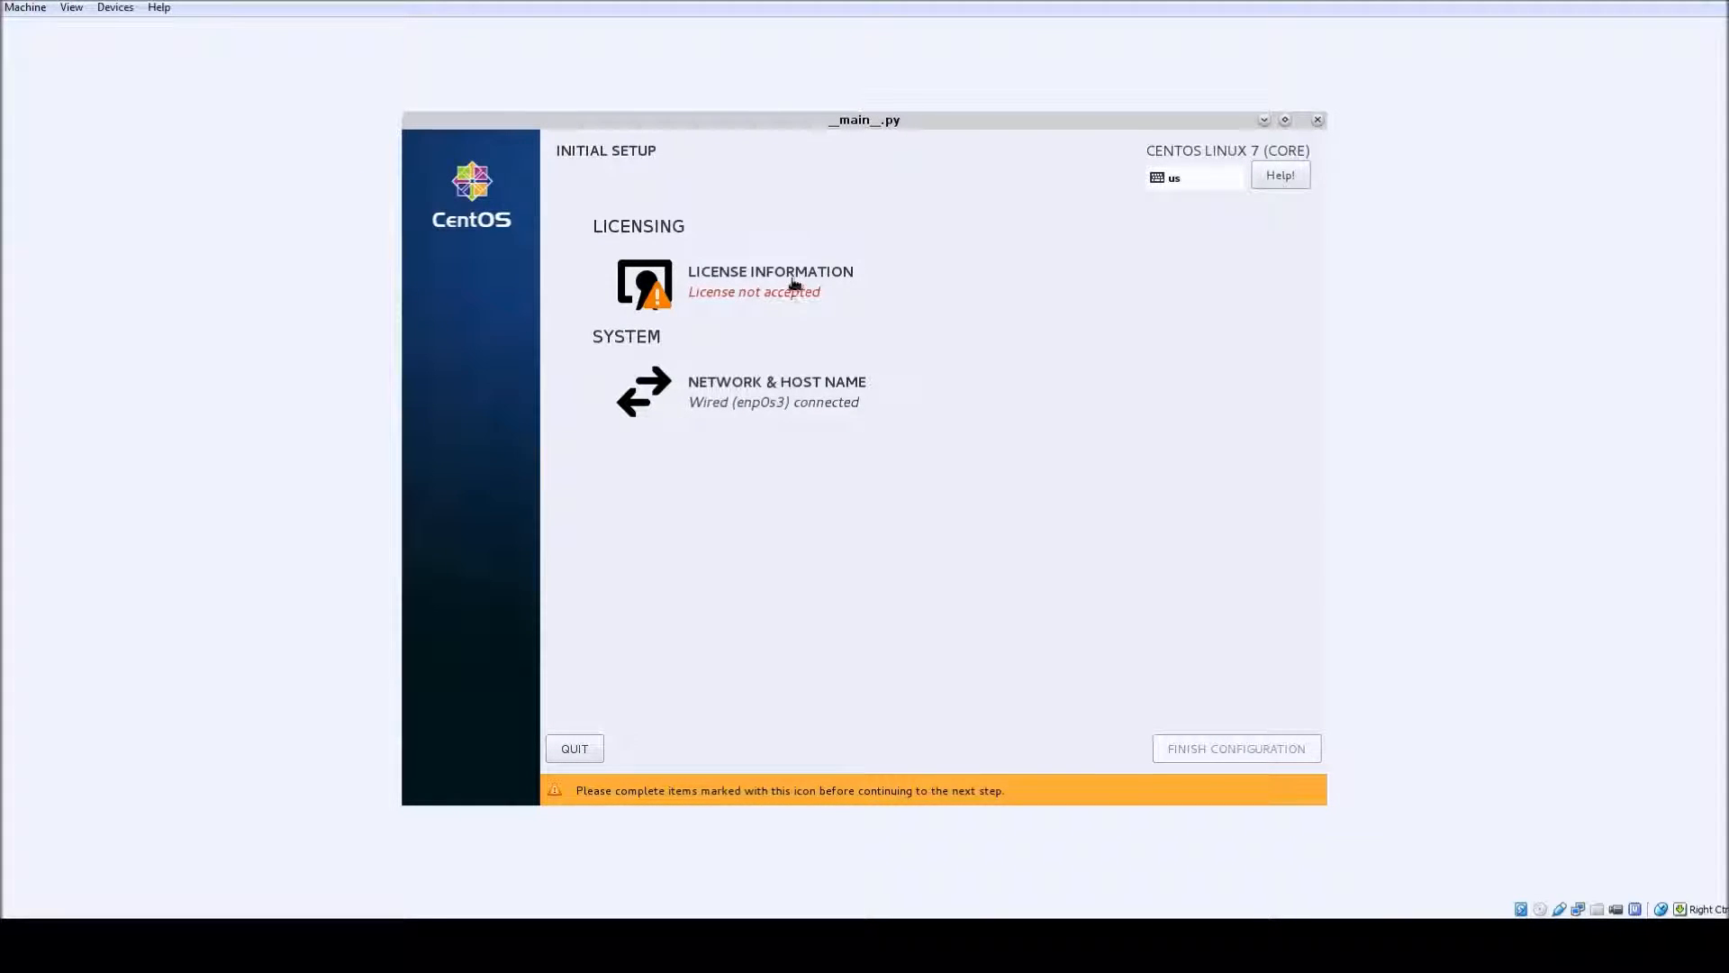
# - Show the CentOS-7 EULA text from License Information on Initial Setup
pyautogui.click(769, 281)
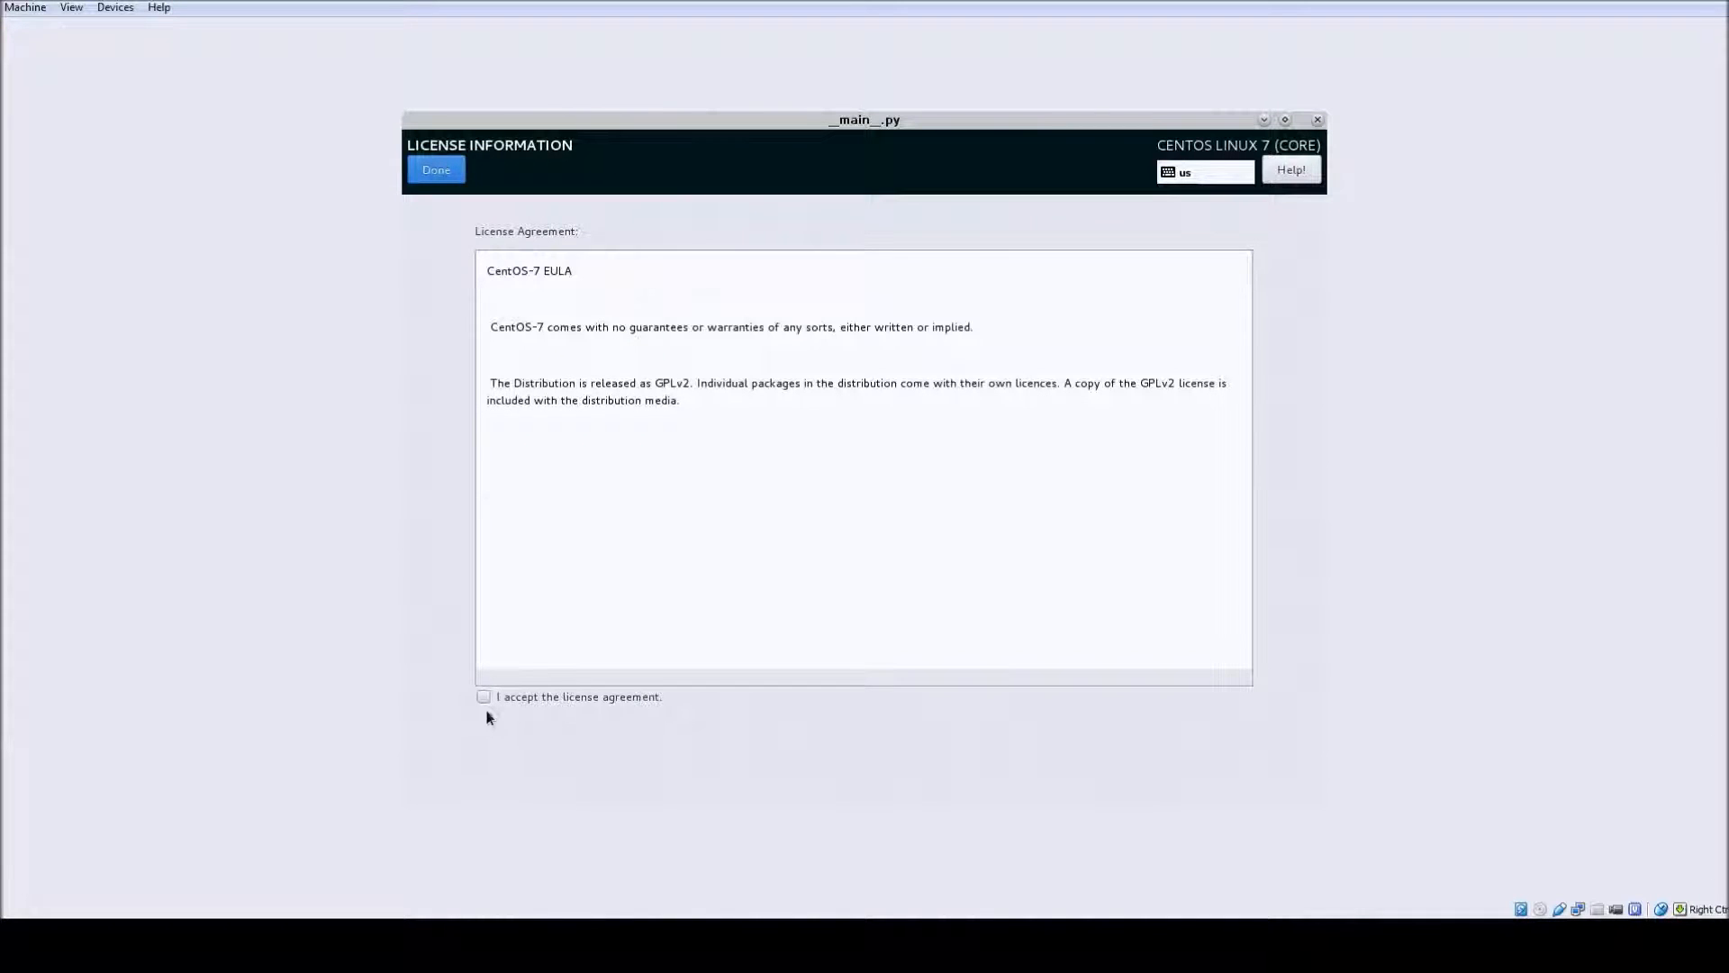